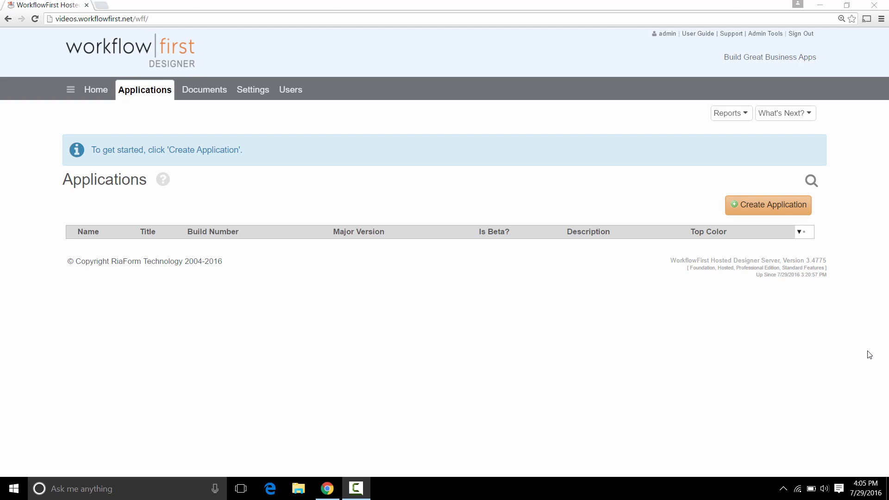
pyautogui.moveTo(696, 333)
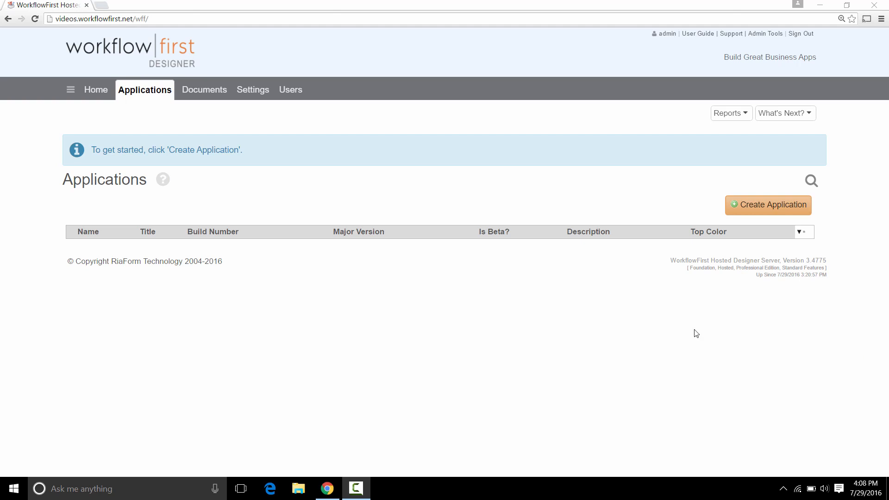
pyautogui.moveTo(693, 301)
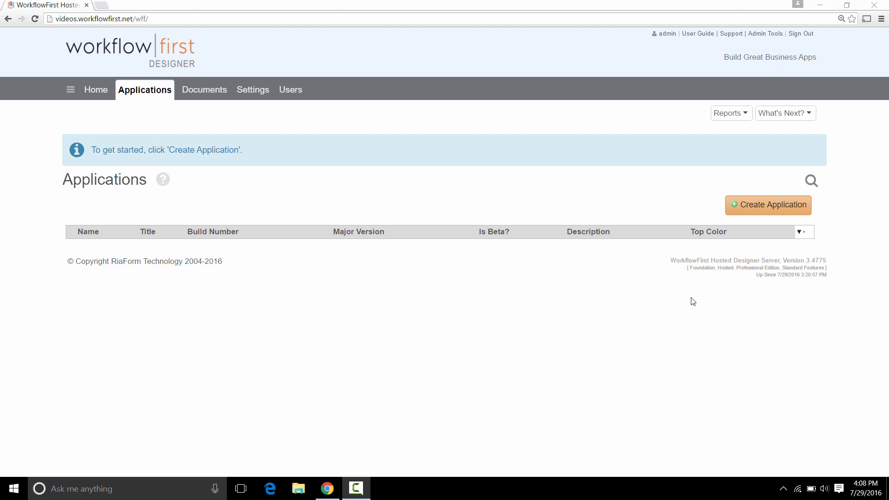
pyautogui.moveTo(768, 204)
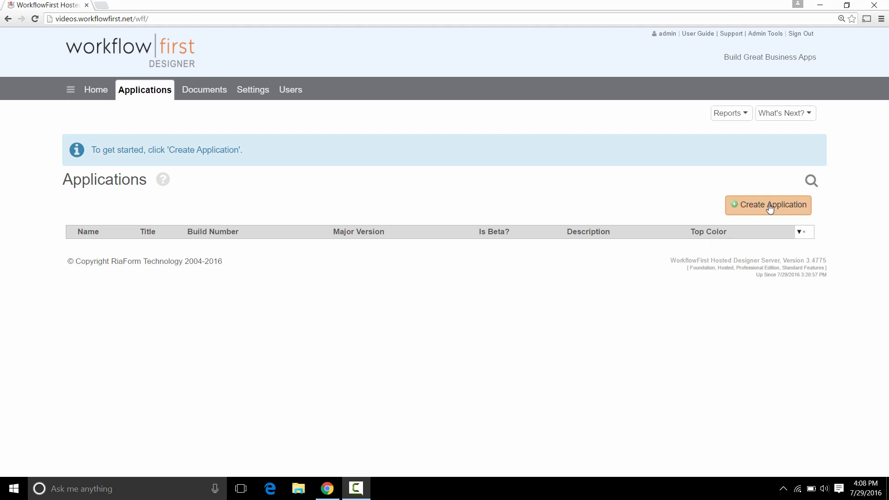
# - Create a new application named Leave Manager
pyautogui.click(768, 204)
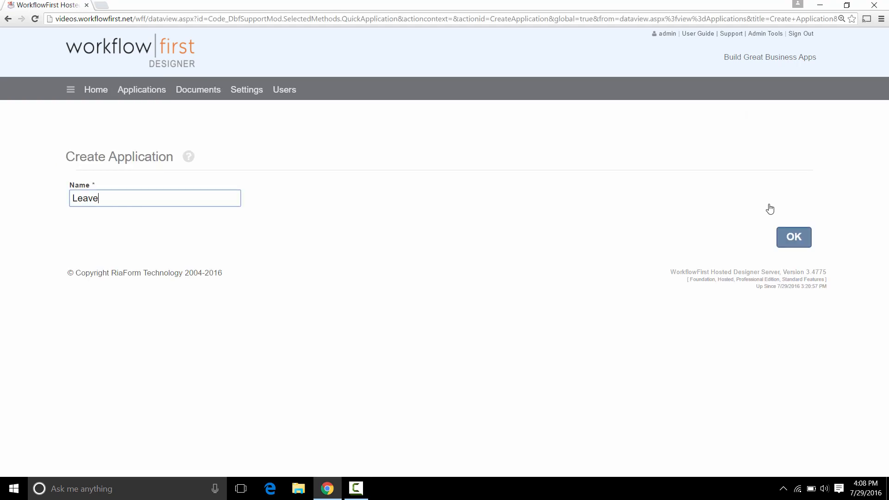
pyautogui.write('Manager')
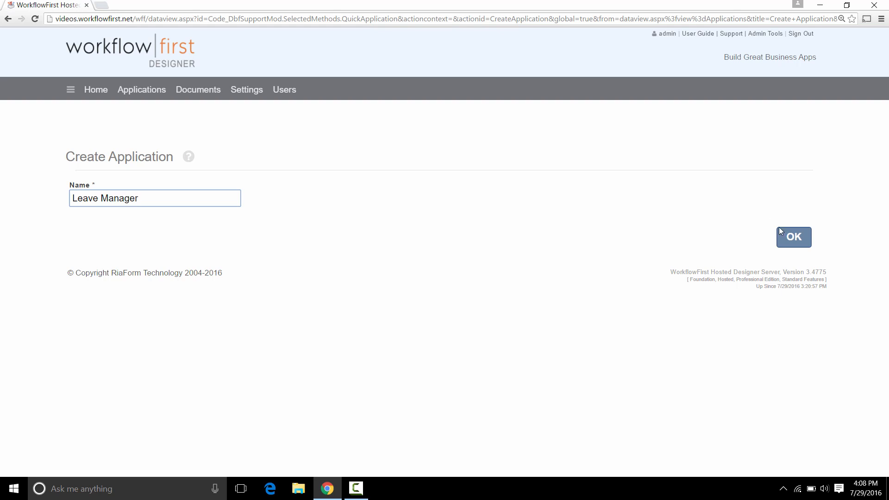
pyautogui.click(792, 237)
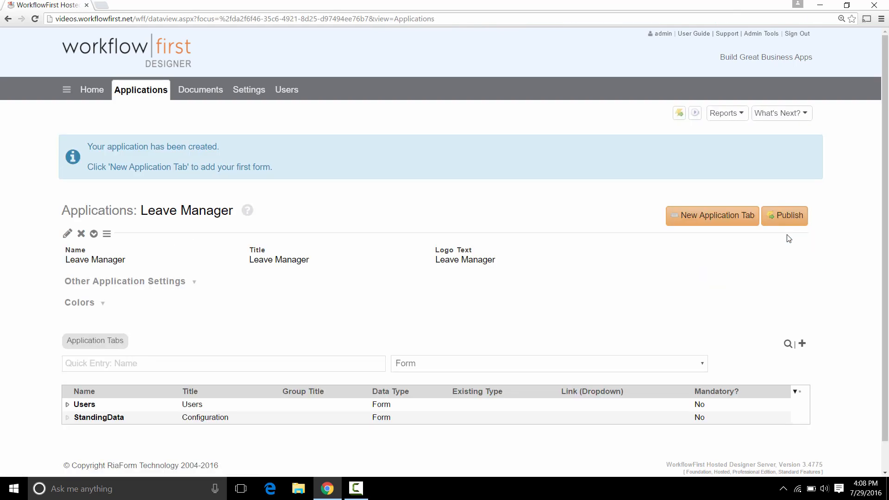
pyautogui.moveTo(753, 237)
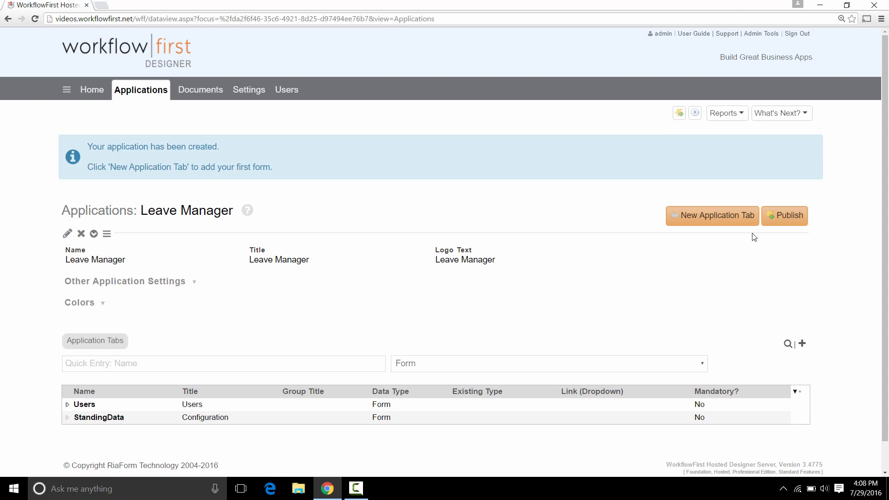
pyautogui.moveTo(222, 134)
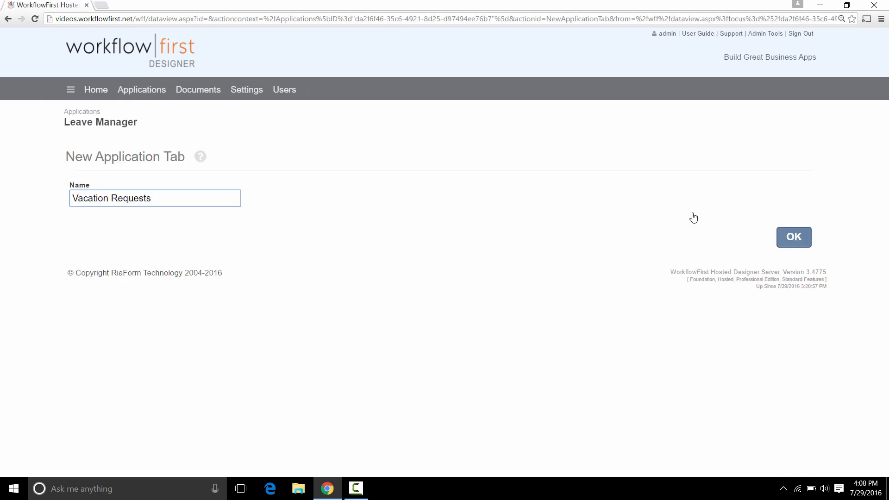
# - Confirm the Vacation Requests tab and add a Vacation Requests workflow to it
pyautogui.click(793, 237)
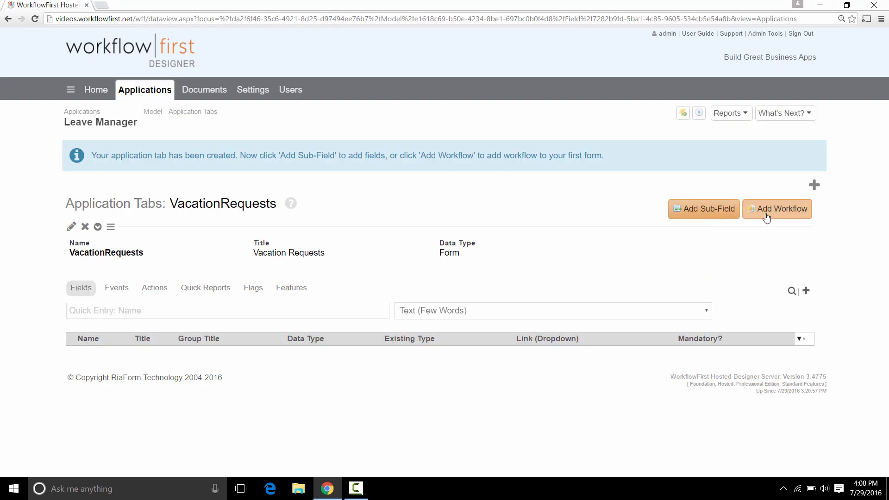
pyautogui.click(777, 209)
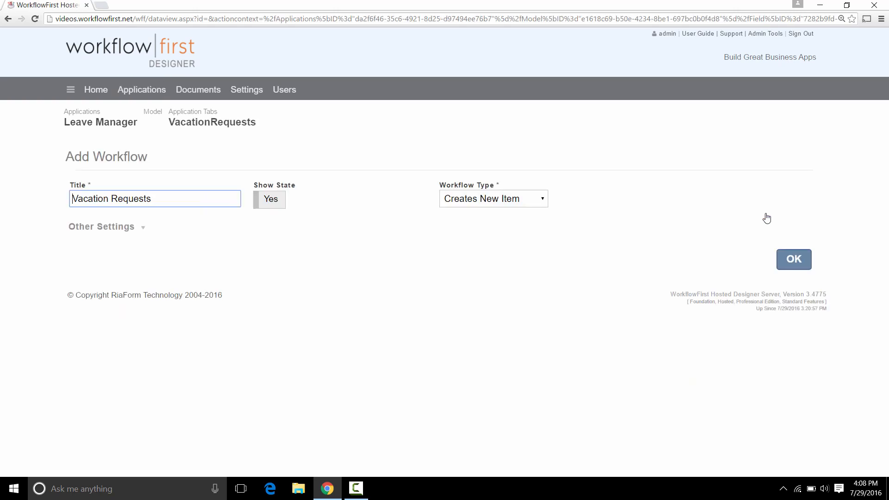
pyautogui.click(794, 259)
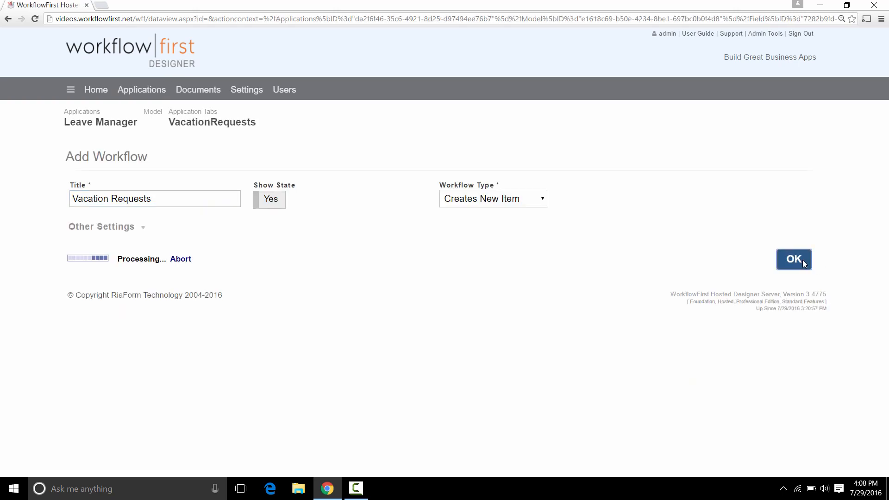
pyautogui.click(793, 260)
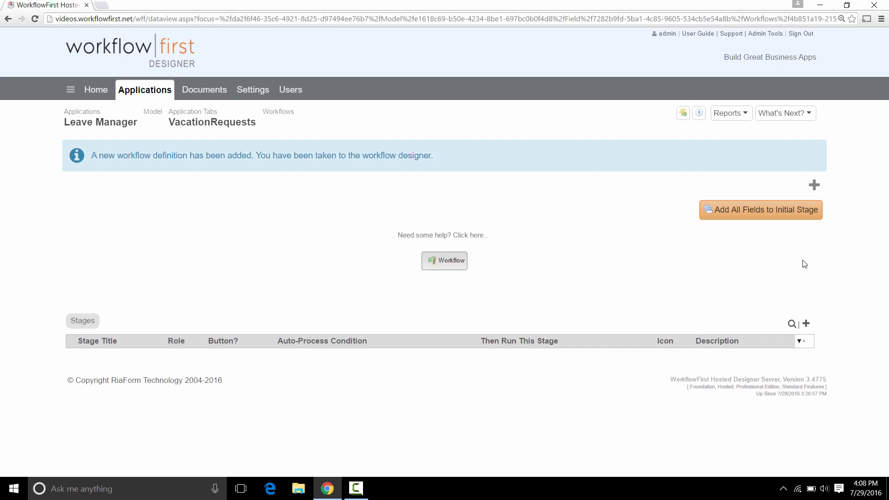
pyautogui.moveTo(786, 262)
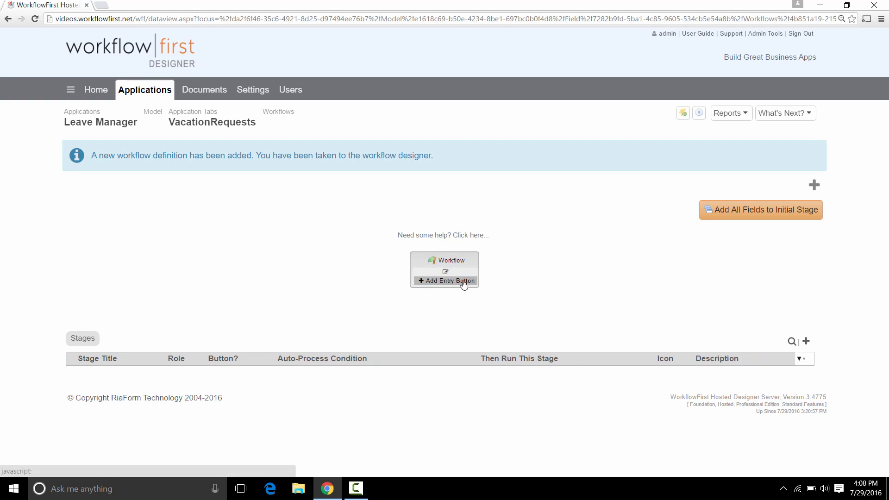
pyautogui.moveTo(463, 283)
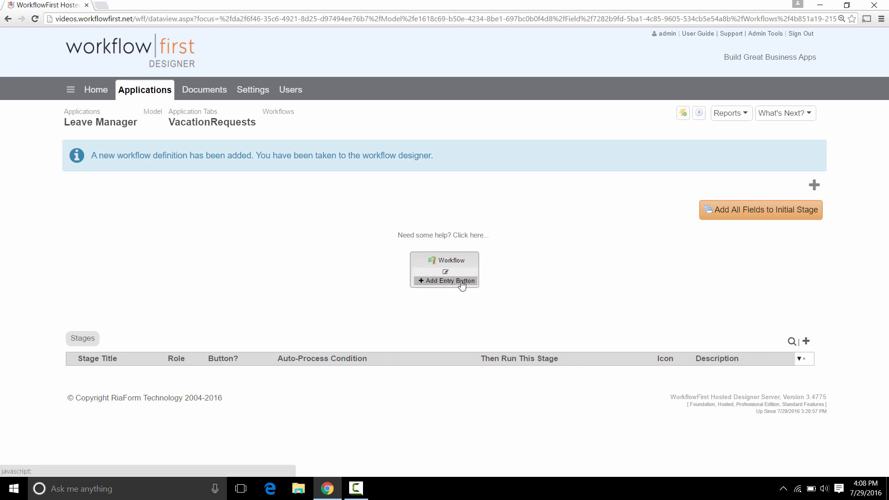
pyautogui.moveTo(445, 260)
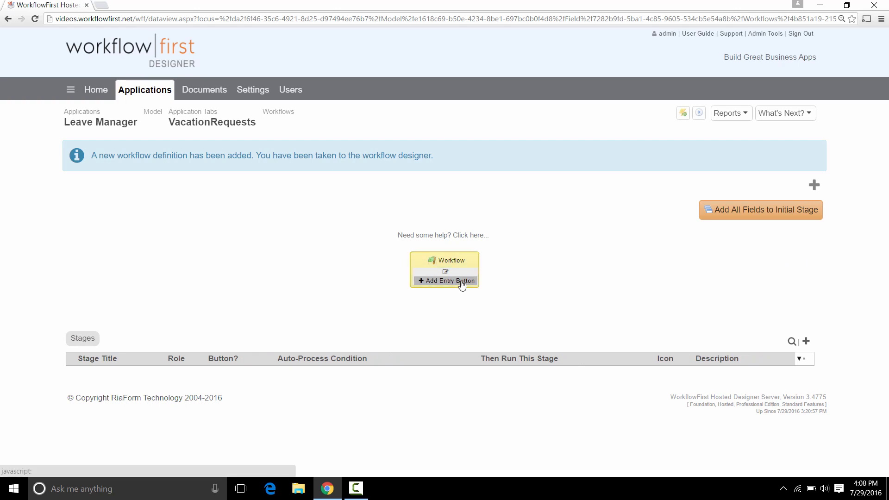
# - Add an entry stage titled Enter Vacation Request to the workflow
pyautogui.click(448, 281)
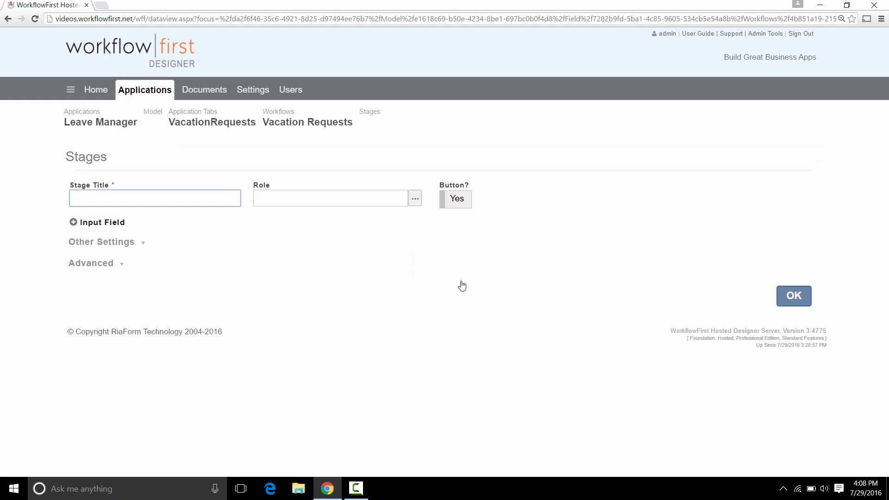
pyautogui.write('Enter Vacation Requ')
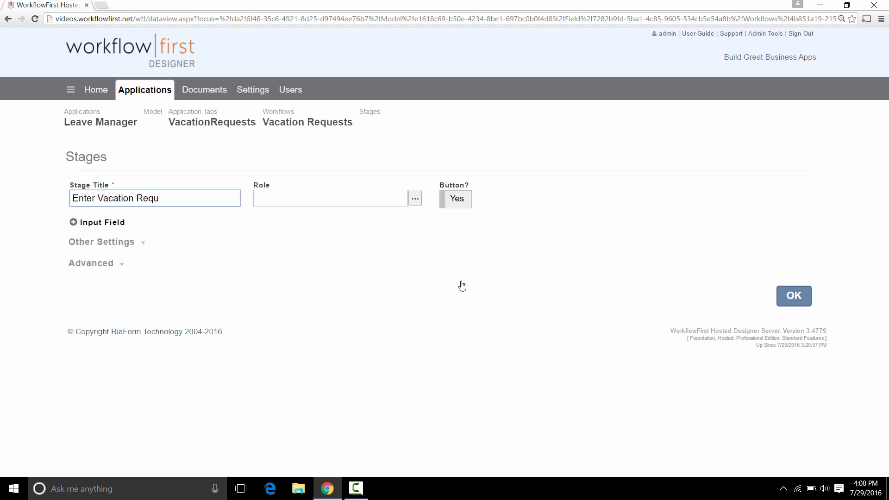
pyautogui.write('est')
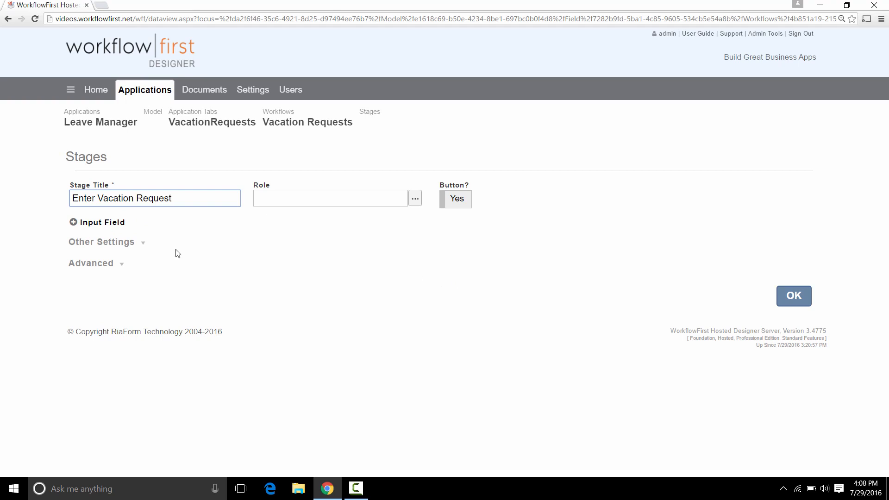
pyautogui.moveTo(310, 219)
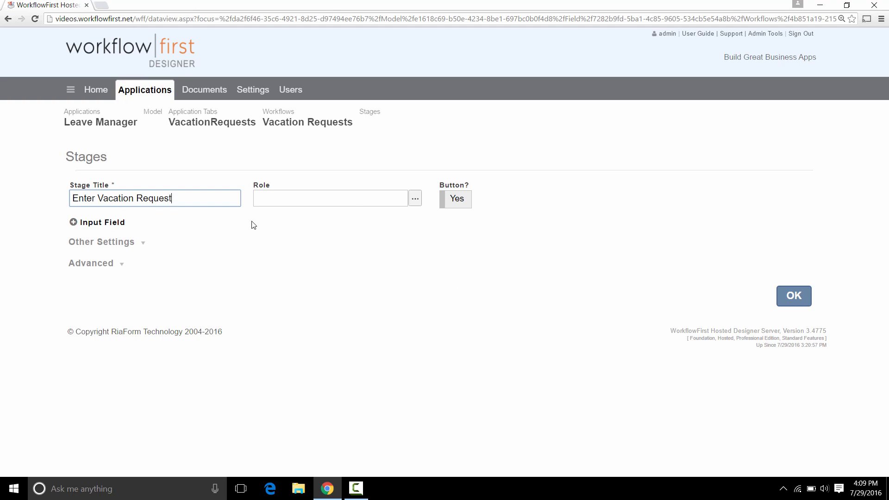
# - Add From Date and To Date input fields of the general date/time type
pyautogui.click(96, 221)
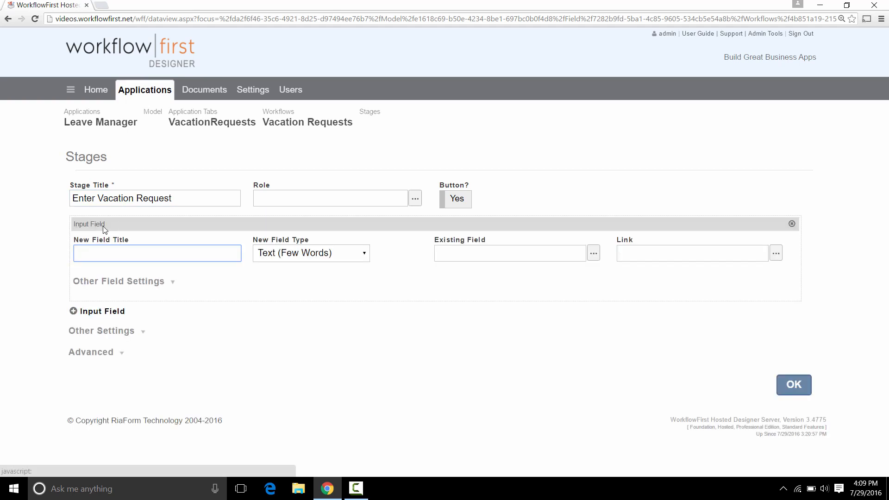
pyautogui.moveTo(44, 252)
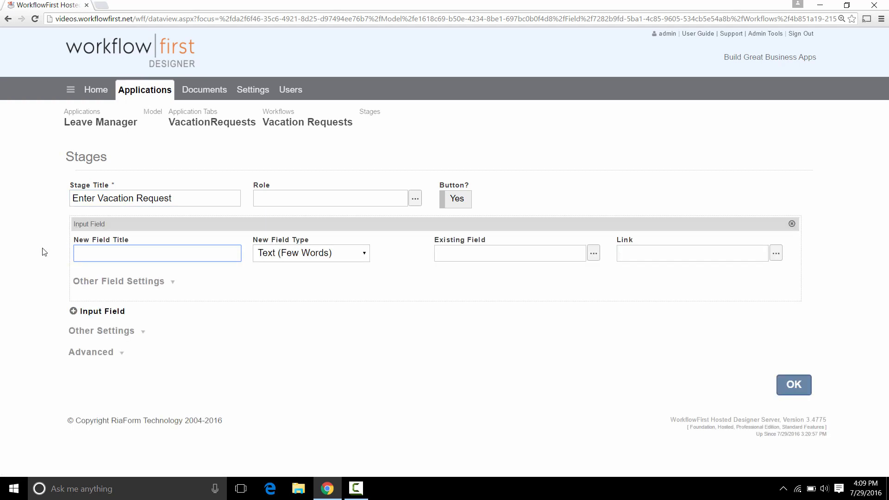
pyautogui.write('From Date')
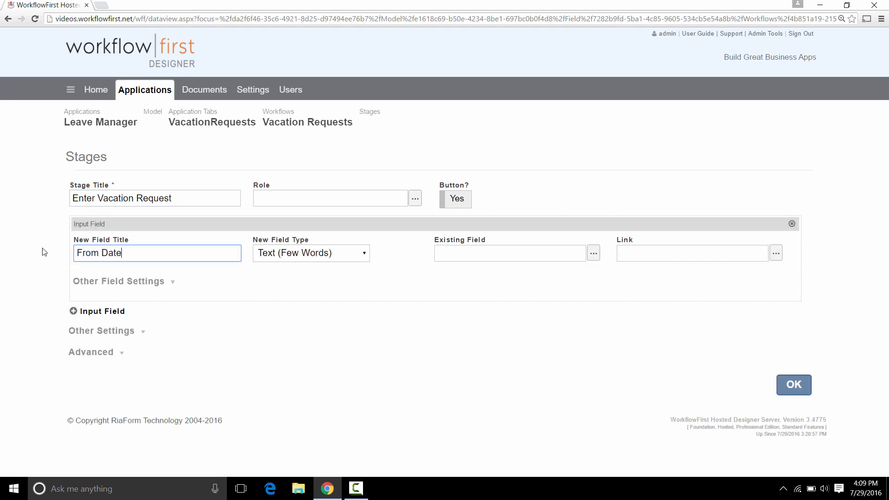
pyautogui.click(311, 253)
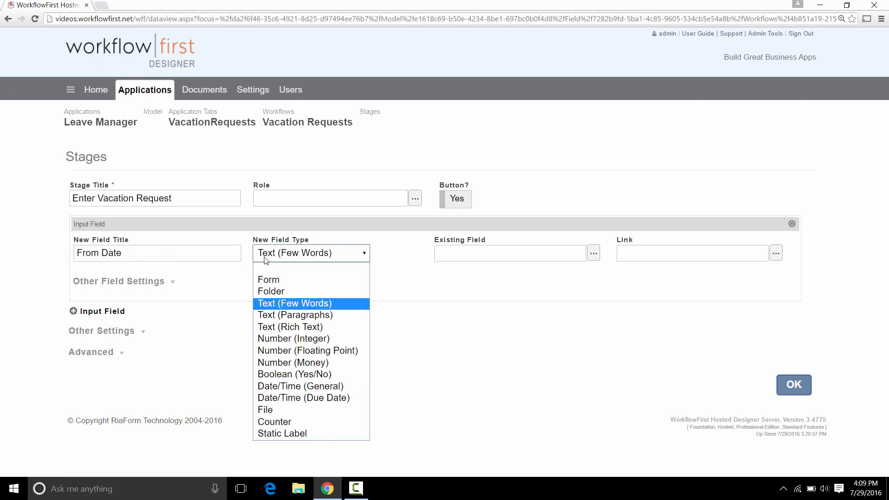
pyautogui.click(294, 304)
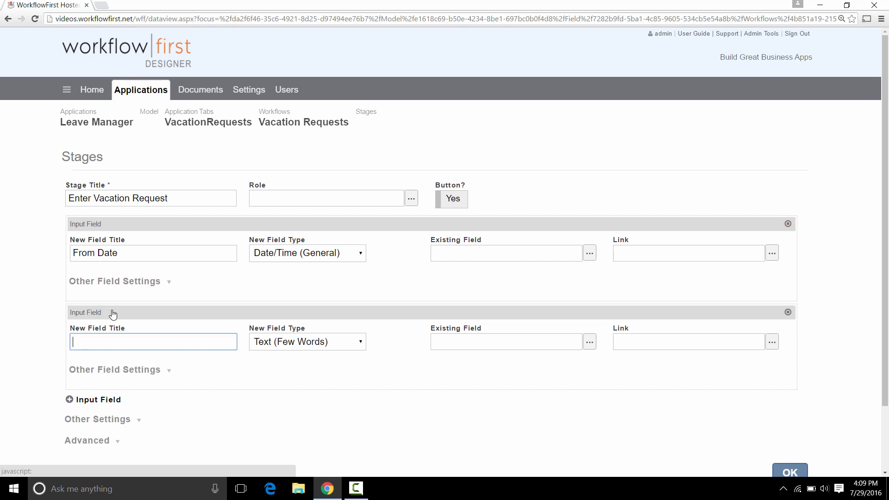
pyautogui.write('To Date')
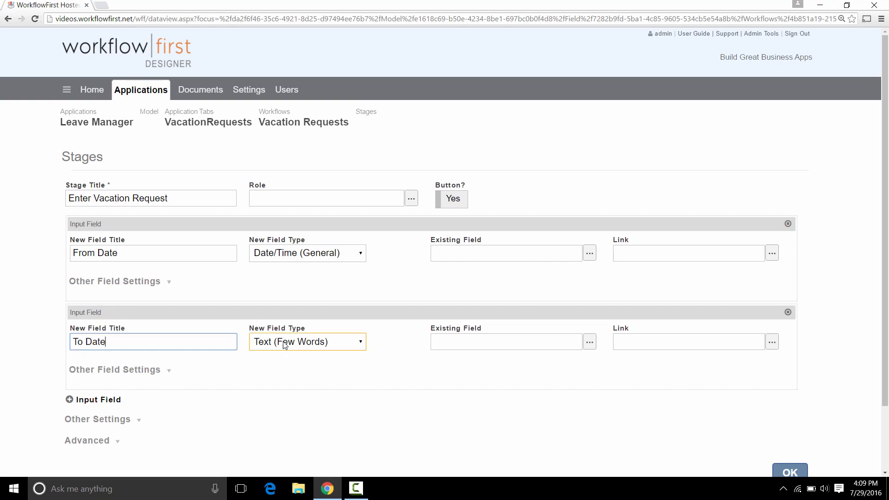
pyautogui.click(306, 342)
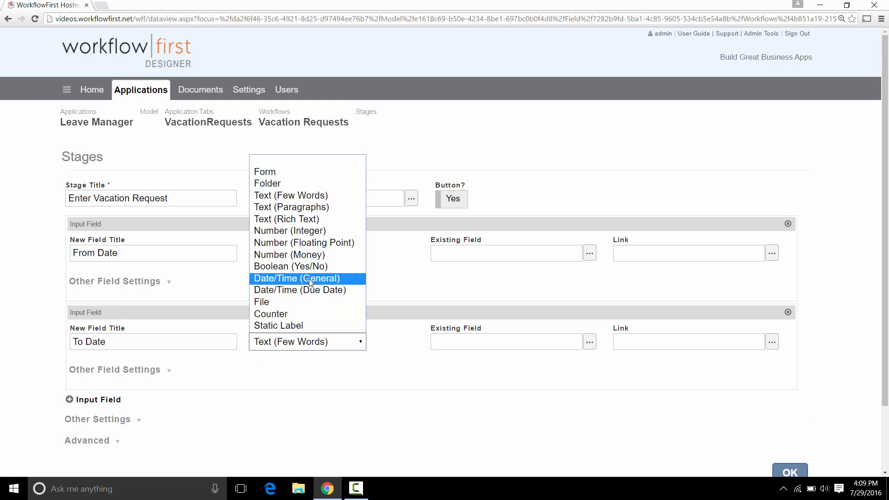
# - Add a Total Days field of type Number (Floating Point) and save the stage
pyautogui.click(297, 279)
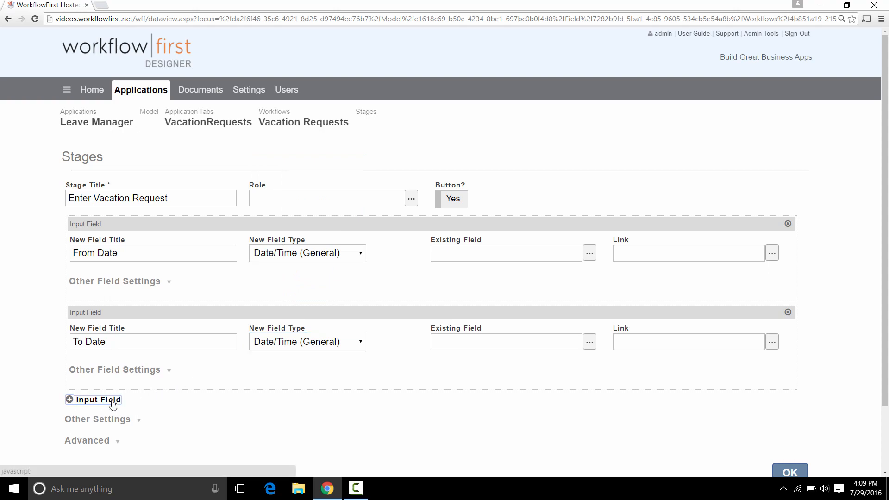
pyautogui.click(92, 400)
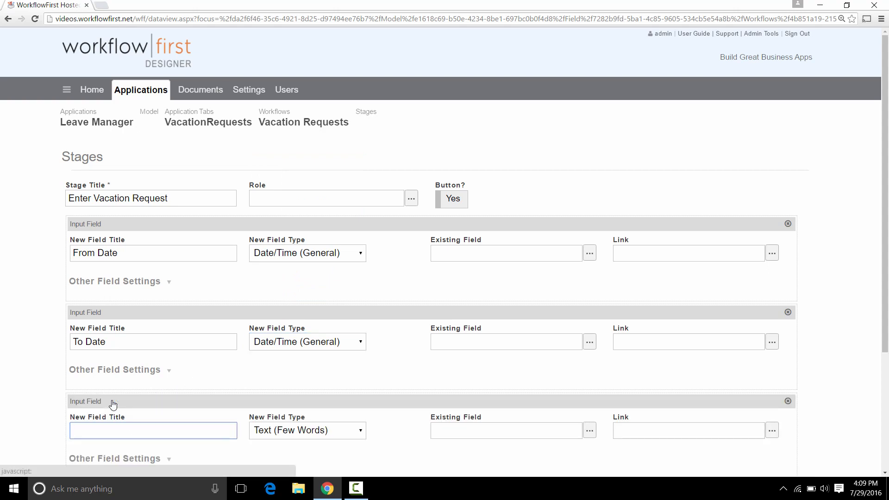
pyautogui.write('Total Days')
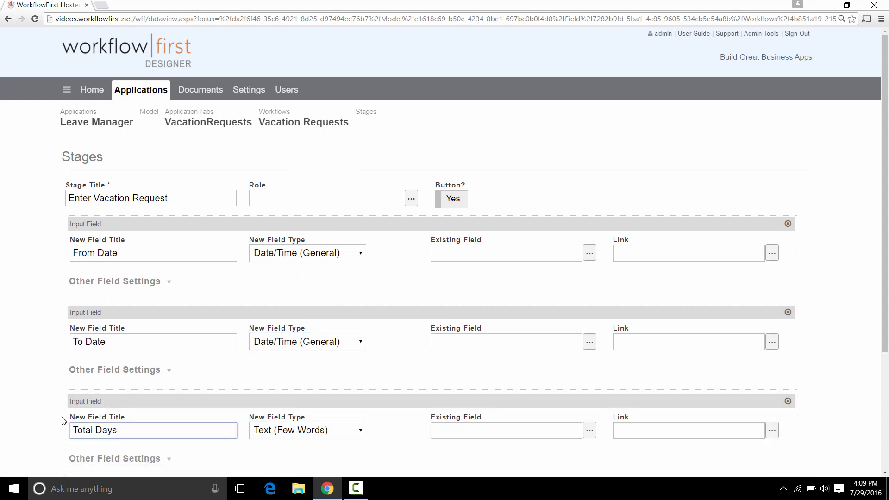
pyautogui.click(308, 253)
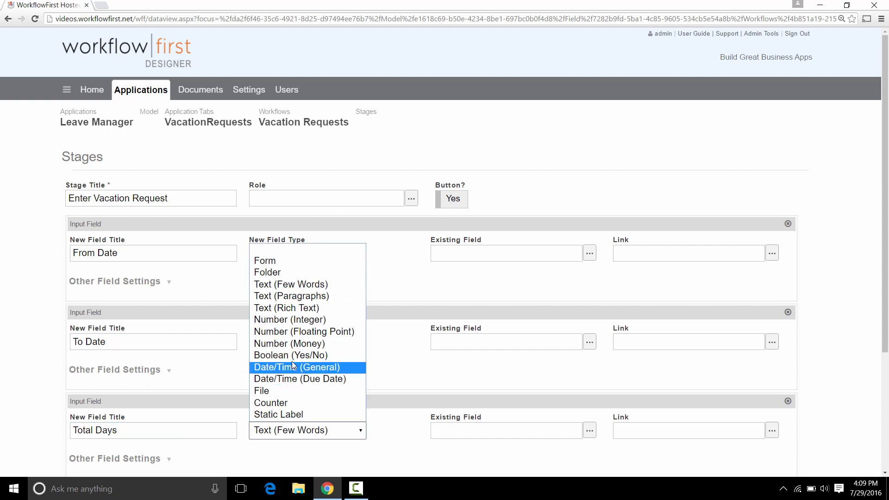
pyautogui.click(296, 367)
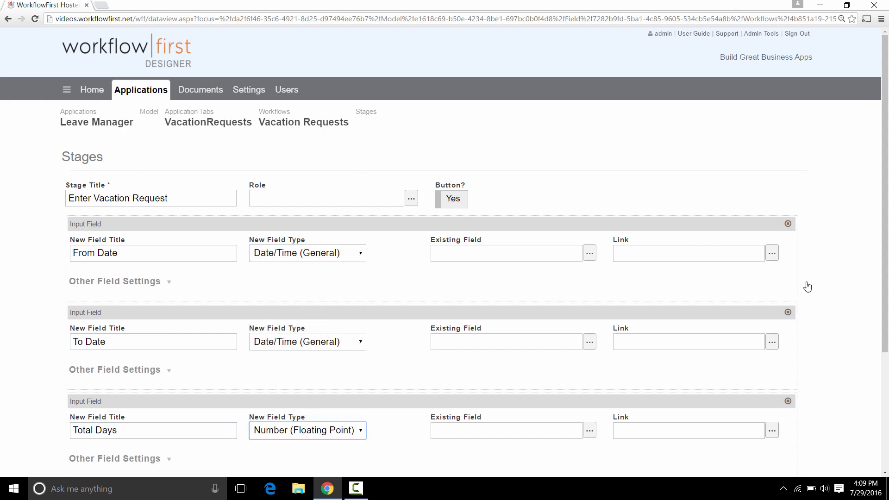
pyautogui.scroll(-3)
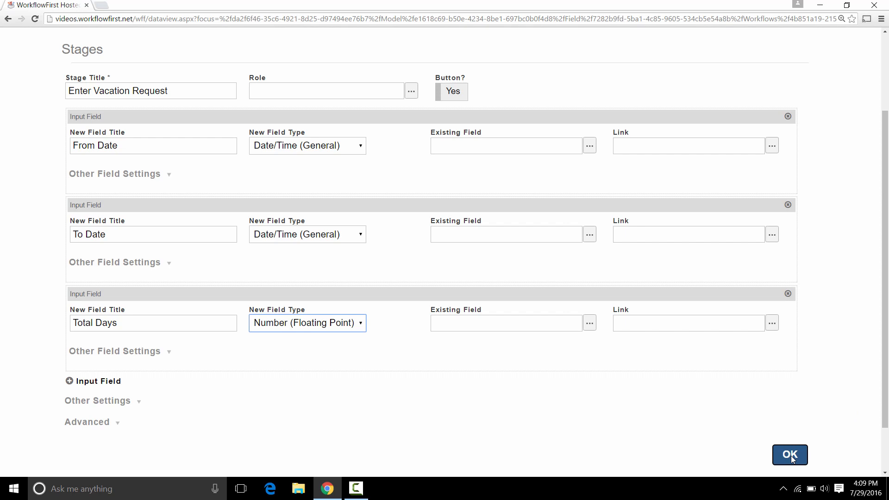
pyautogui.click(789, 455)
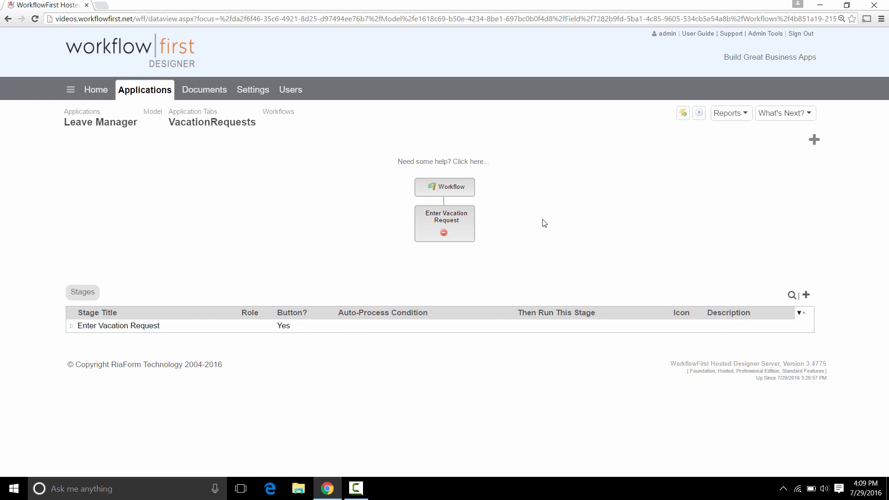
# - Reveal the action buttons of the Enter Vacation Request stage in the diagram
pyautogui.click(445, 224)
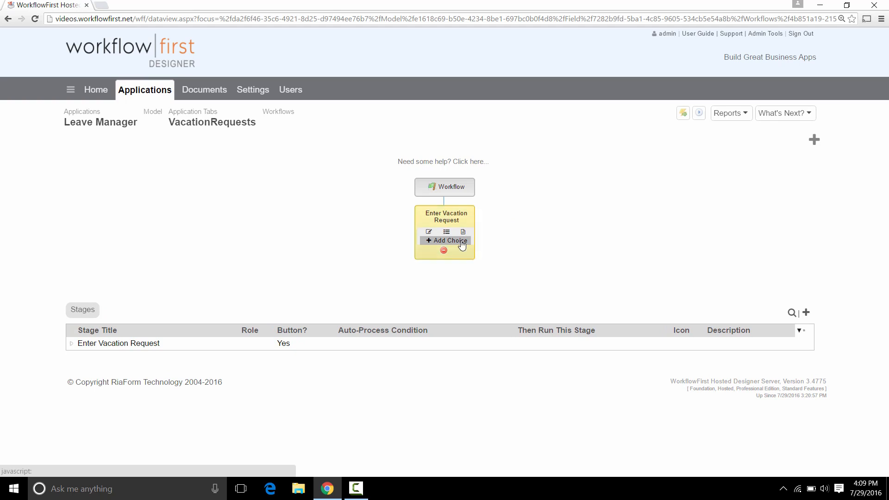
# - Add an Approve choice for the Manager role after Enter Vacation Request
pyautogui.click(444, 241)
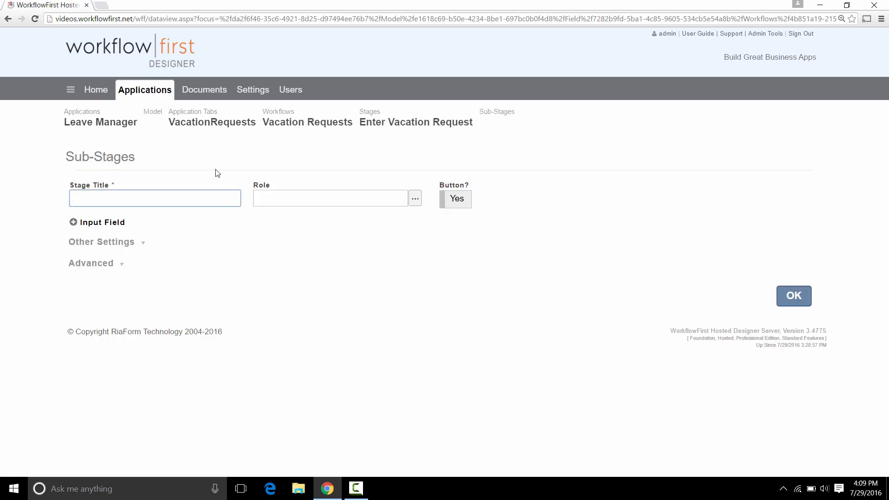
pyautogui.write('Approve')
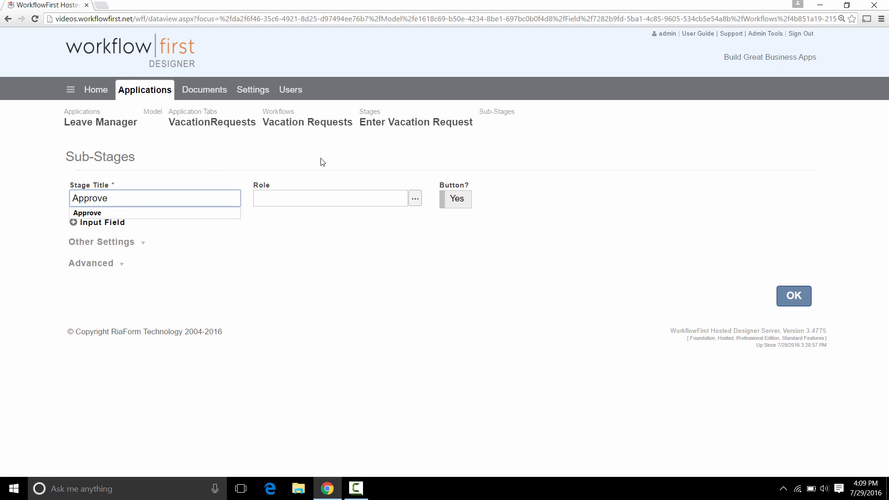
pyautogui.write('Manager')
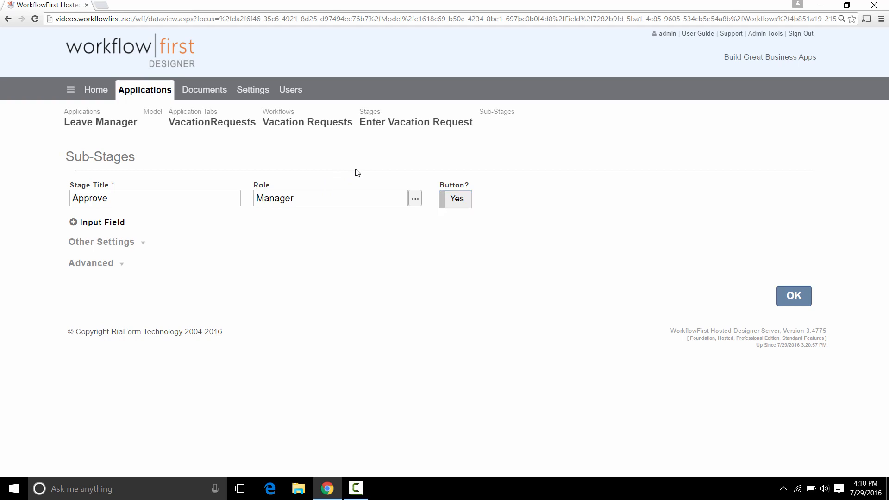
pyautogui.moveTo(793, 295)
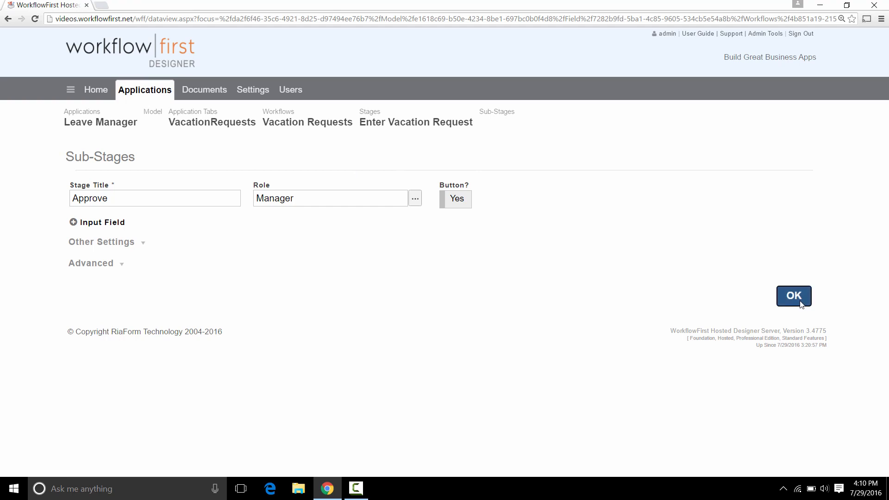
pyautogui.click(794, 296)
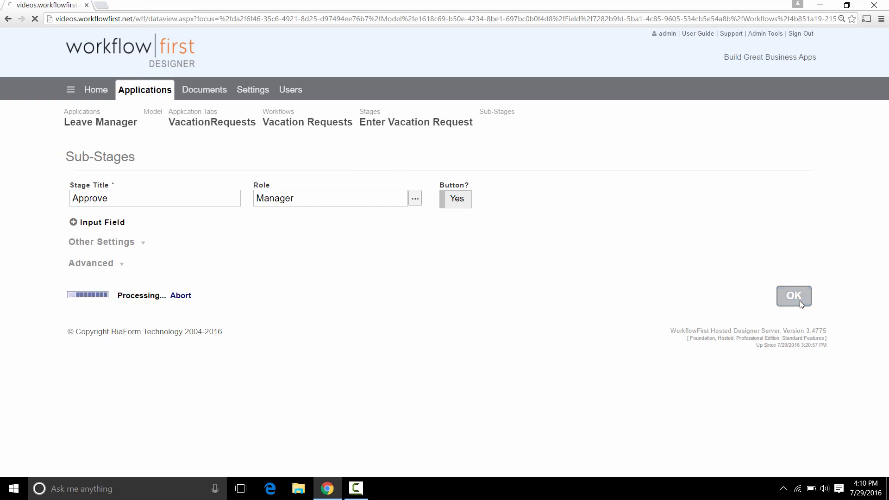
pyautogui.click(793, 296)
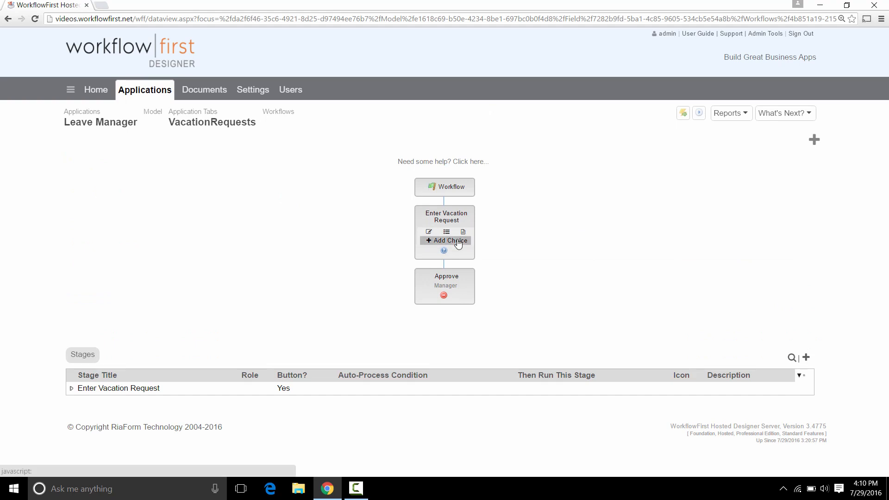
# - Add a Reject choice with a Rejection Reason field of type Text (Paragraphs)
pyautogui.click(448, 241)
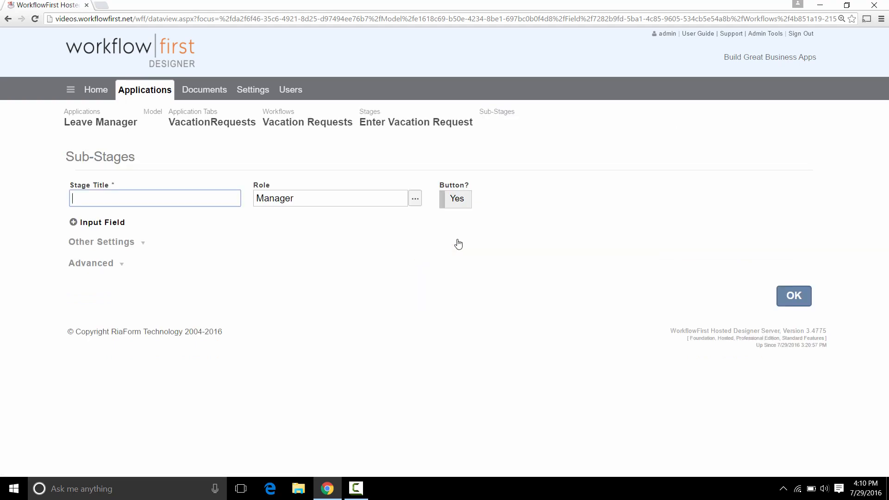
pyautogui.write('Reject')
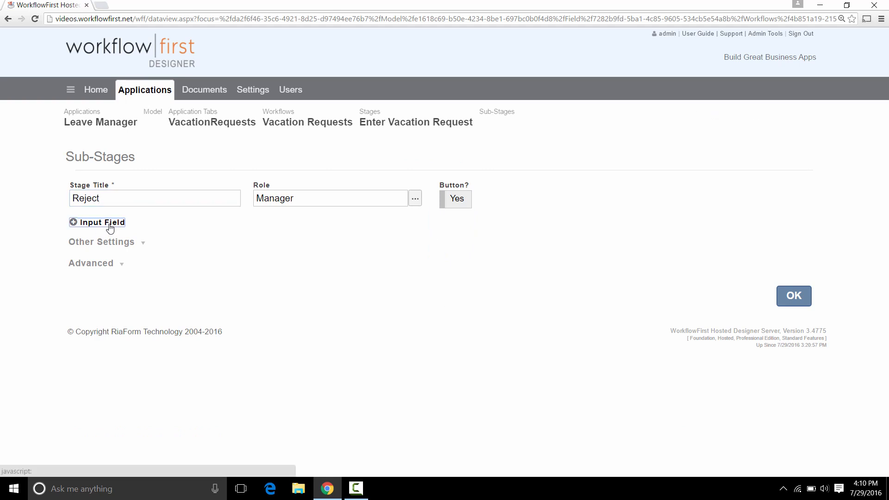
pyautogui.click(97, 221)
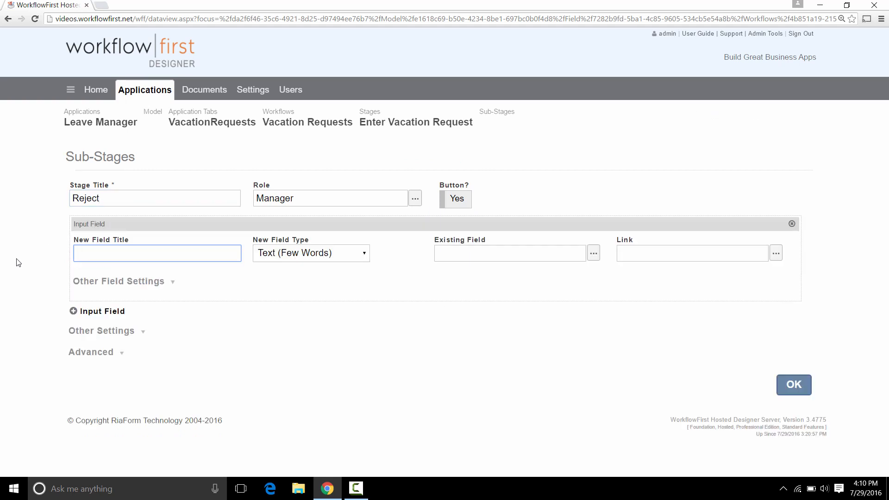
pyautogui.write('Rejection Reason')
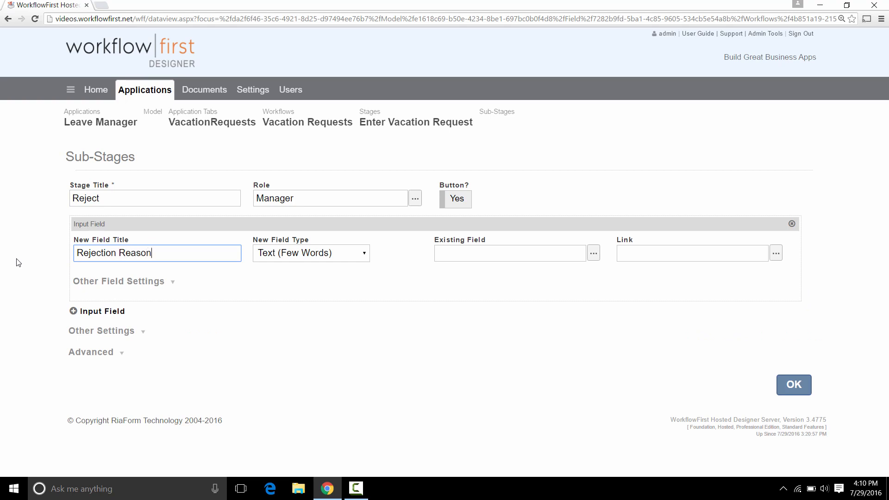
pyautogui.click(311, 253)
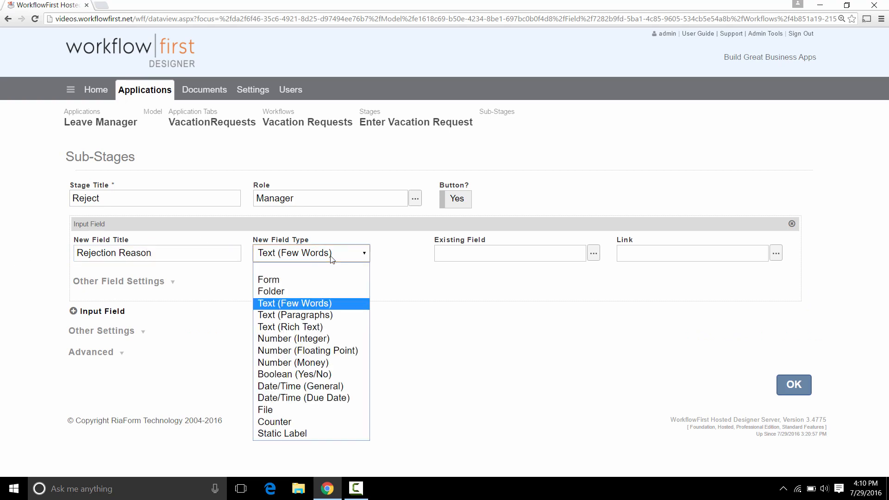
pyautogui.click(295, 315)
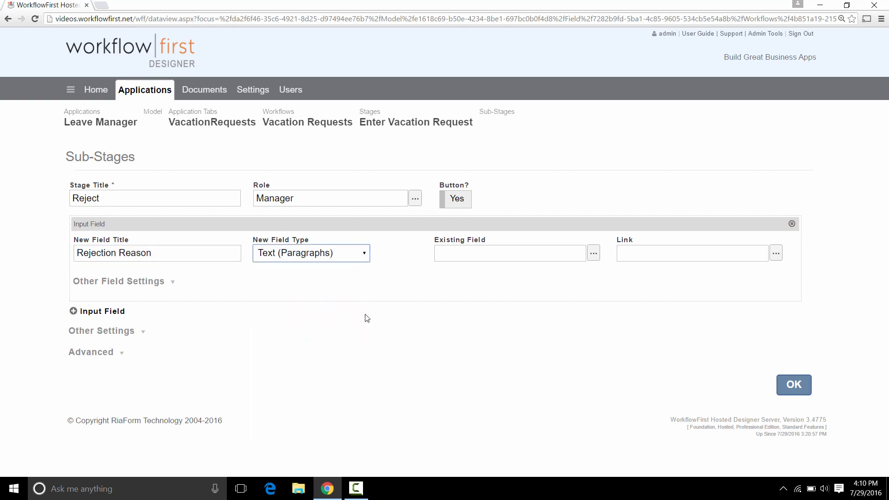
pyautogui.moveTo(584, 344)
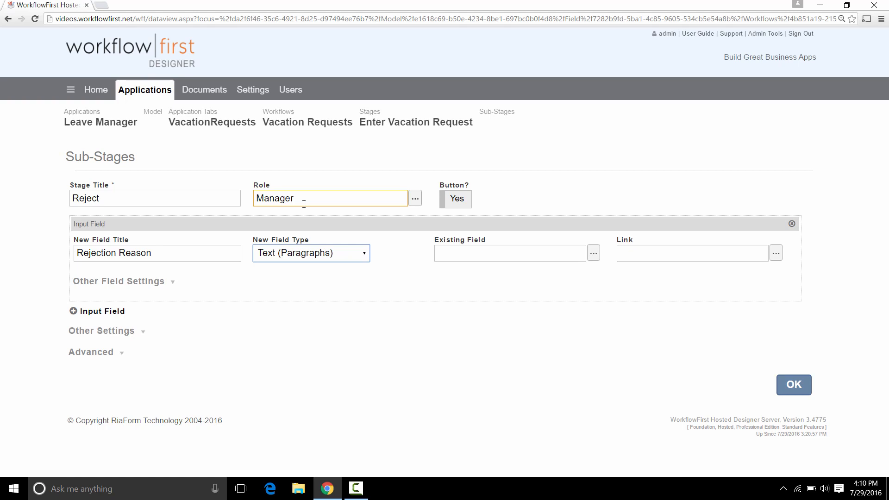
pyautogui.click(794, 384)
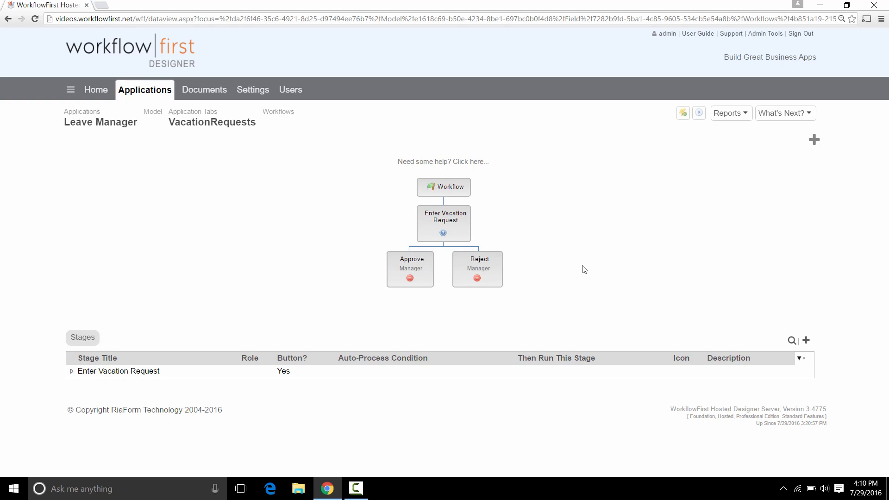
pyautogui.moveTo(599, 245)
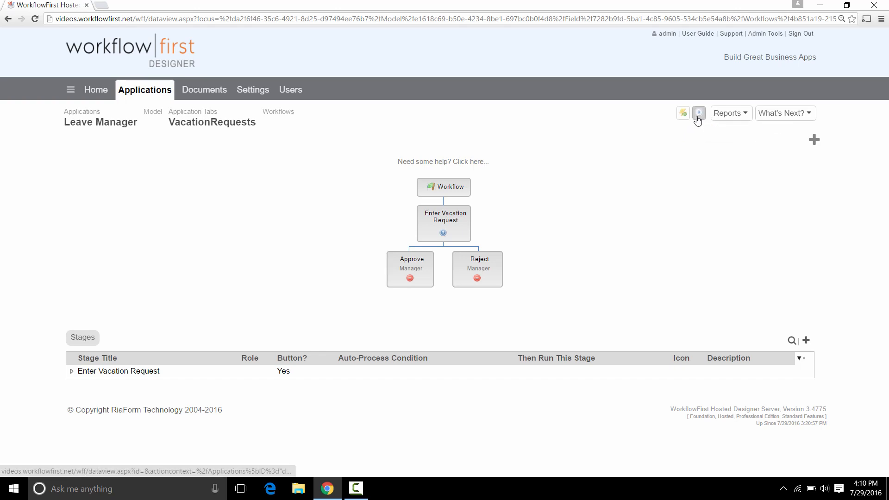
pyautogui.moveTo(698, 112)
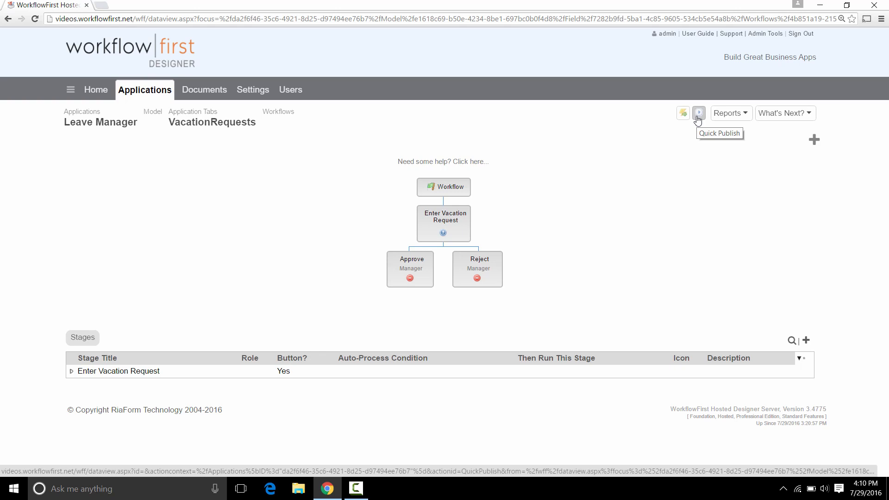
# - Quick Publish Leave Manager and follow the Leave_Manager link to the live app
pyautogui.click(699, 113)
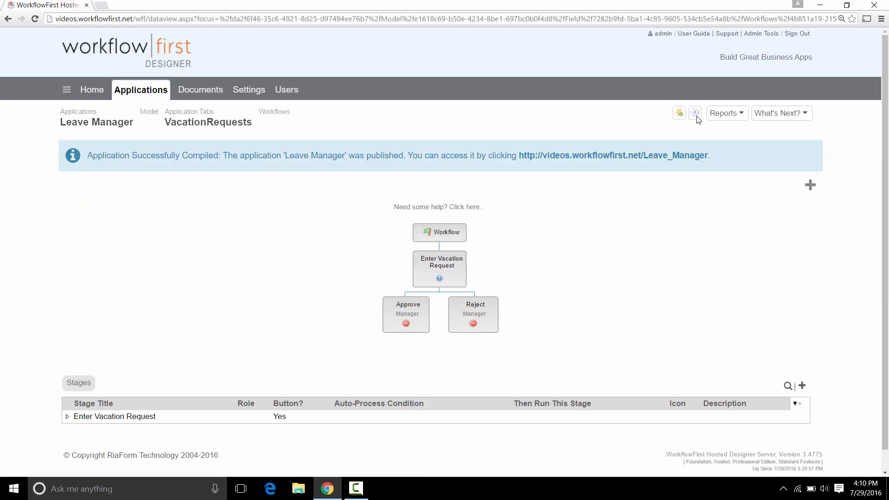
pyautogui.moveTo(626, 157)
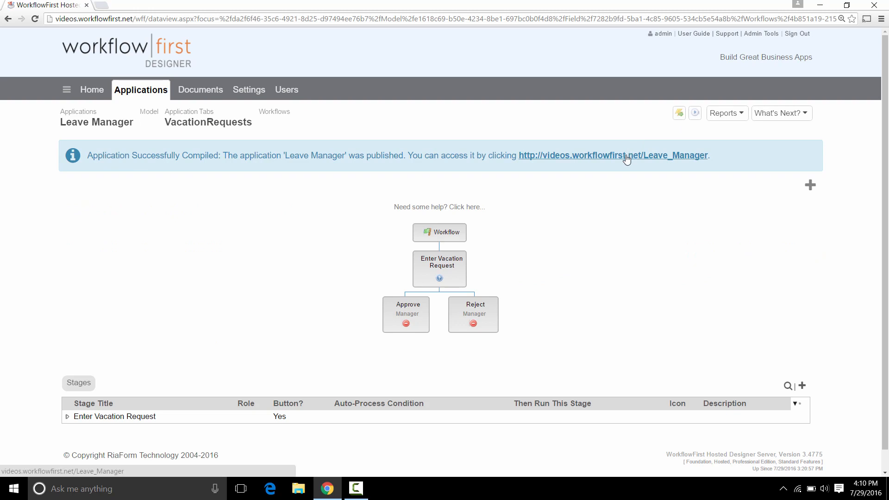
pyautogui.moveTo(605, 186)
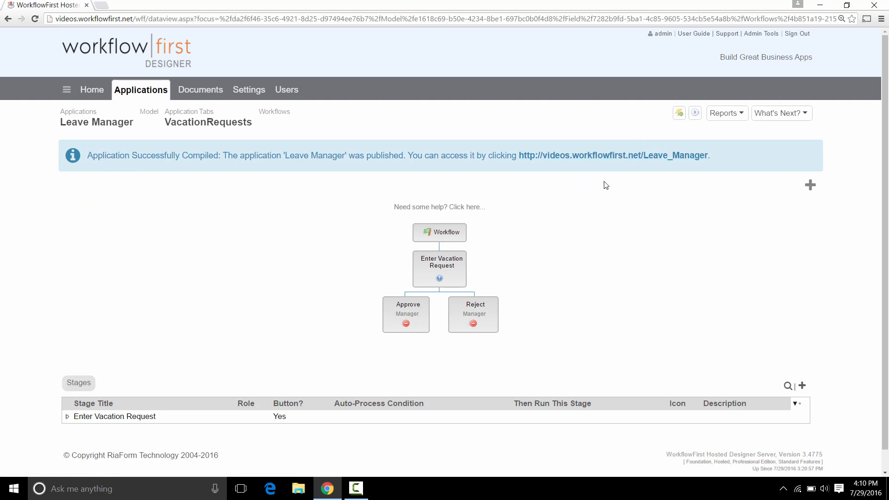
pyautogui.click(612, 155)
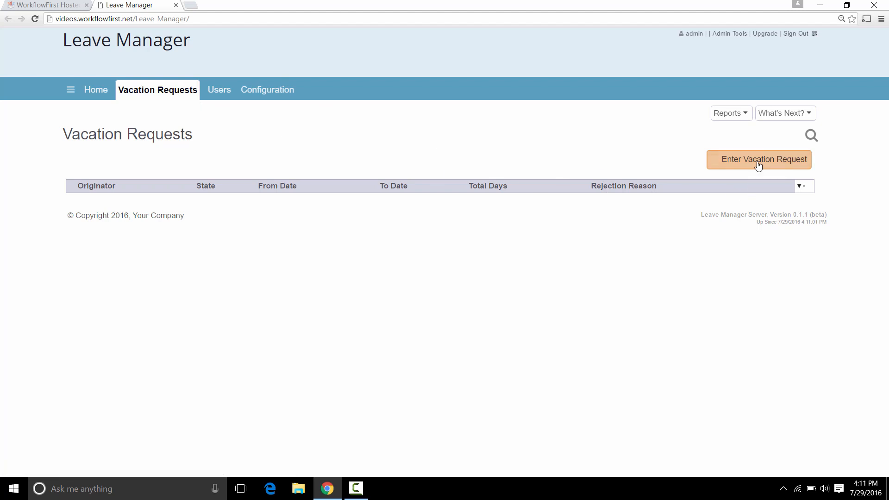
# - Submit a vacation request from 01 Aug 2016 to 05 Aug 2016 totalling 5 days
pyautogui.click(758, 159)
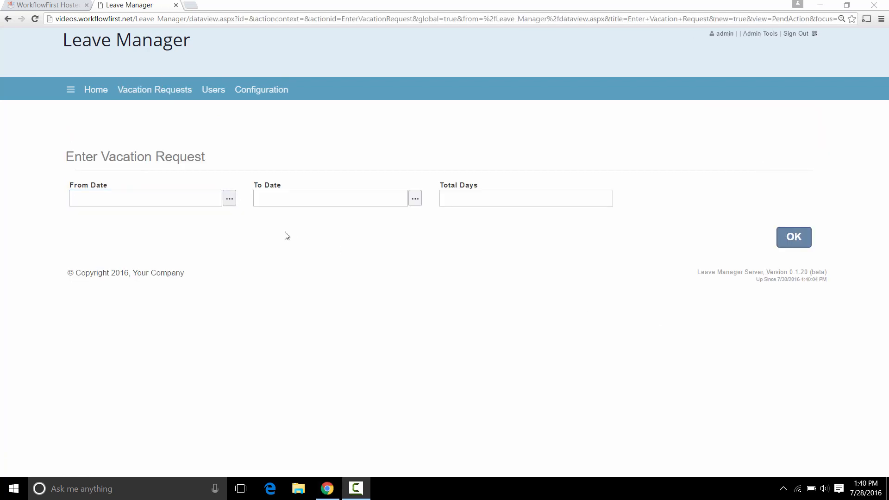
pyautogui.click(229, 199)
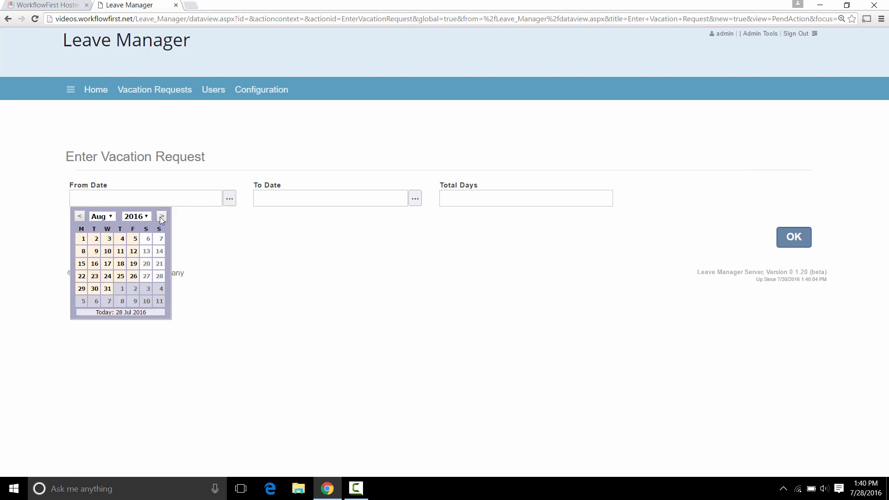
pyautogui.click(83, 238)
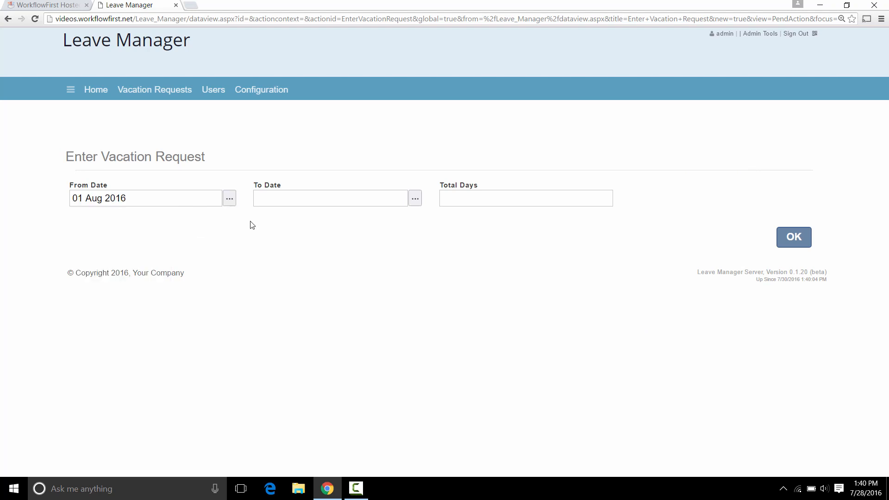
pyautogui.click(415, 198)
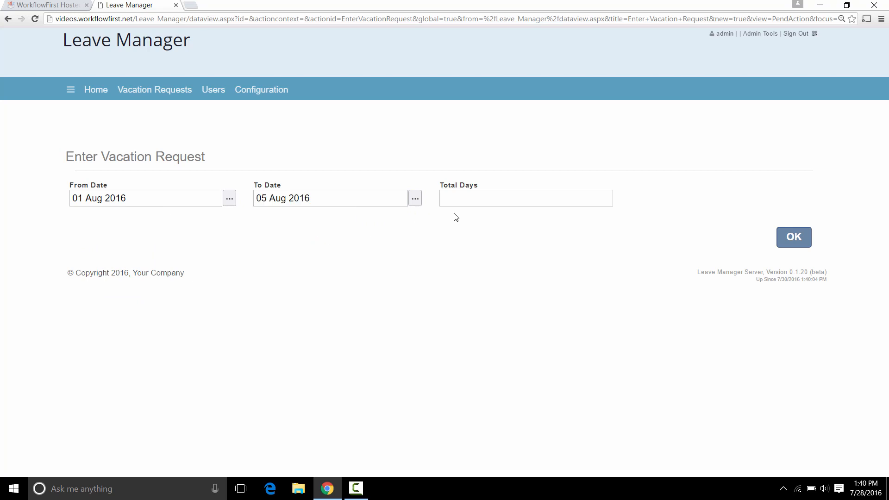
pyautogui.write('5')
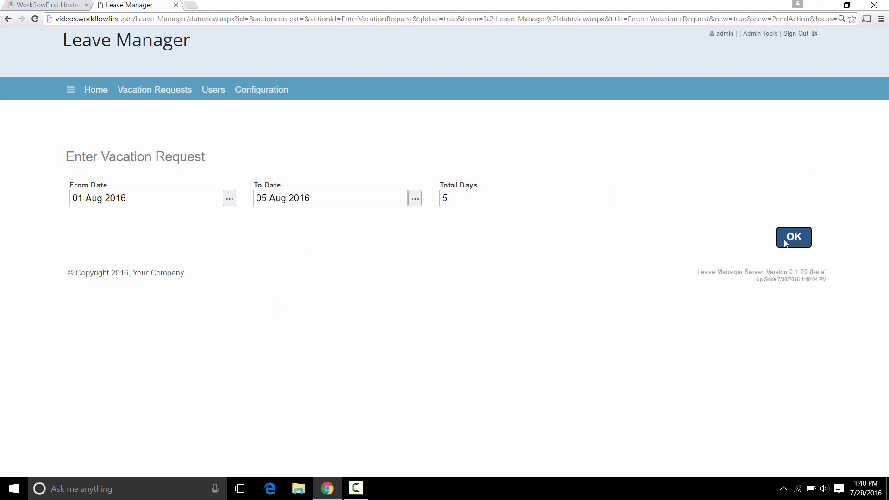
pyautogui.click(794, 237)
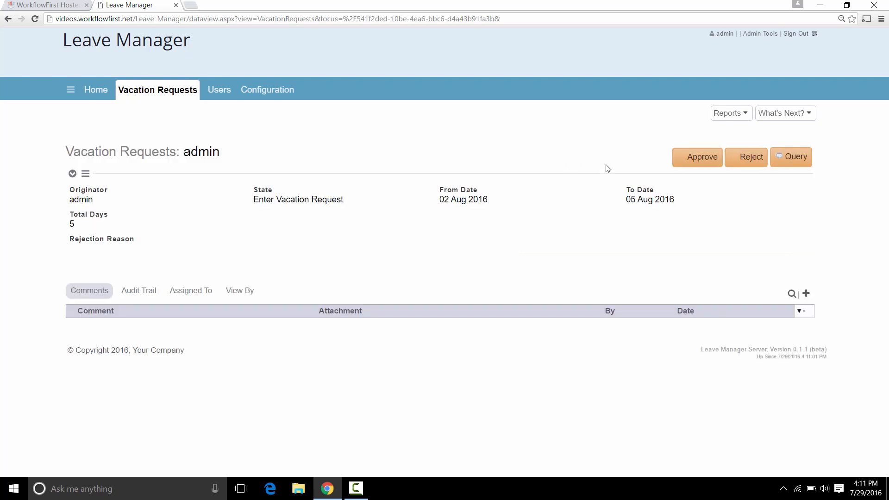
pyautogui.moveTo(628, 159)
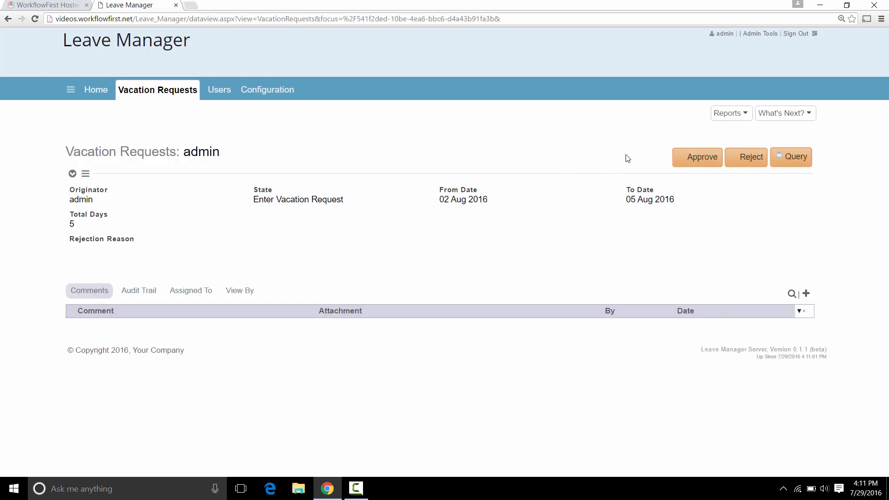
pyautogui.moveTo(727, 45)
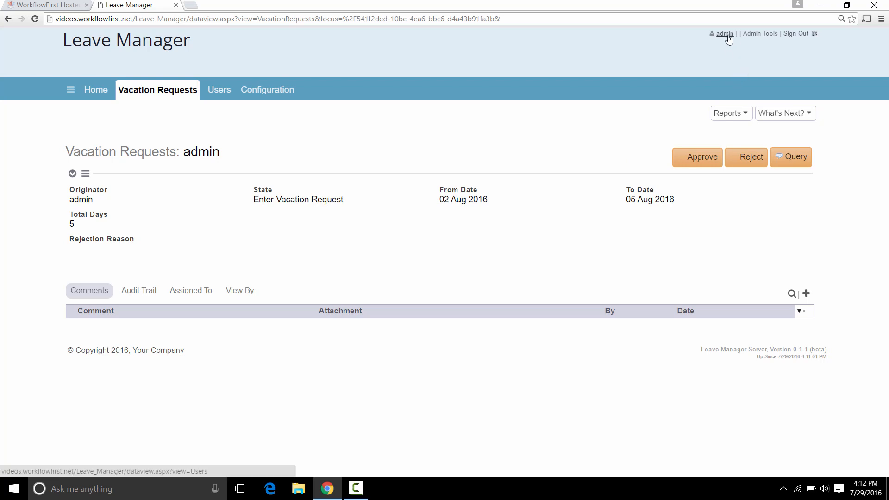
pyautogui.moveTo(622, 145)
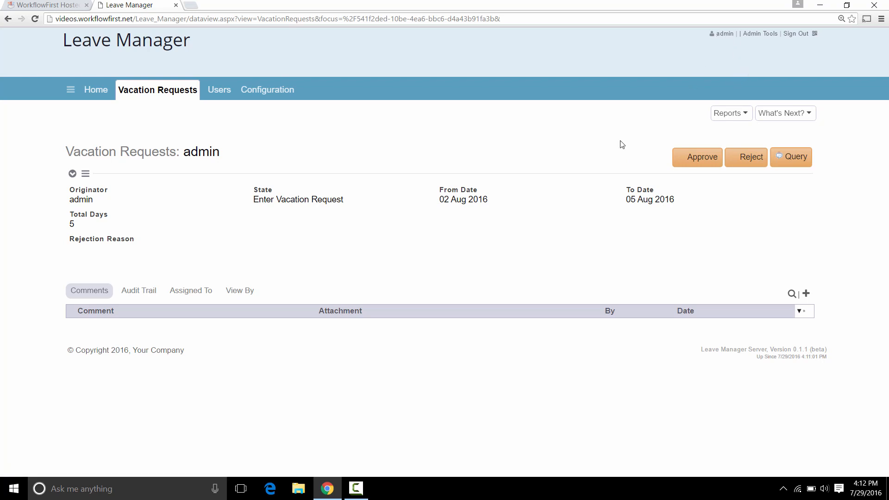
pyautogui.moveTo(646, 130)
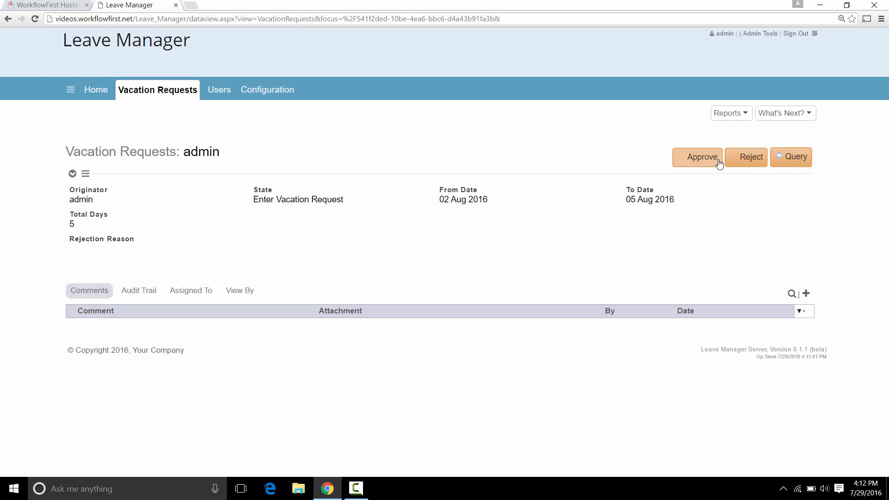
# - Approve the admin's vacation request and return to the Vacation Requests list
pyautogui.click(697, 157)
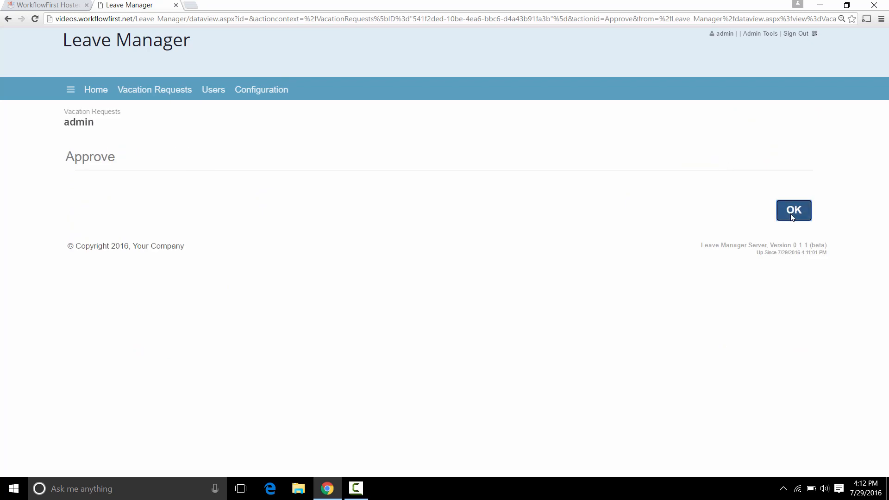
pyautogui.click(794, 210)
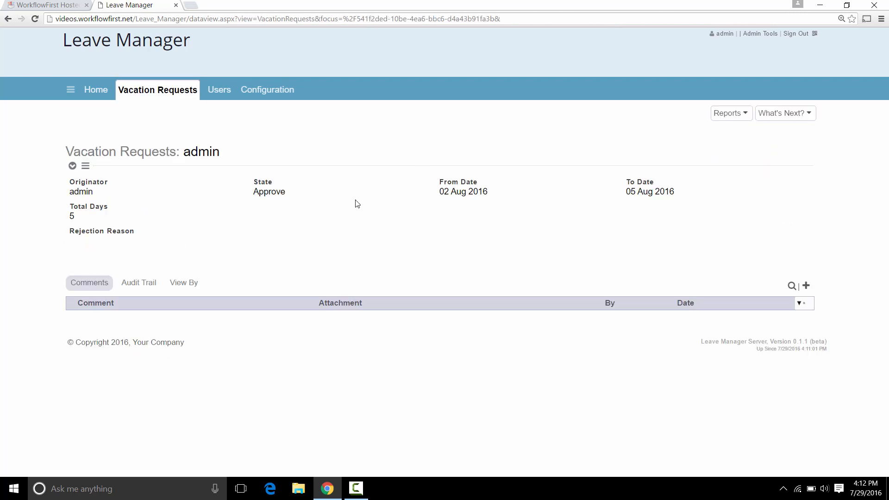
pyautogui.click(157, 90)
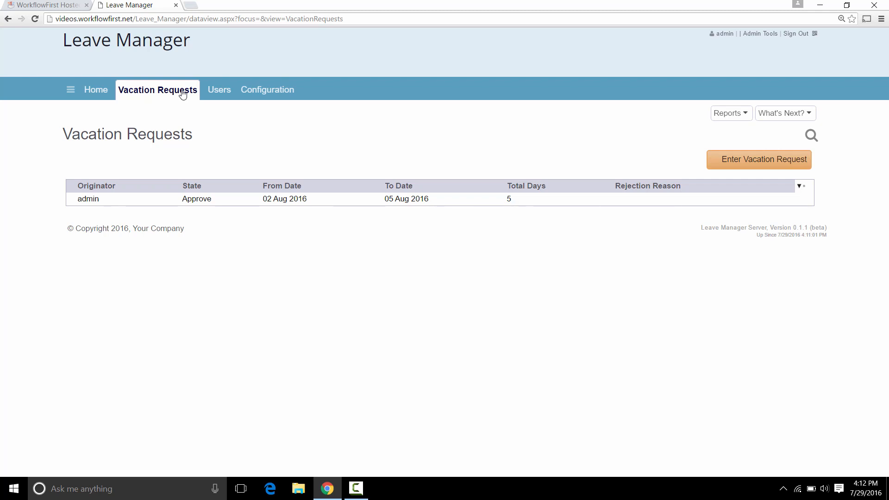
pyautogui.moveTo(305, 138)
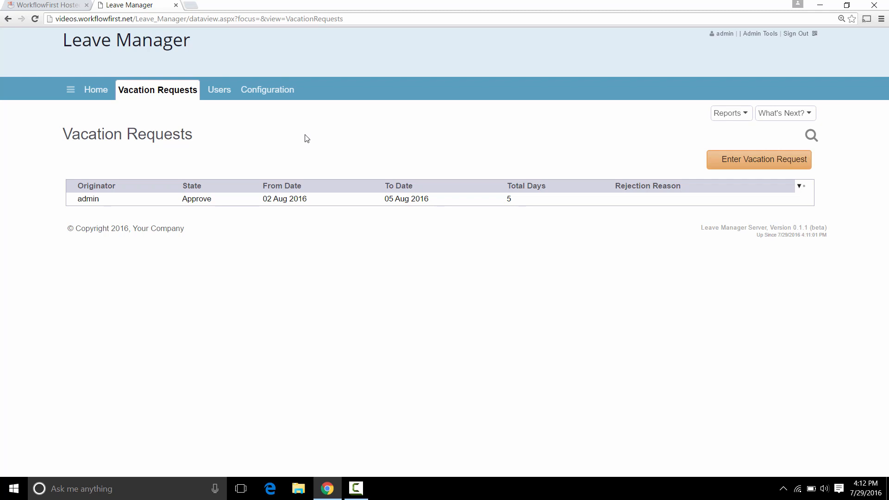
pyautogui.moveTo(236, 106)
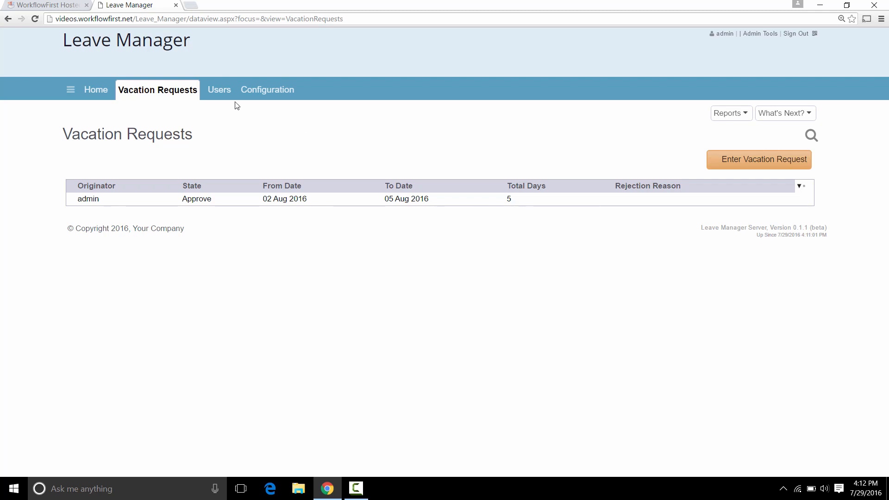
# - Switch to the Users page, which lists no users yet
pyautogui.click(219, 90)
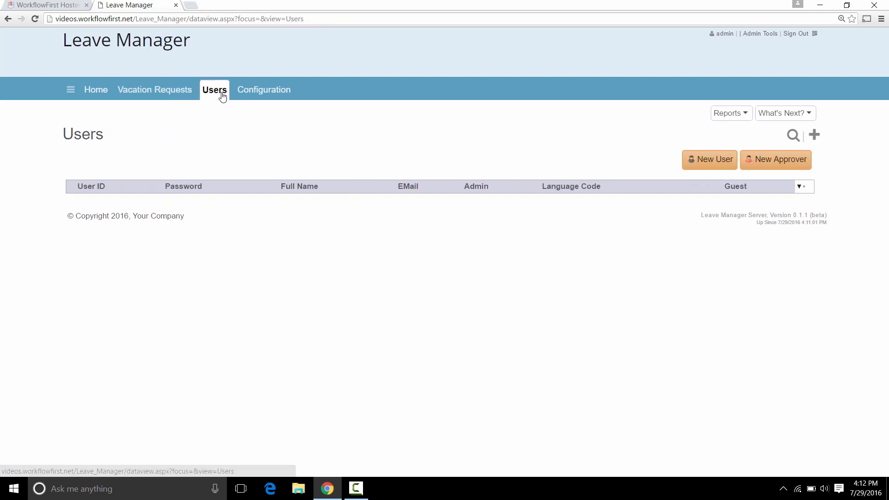
pyautogui.moveTo(651, 162)
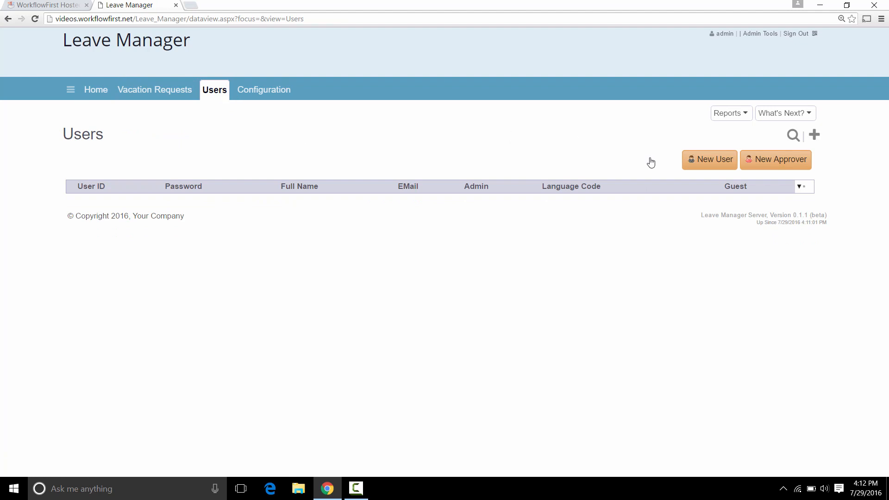
pyautogui.moveTo(709, 159)
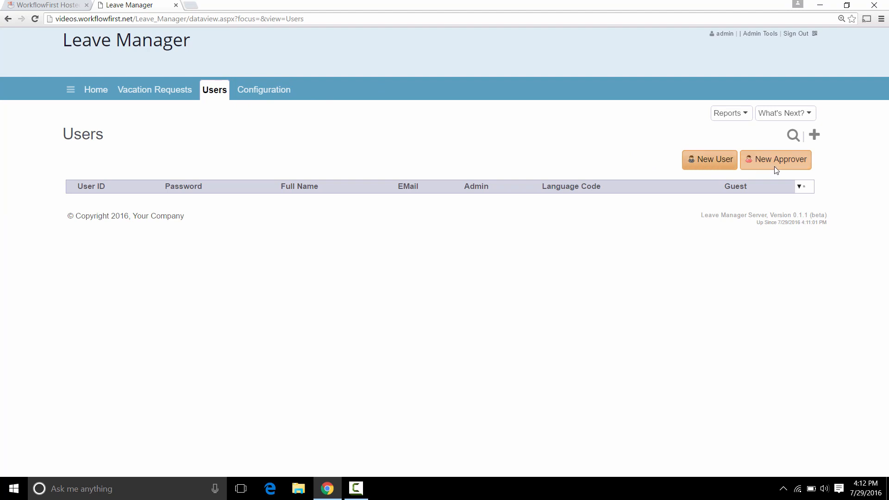
pyautogui.moveTo(721, 169)
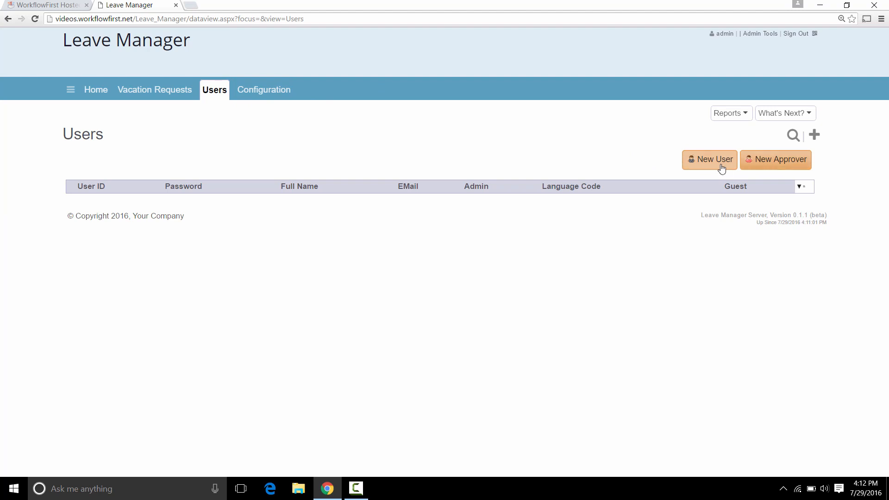
pyautogui.moveTo(776, 171)
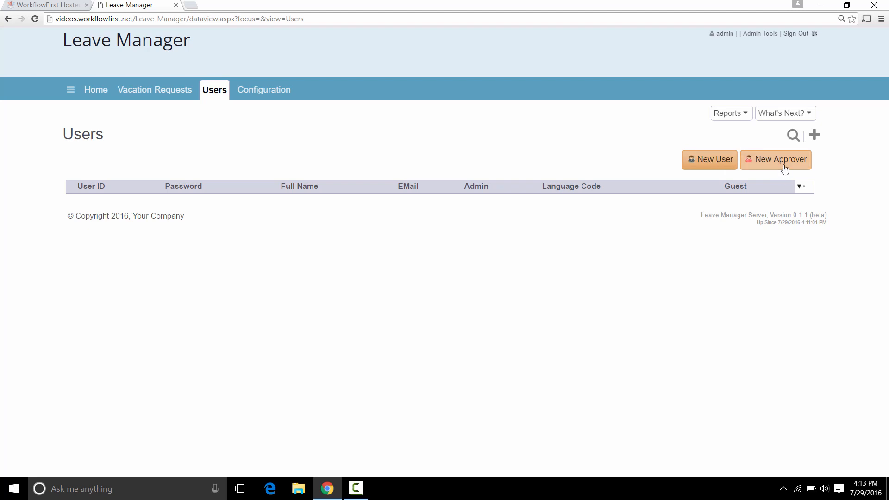
pyautogui.click(775, 159)
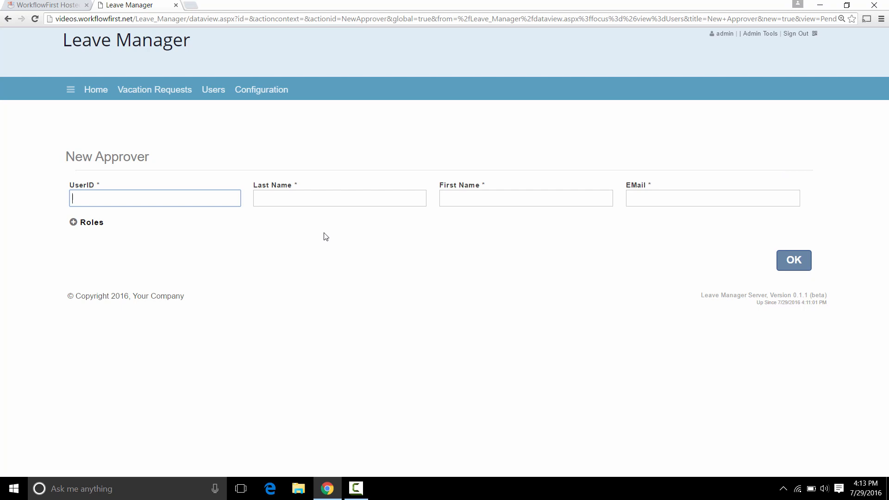
pyautogui.write('MrManager')
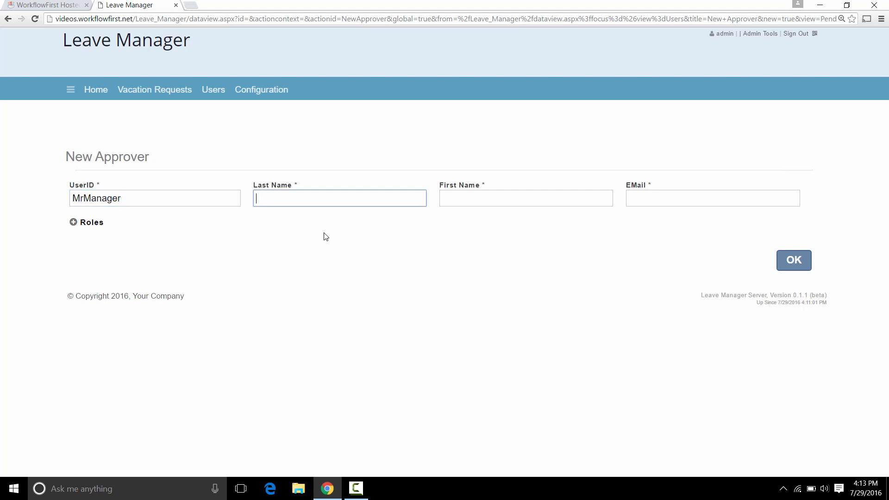
pyautogui.write('Manager')
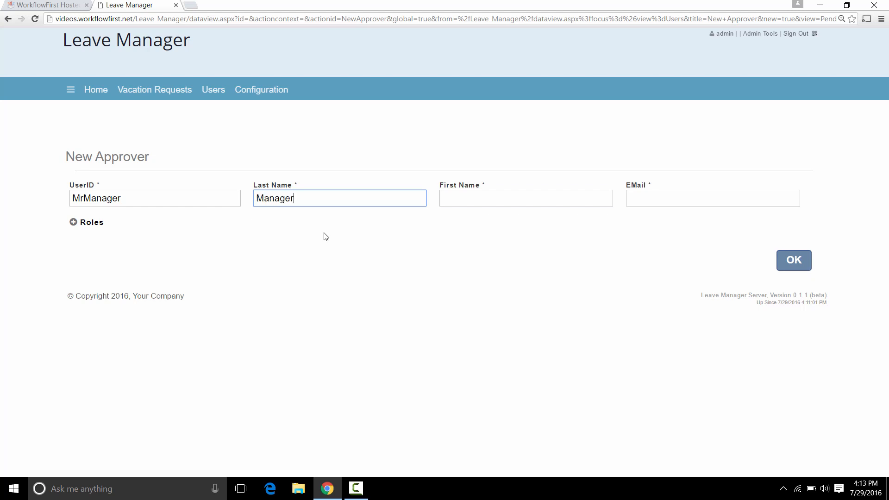
pyautogui.write('Person')
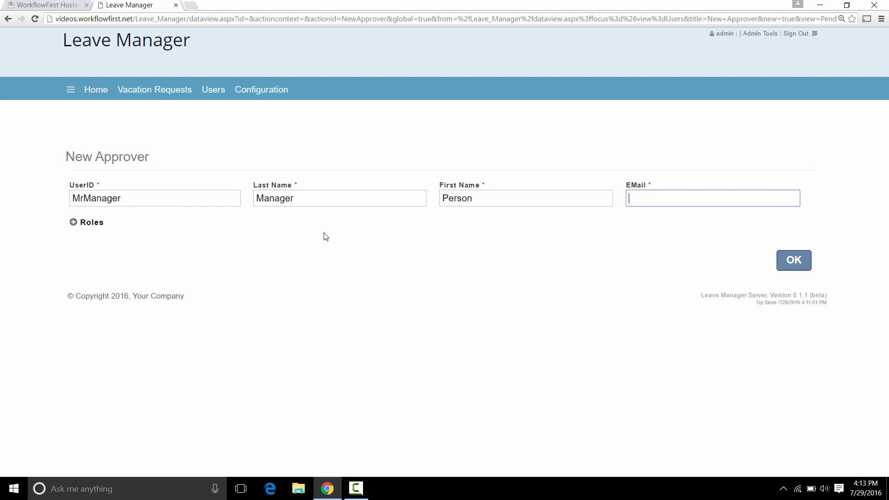
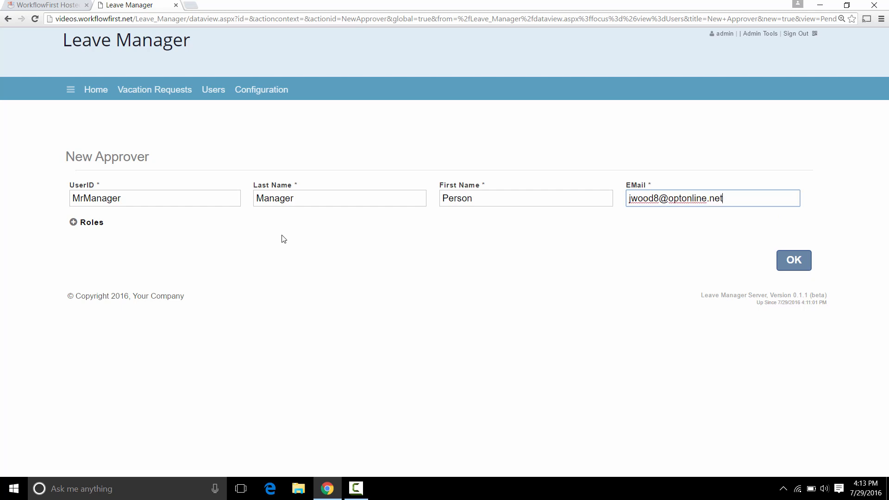
# - Assign the Manager role to the new approver in the Roles section
pyautogui.click(72, 221)
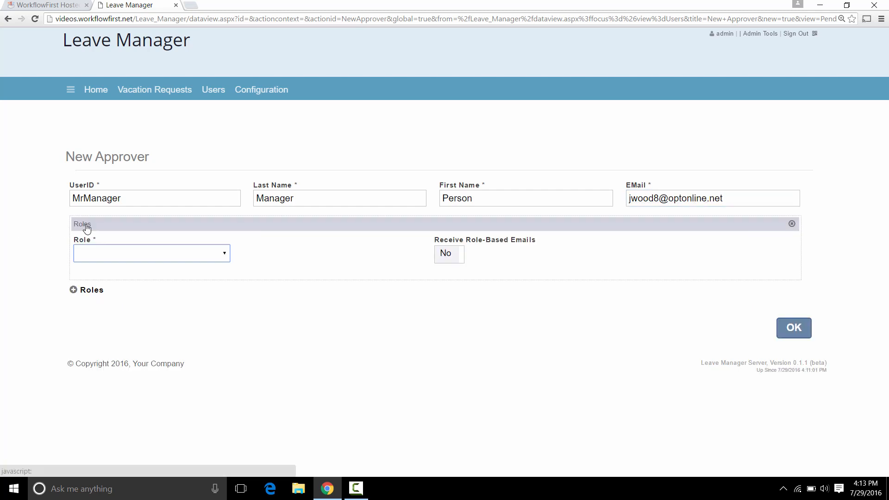
pyautogui.click(151, 252)
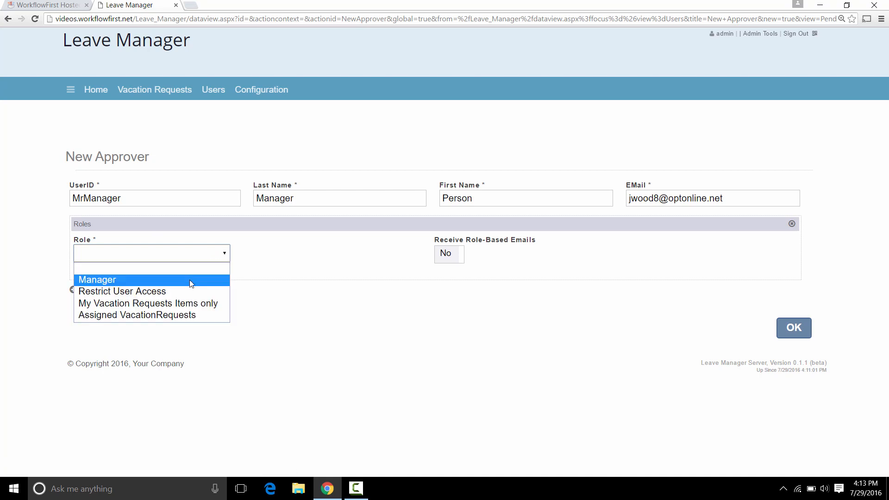
pyautogui.click(97, 280)
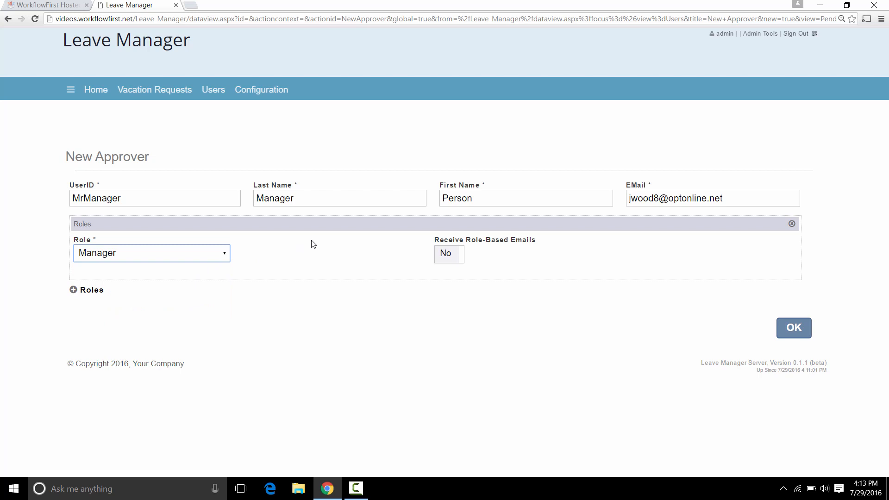
pyautogui.moveTo(510, 259)
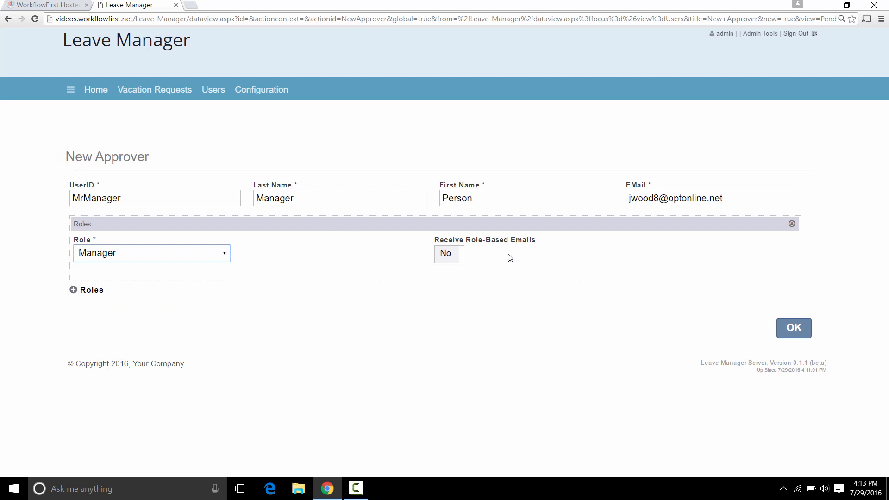
pyautogui.moveTo(507, 259)
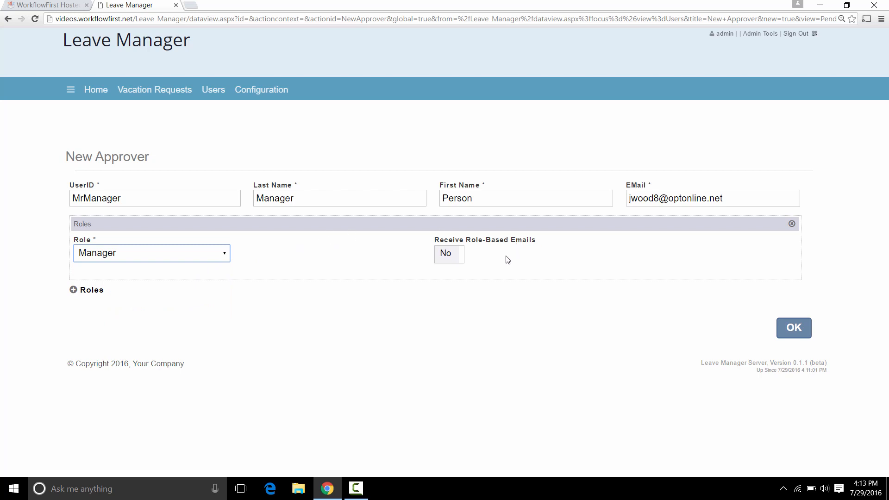
pyautogui.moveTo(449, 268)
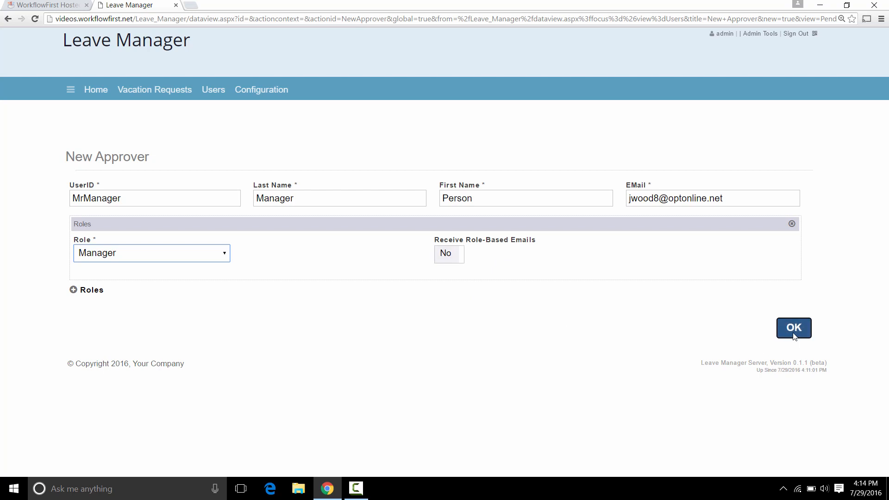
# - Submit the approver, then create and save the app's configuration record
pyautogui.click(794, 328)
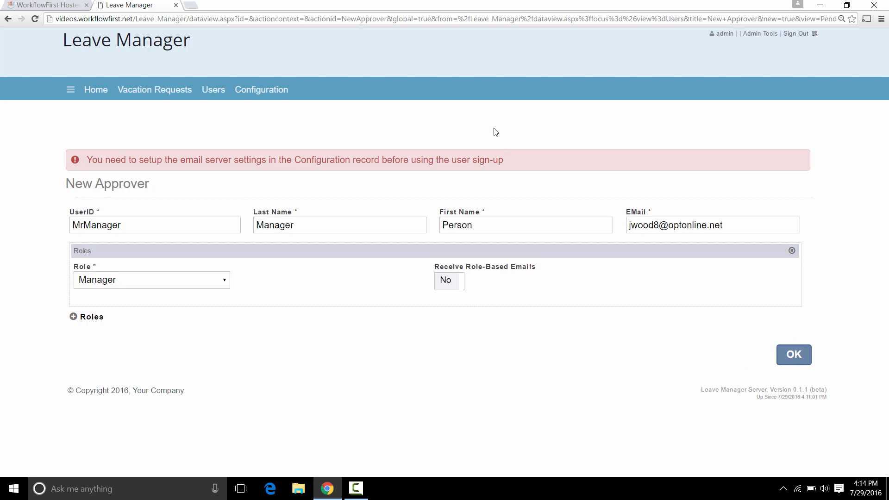
pyautogui.moveTo(375, 136)
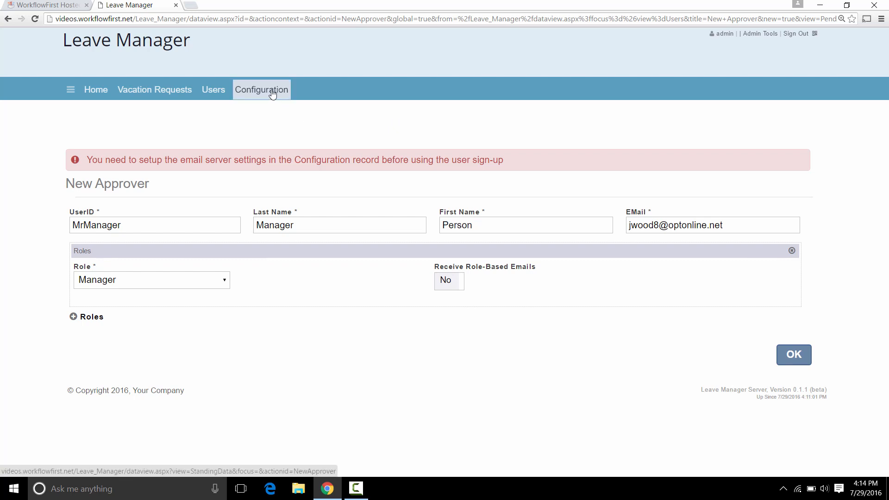
pyautogui.click(261, 89)
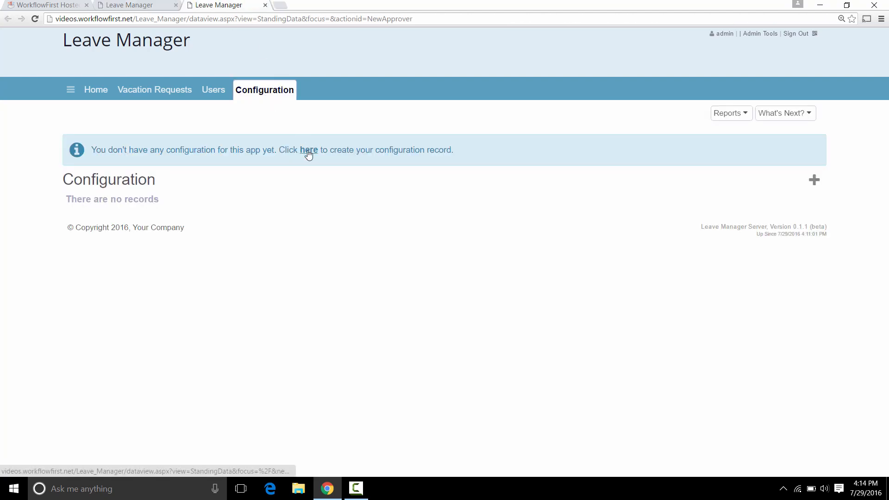
pyautogui.click(309, 150)
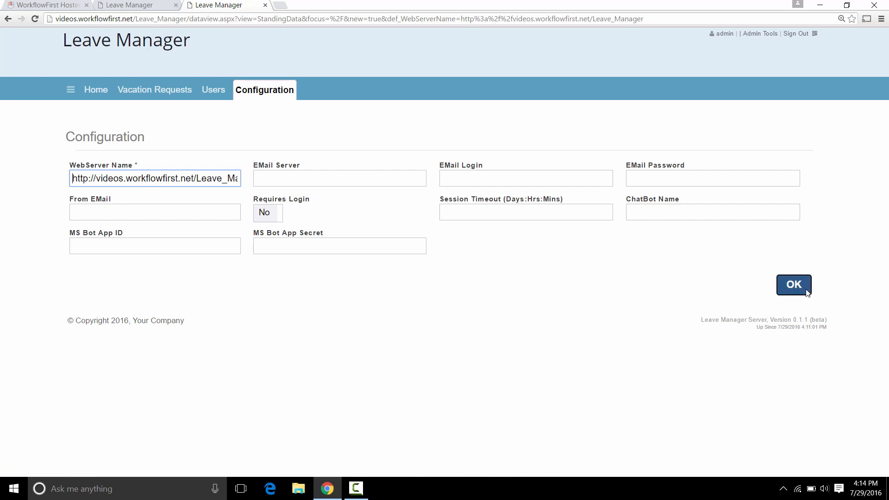
pyautogui.click(794, 284)
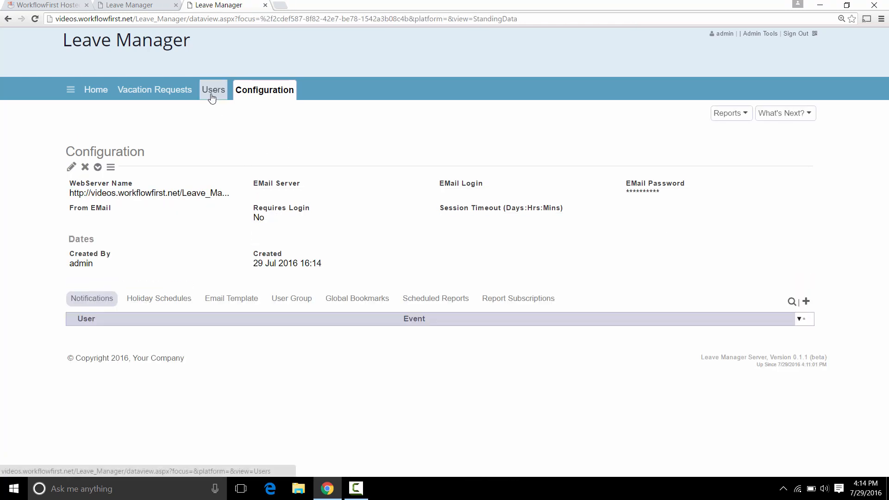
# - Return to the New Approver form and submit MrManager so he appears in the Users list
pyautogui.click(213, 90)
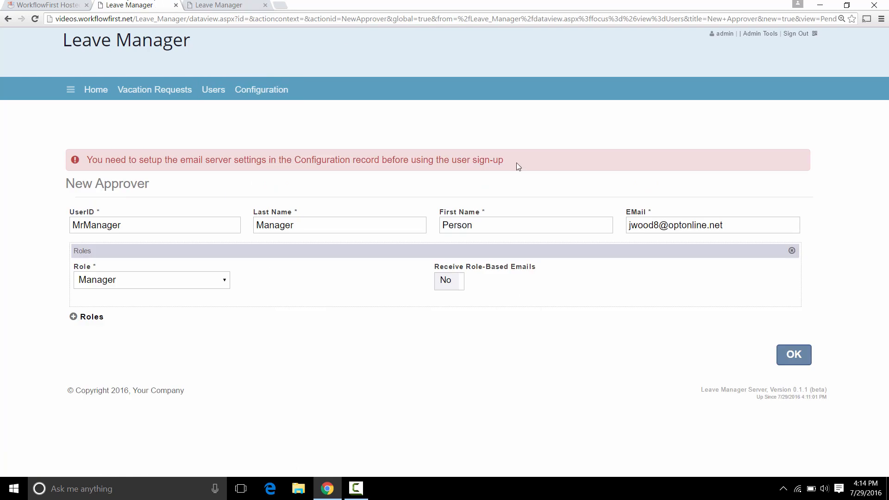
pyautogui.click(794, 355)
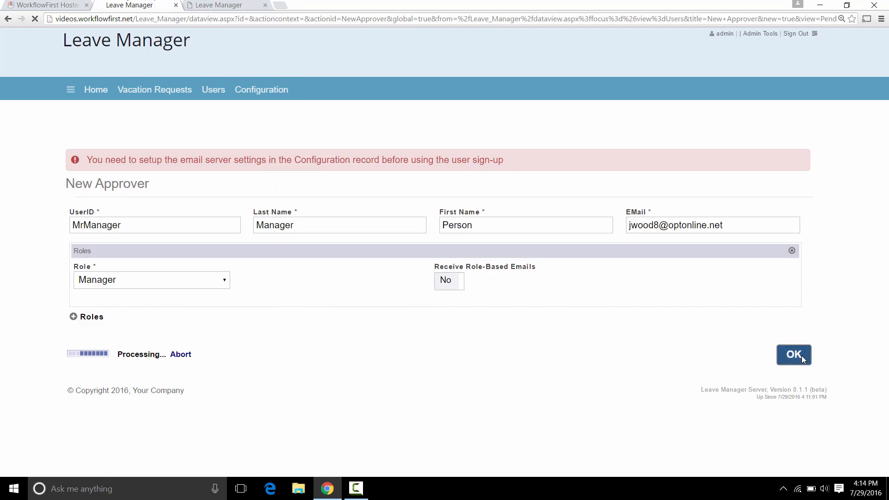
pyautogui.click(794, 354)
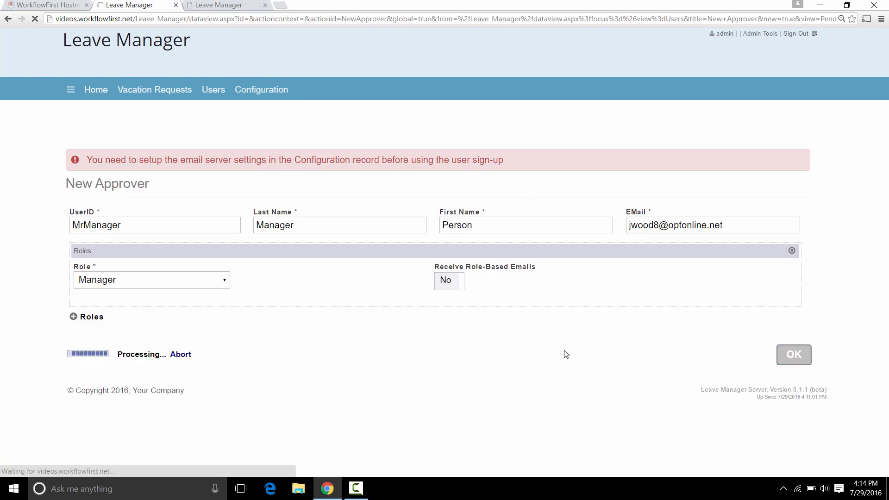
pyautogui.click(794, 355)
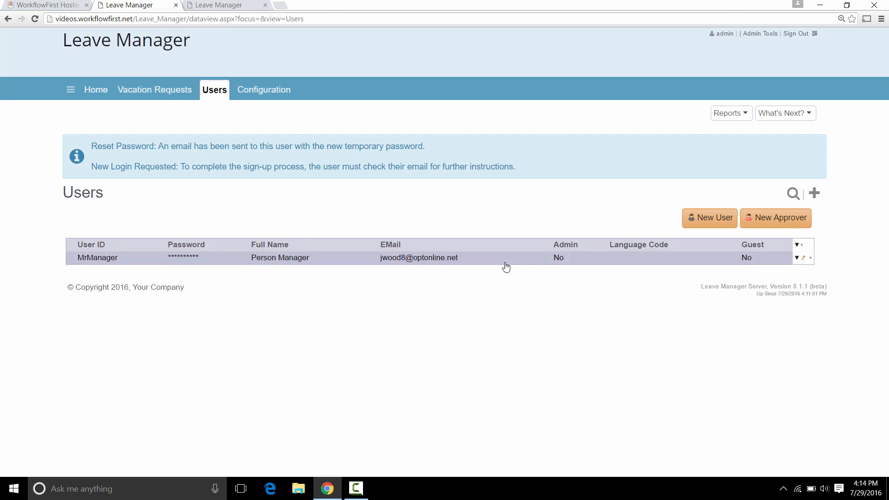
# - Update MrManager's password from his user record and dismiss Chrome's save-password prompt
pyautogui.click(96, 257)
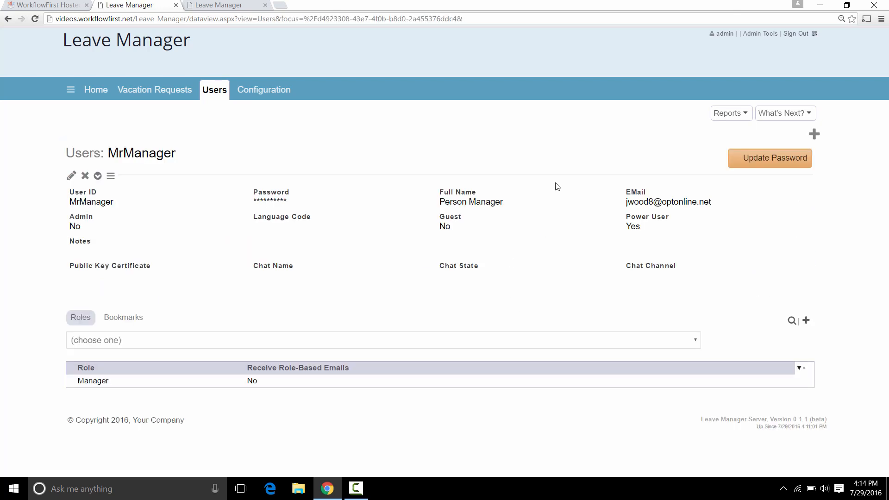
pyautogui.moveTo(835, 213)
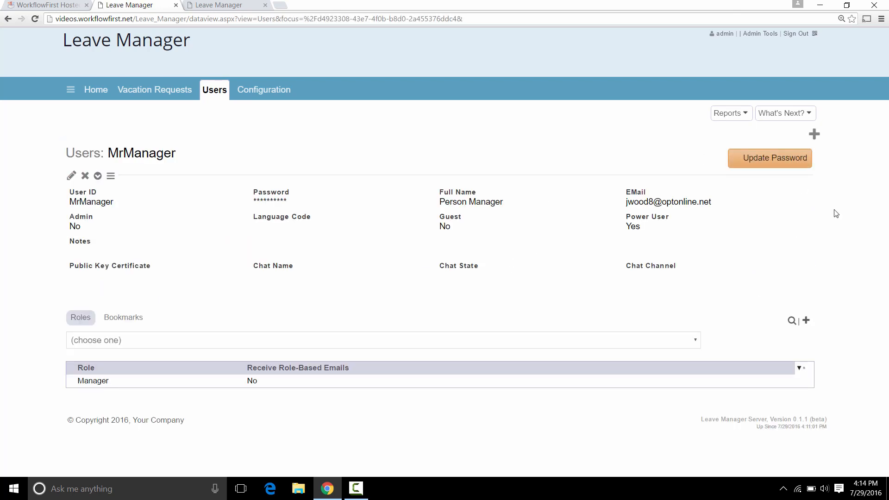
pyautogui.click(769, 158)
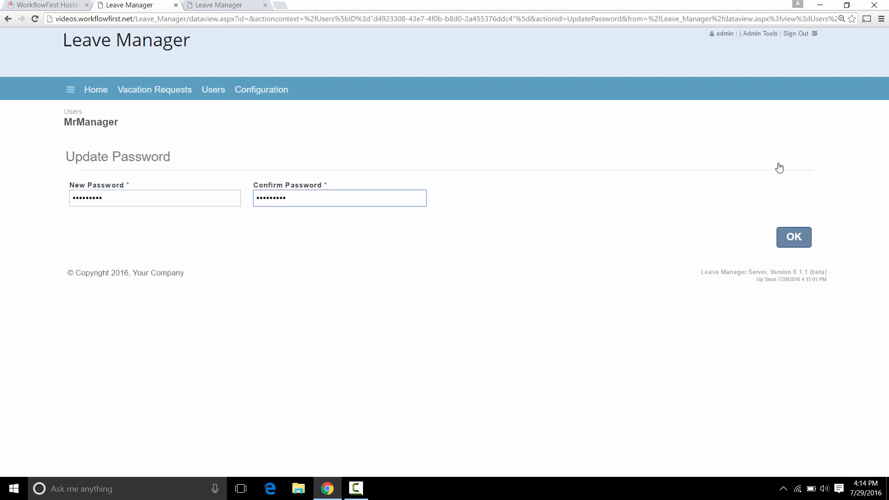
pyautogui.click(794, 237)
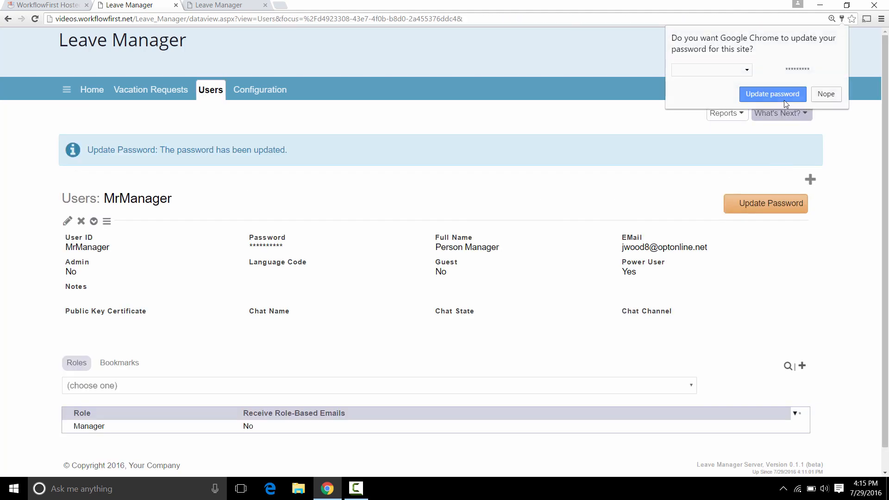
pyautogui.click(825, 95)
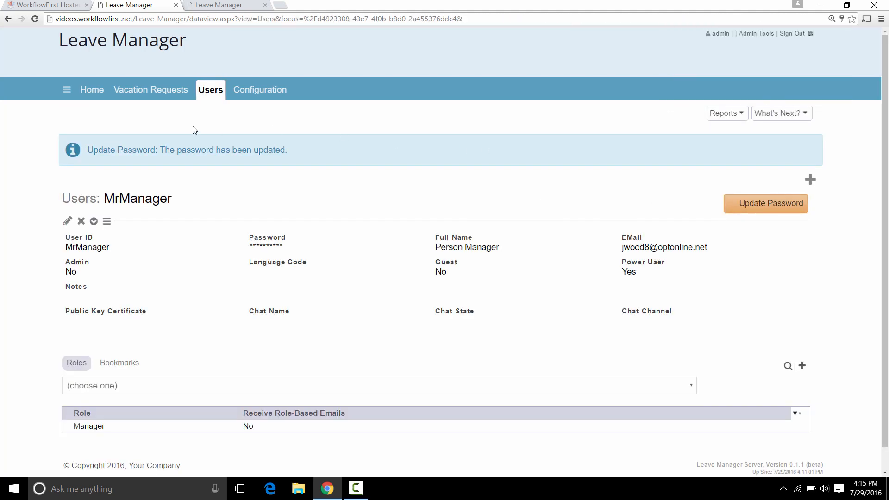
pyautogui.click(150, 89)
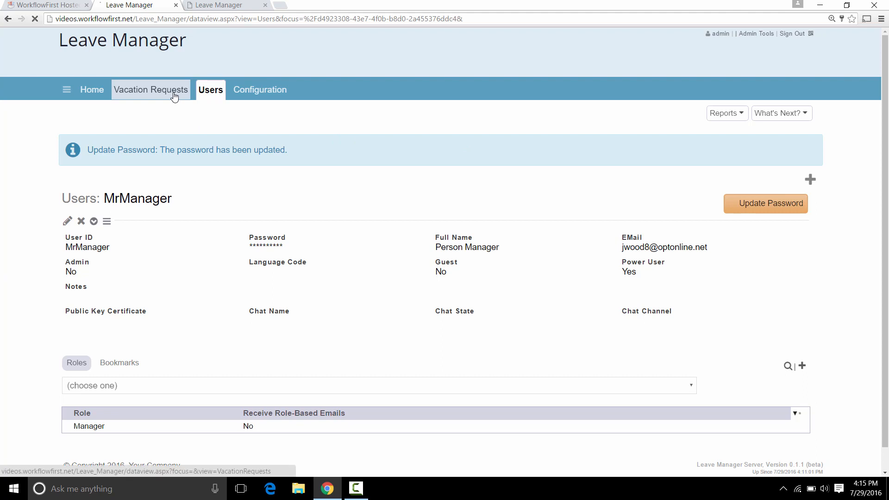
# - Submit a new vacation request from 09 Aug 2016 to 13 Aug 2016 totalling 5 days
pyautogui.click(150, 90)
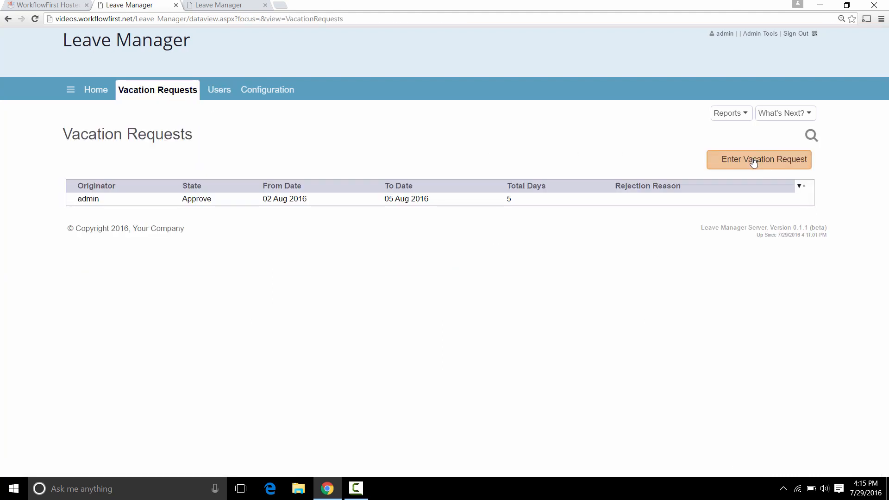
pyautogui.click(760, 159)
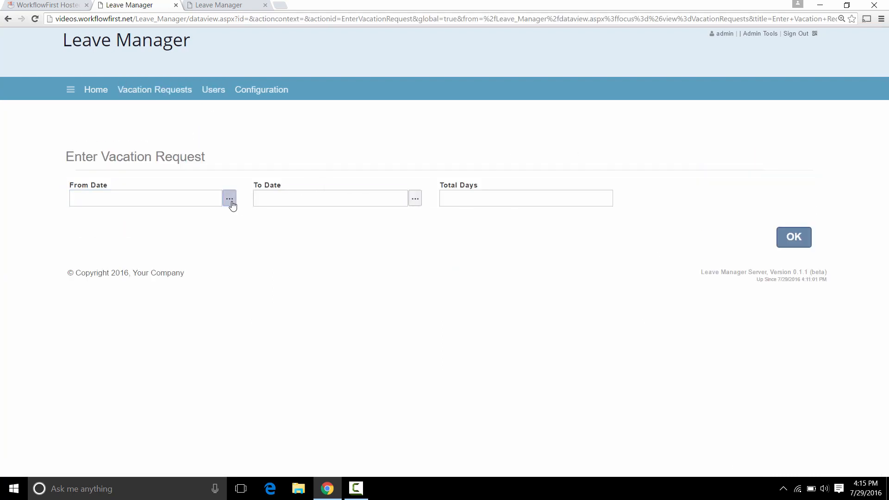
pyautogui.click(228, 198)
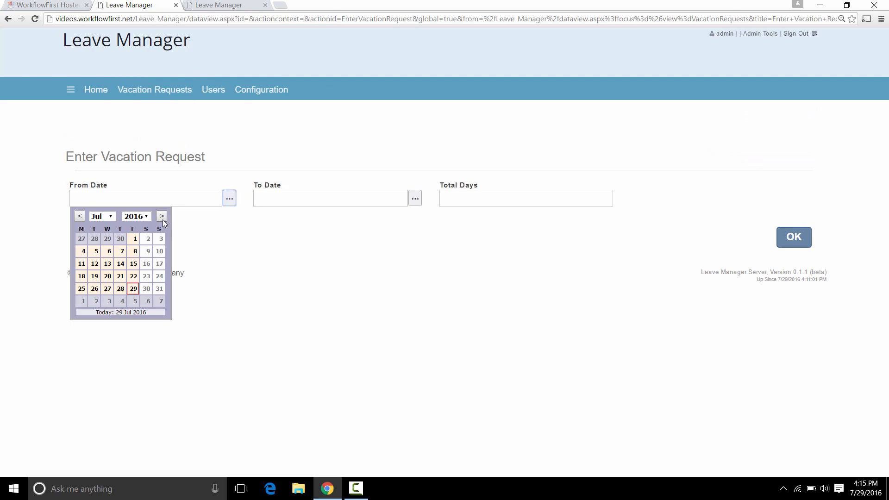
pyautogui.click(161, 216)
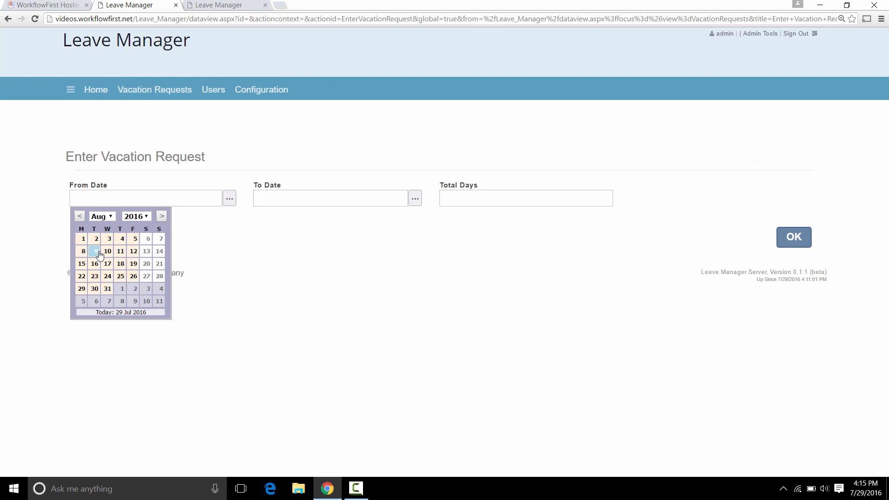
pyautogui.click(95, 251)
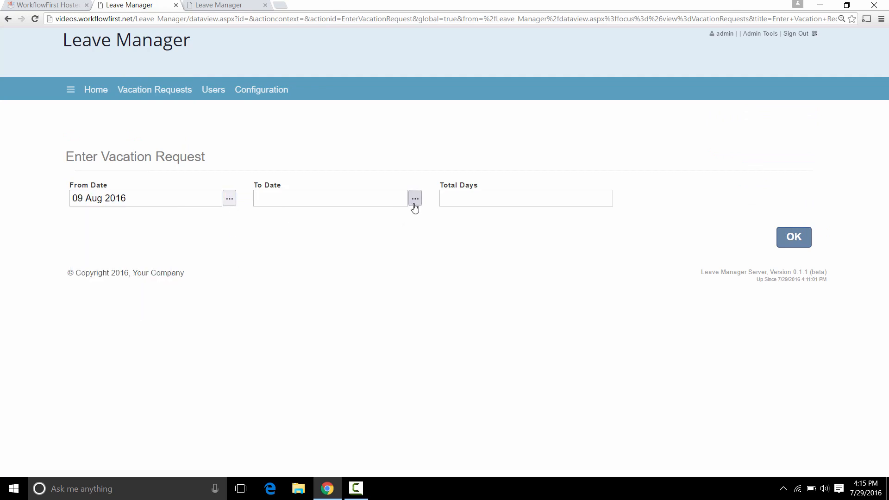
pyautogui.click(415, 198)
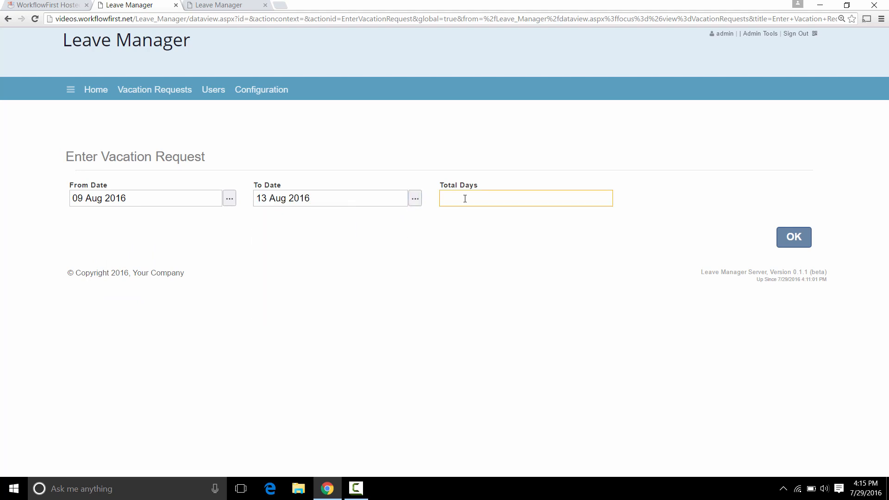
pyautogui.write('5')
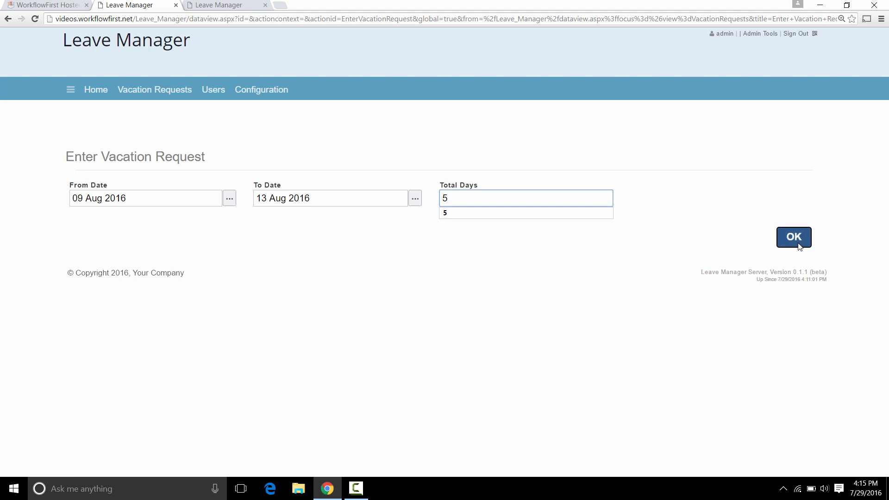
pyautogui.click(792, 237)
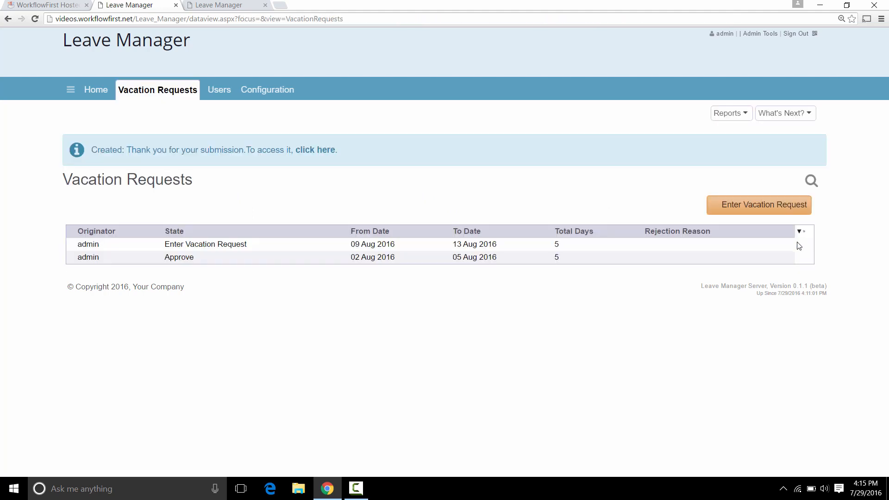
pyautogui.moveTo(784, 46)
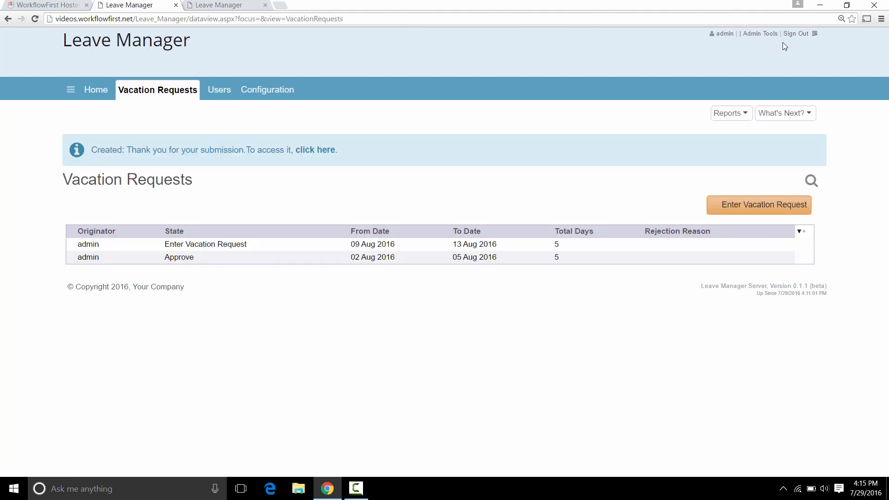
# - Sign out, sign in as MrManager and view the pending 09–13 Aug 2016 request's details
pyautogui.click(795, 34)
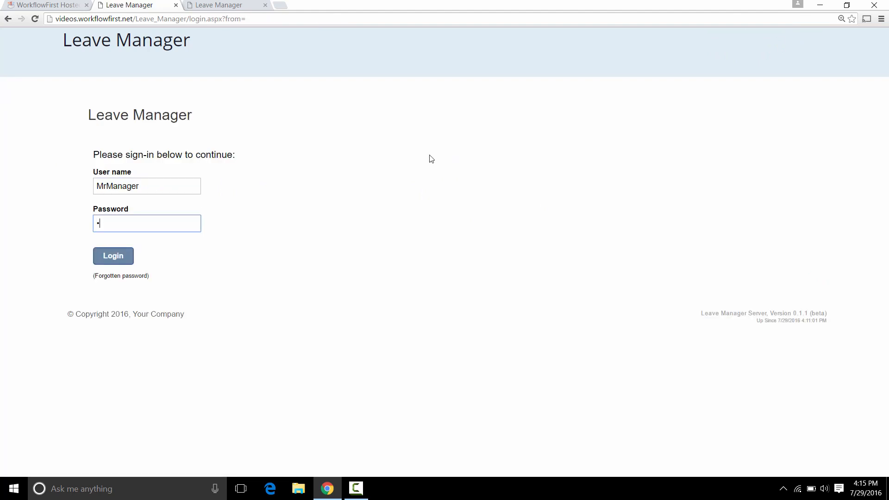
pyautogui.write('password')
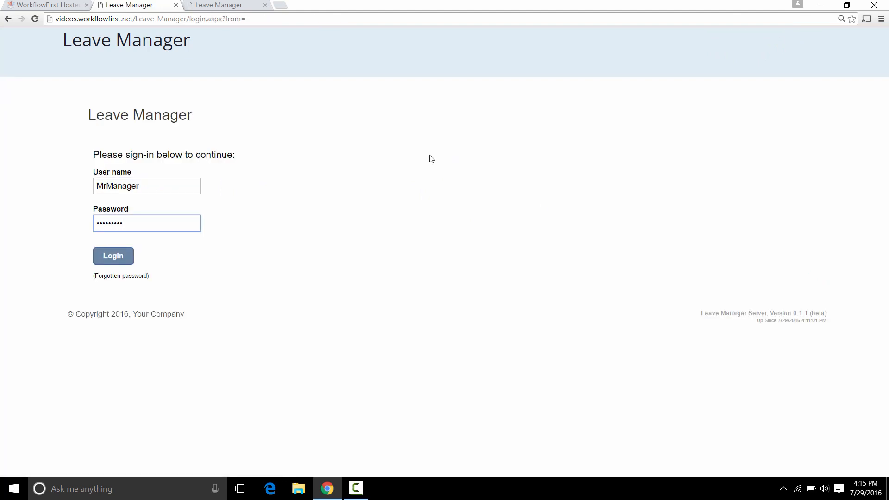
pyautogui.click(113, 256)
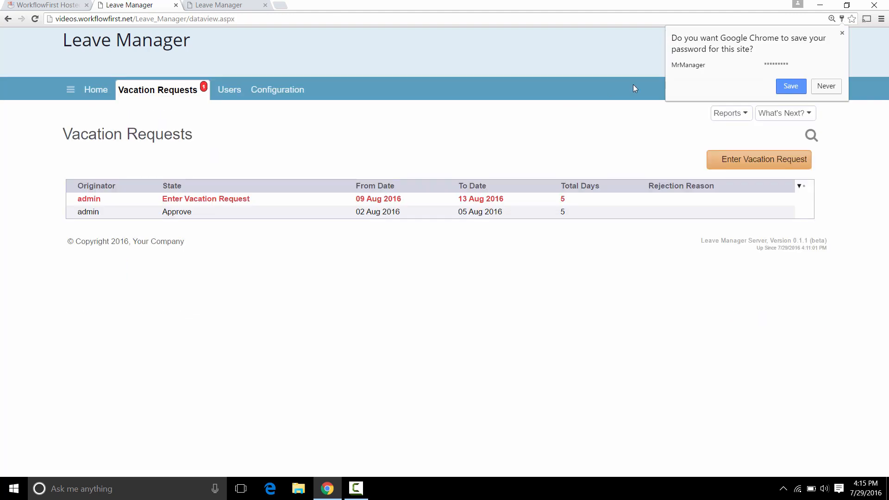
pyautogui.click(825, 87)
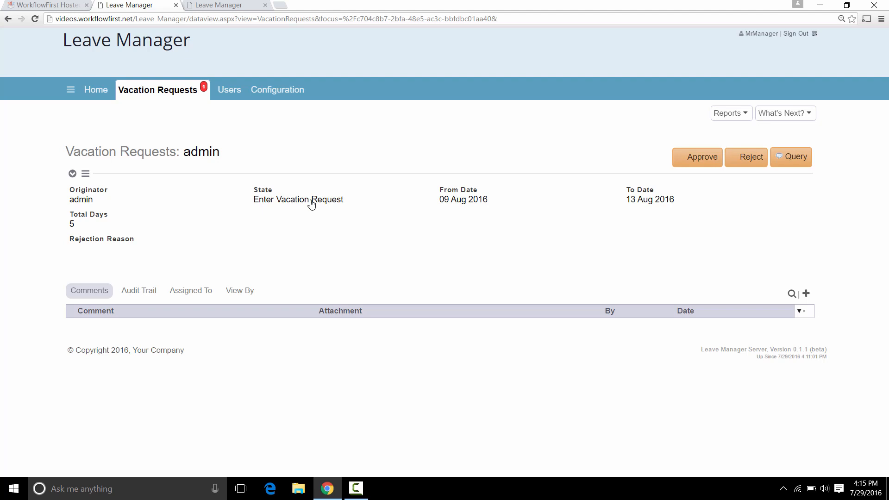
pyautogui.moveTo(543, 145)
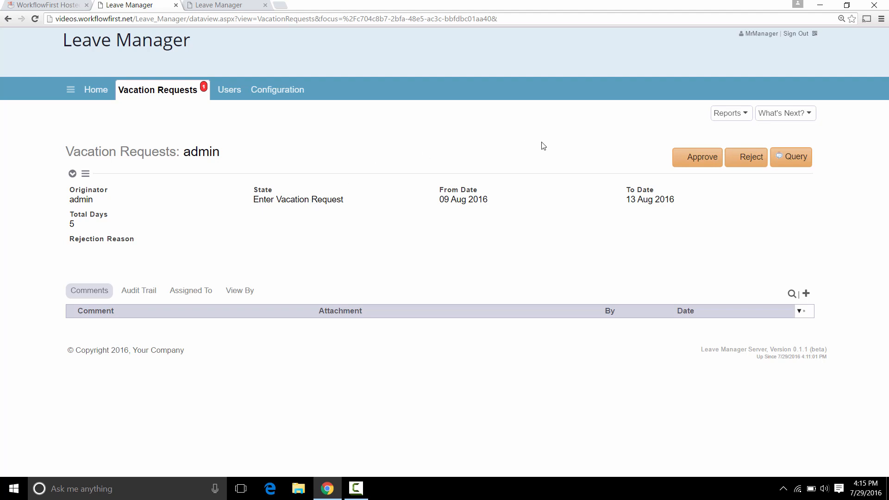
pyautogui.moveTo(697, 156)
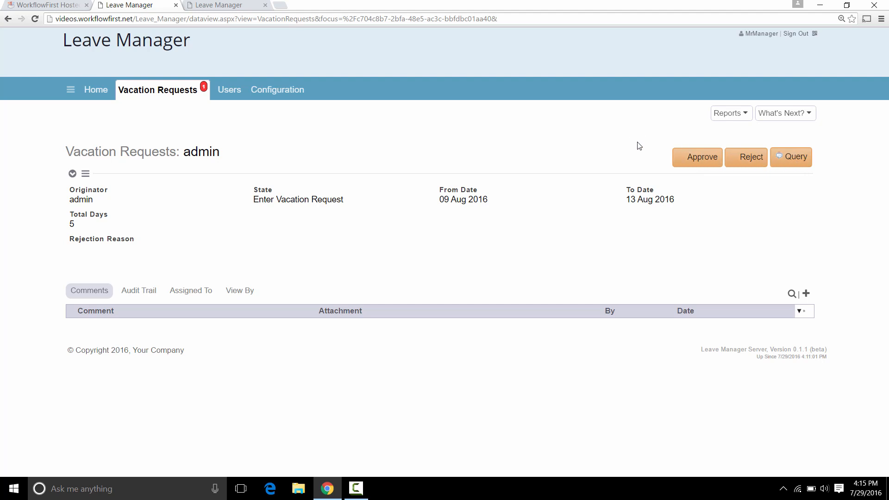
pyautogui.moveTo(647, 148)
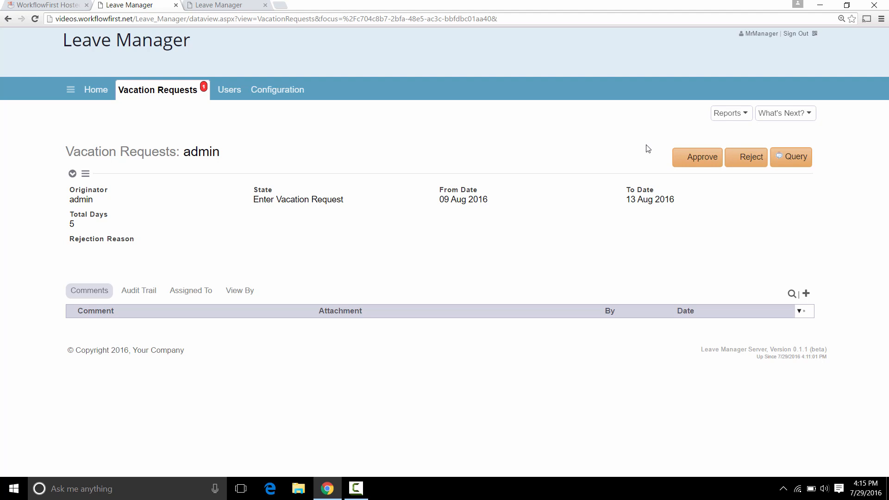
# - Reject the request with reason 'Nobody to cover for them.' and return to the requests list
pyautogui.click(746, 157)
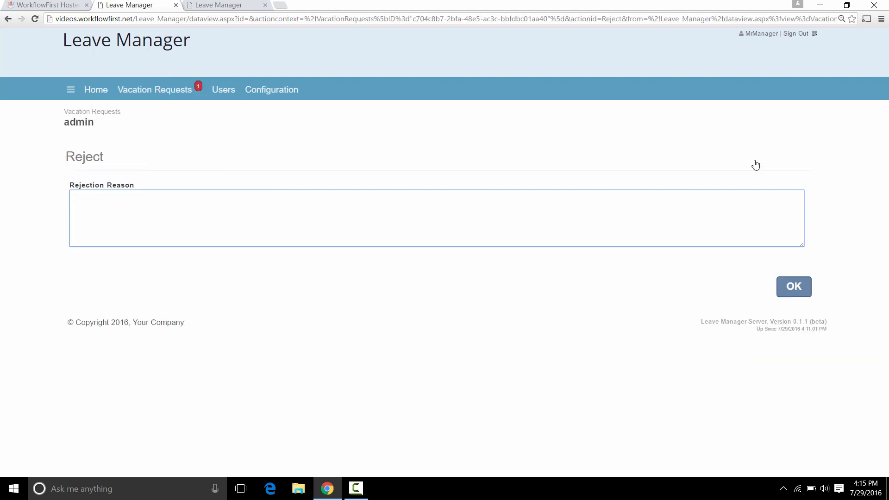
pyautogui.write('N')
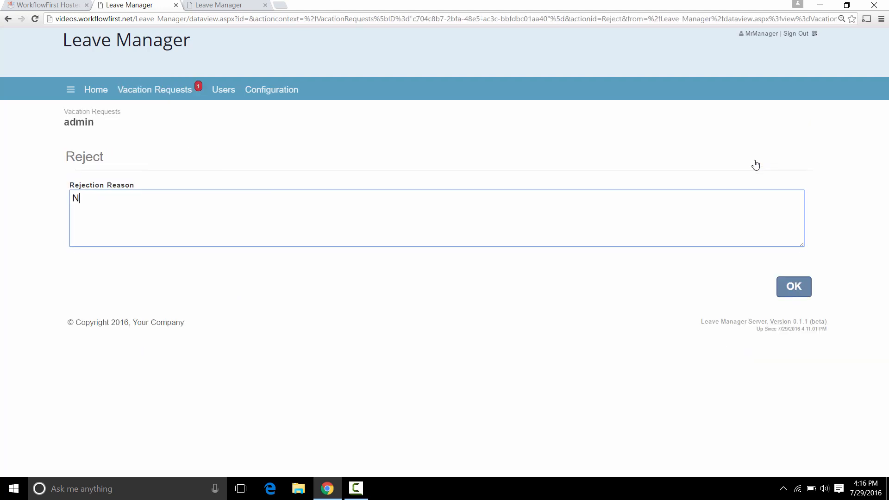
pyautogui.write('obody to cover for them.')
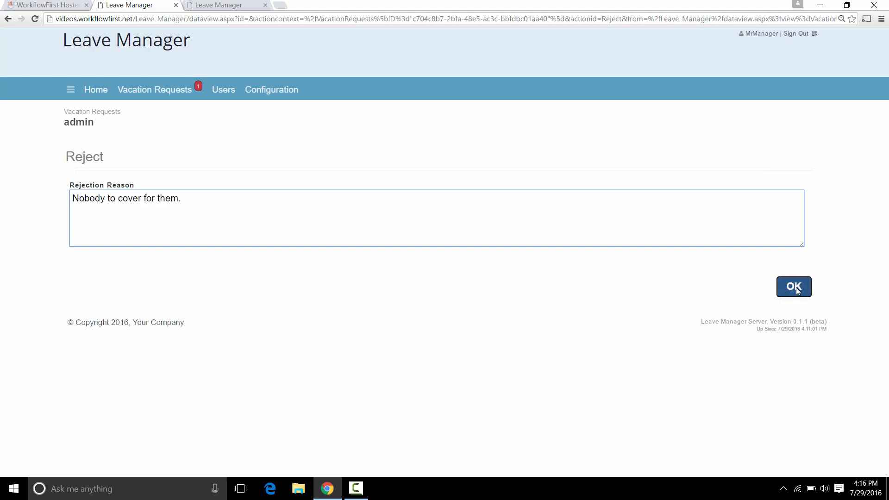
pyautogui.click(794, 286)
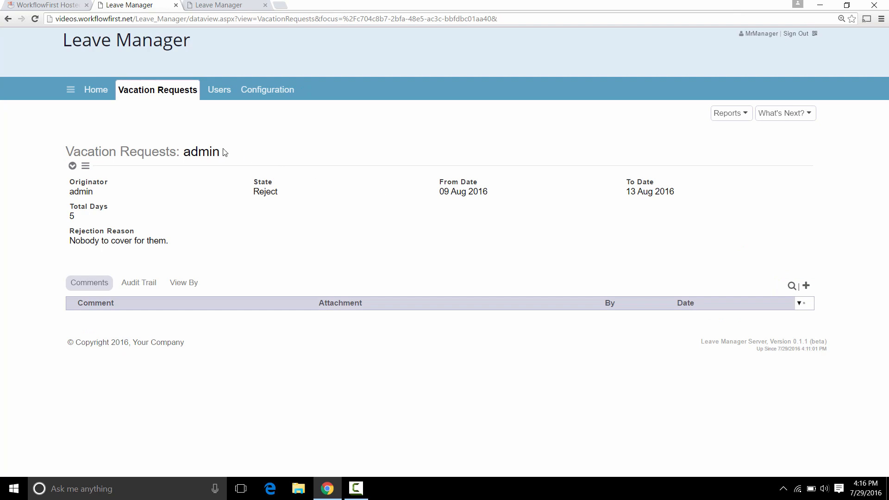
pyautogui.click(157, 90)
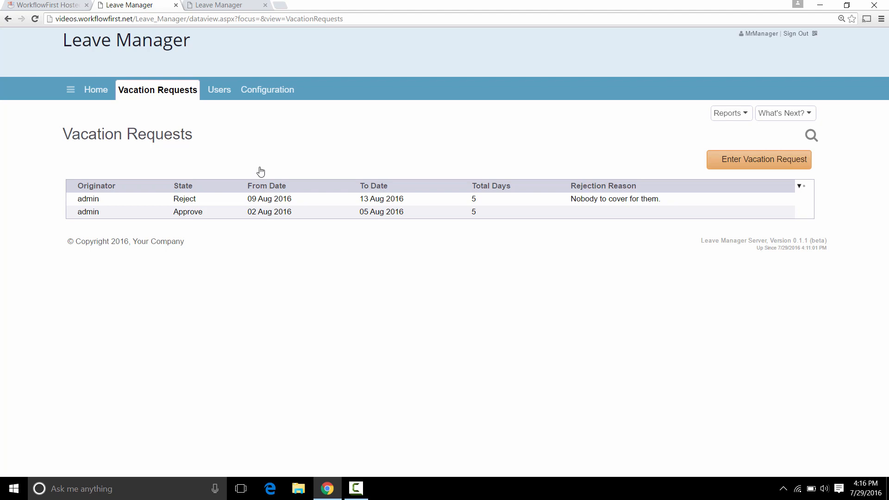
pyautogui.moveTo(535, 155)
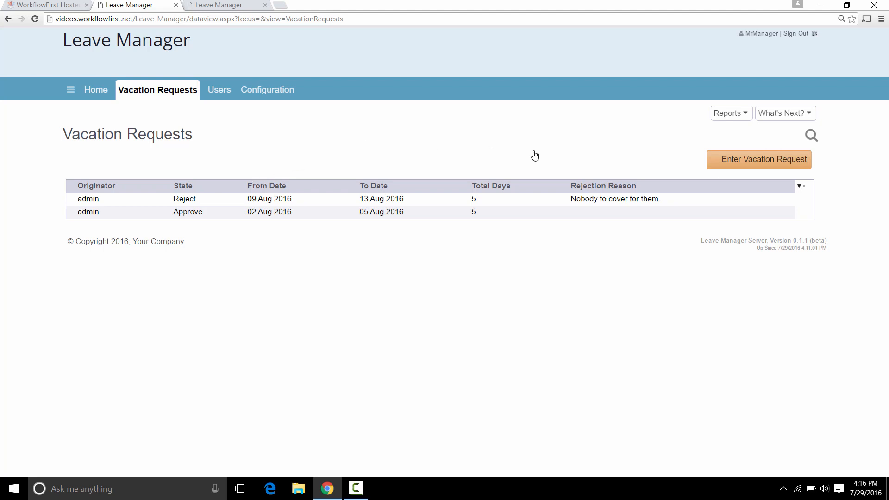
pyautogui.moveTo(434, 189)
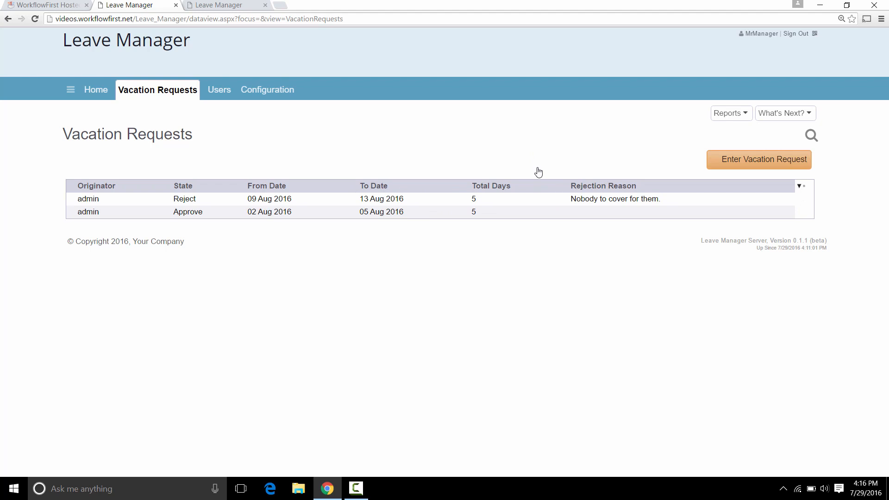
pyautogui.moveTo(279, 159)
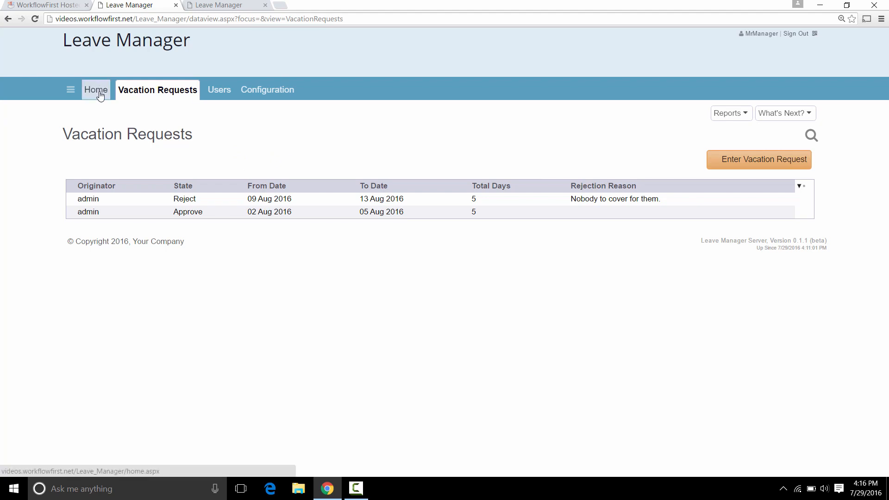
pyautogui.click(96, 90)
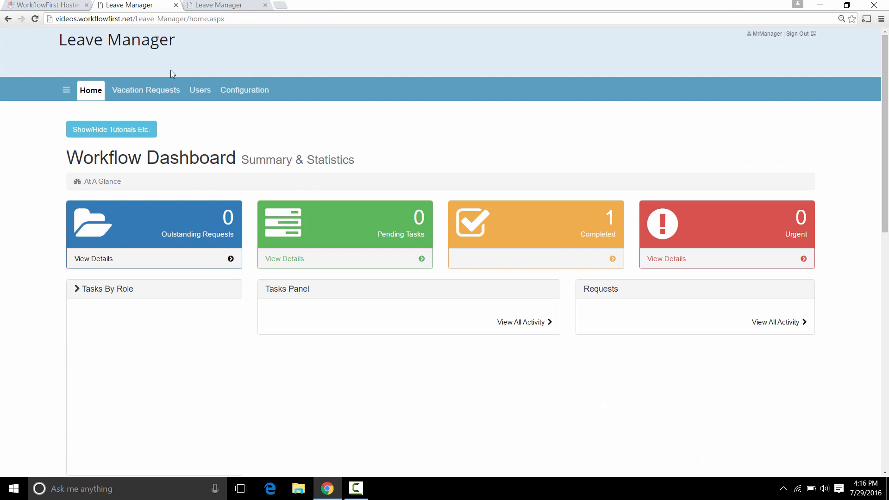
pyautogui.click(145, 90)
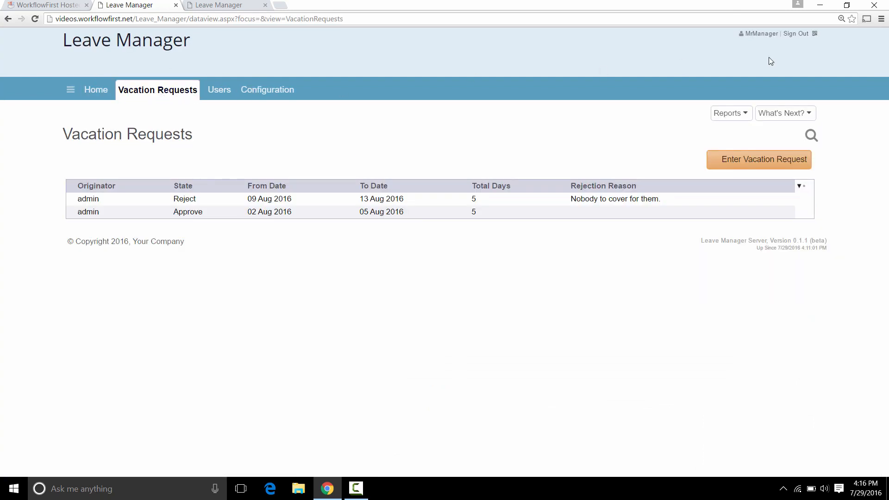
# - Sign out of the manager account, sign back in as admin and start a new vacation request
pyautogui.click(795, 33)
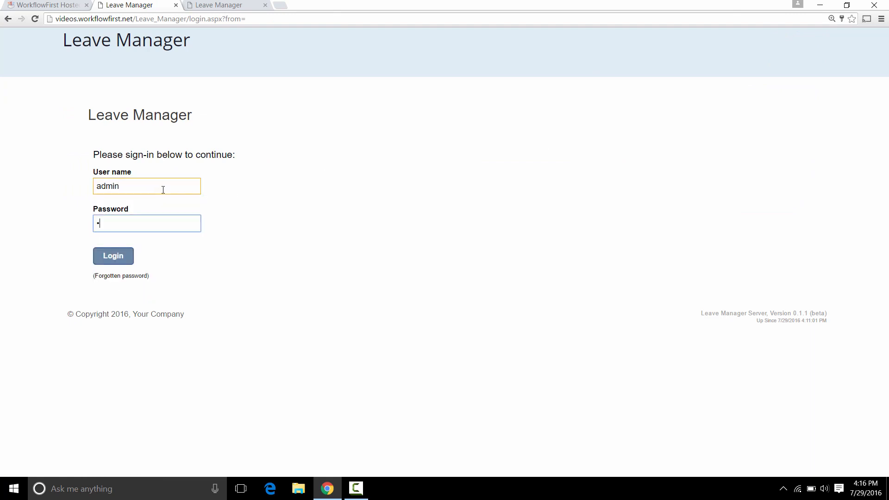
pyautogui.click(113, 255)
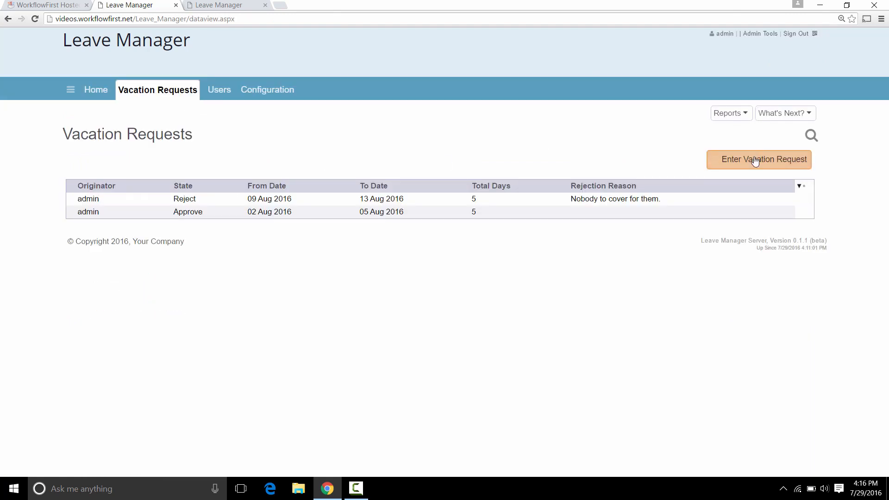
pyautogui.click(759, 159)
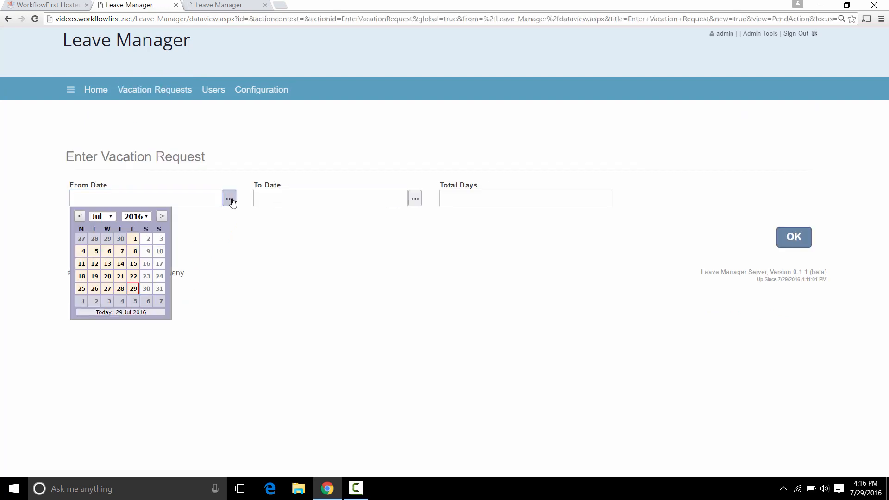
# - Set the request dates to 23–24 Aug 2016, 2 days total, and submit it
pyautogui.click(161, 215)
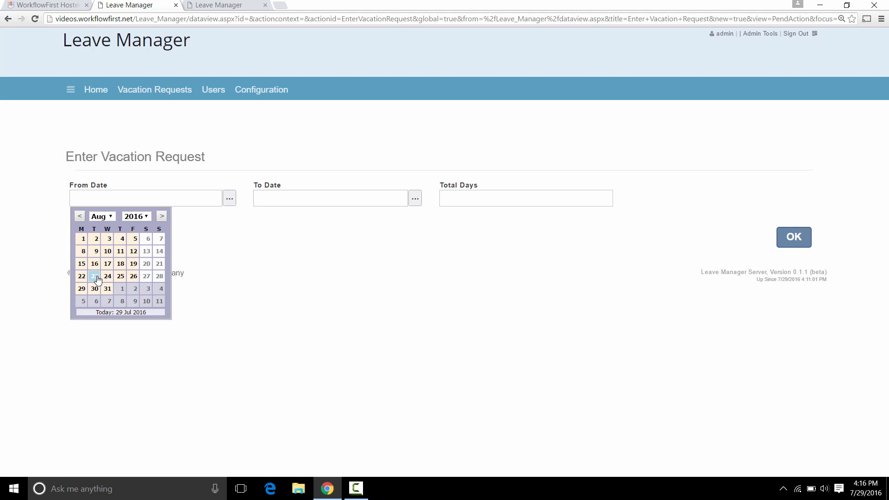
pyautogui.click(415, 199)
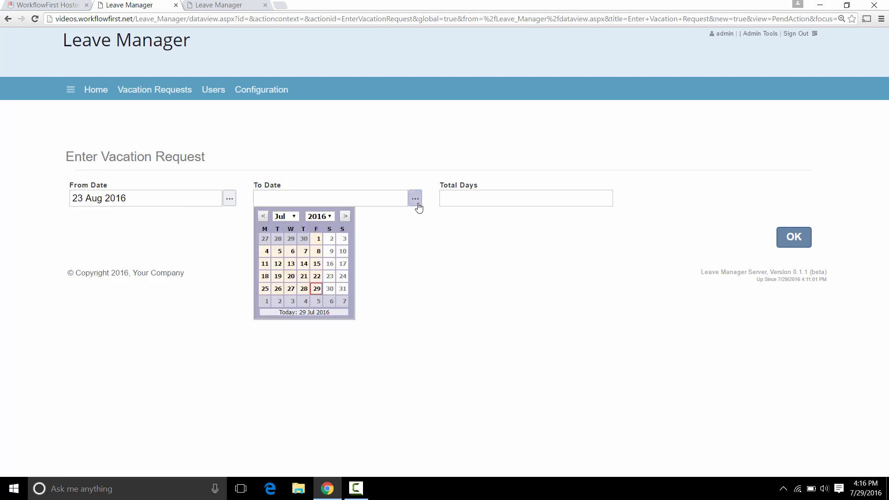
pyautogui.click(345, 216)
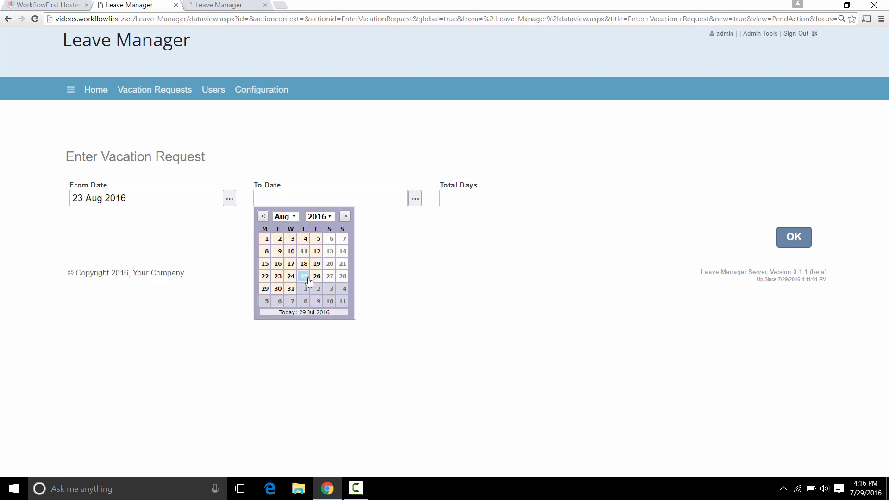
pyautogui.click(289, 275)
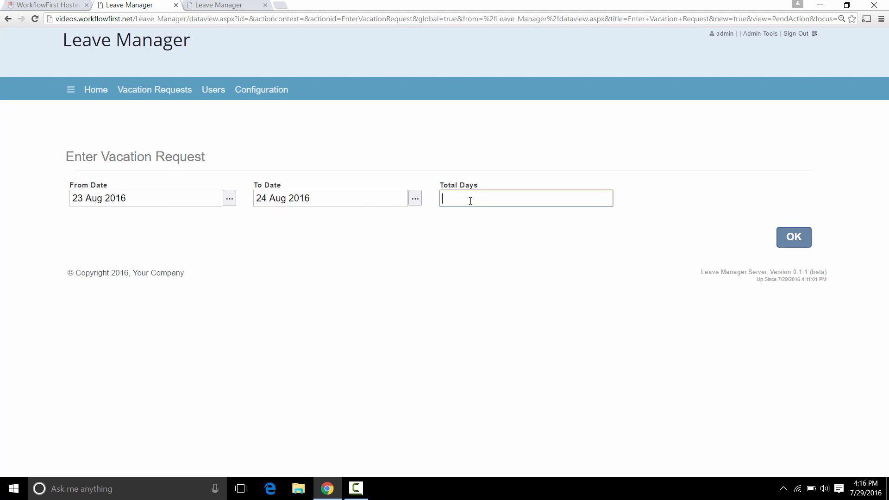
pyautogui.click(794, 237)
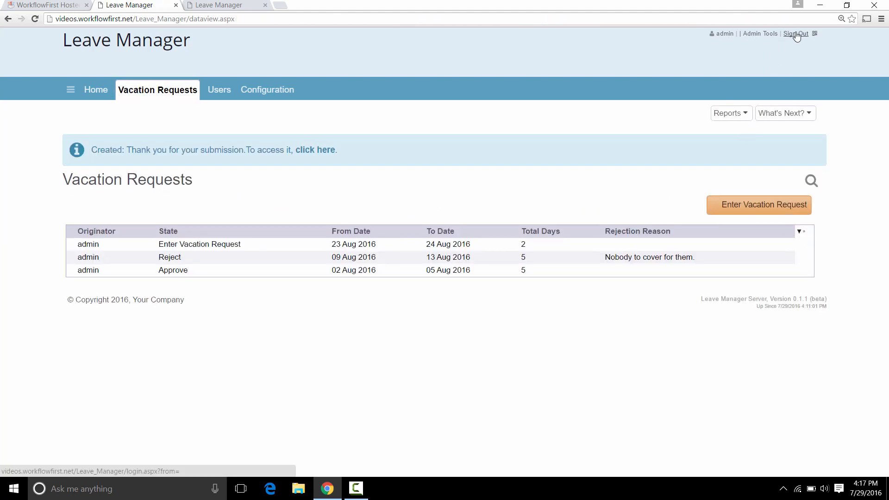
# - Sign out, log in as MrManager and go to the Workflow Dashboard showing one pending task
pyautogui.click(794, 33)
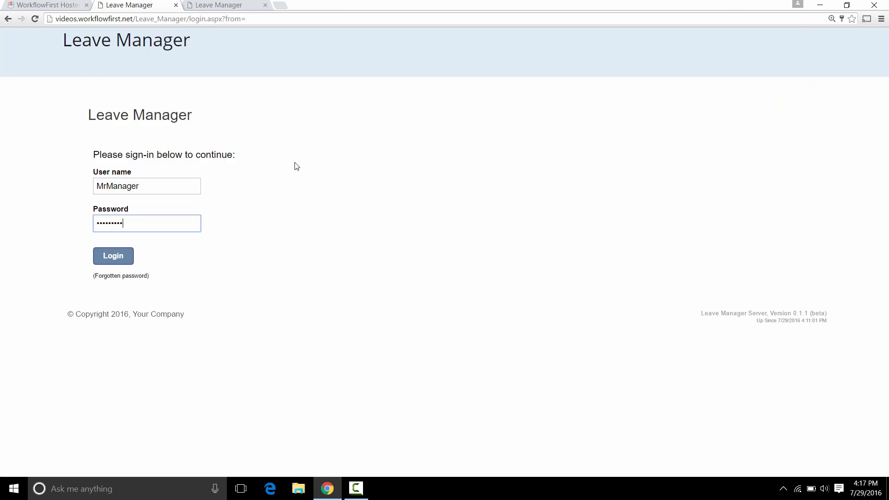
pyautogui.click(113, 255)
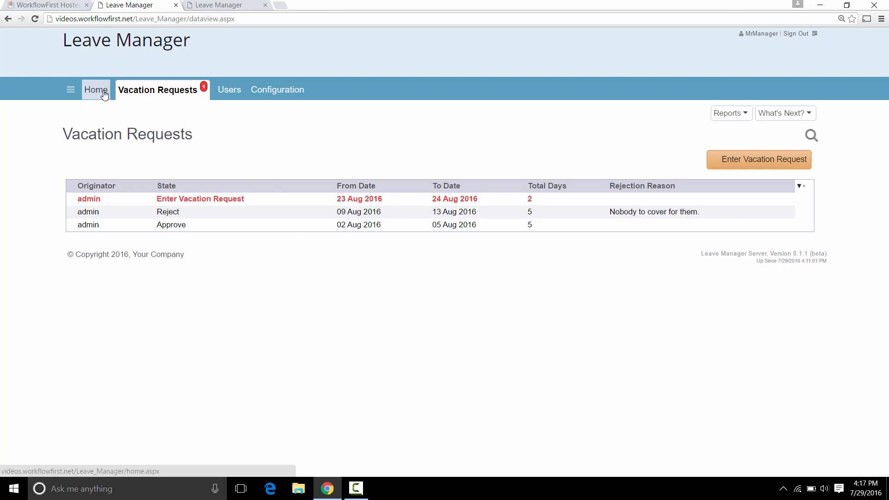
pyautogui.click(95, 90)
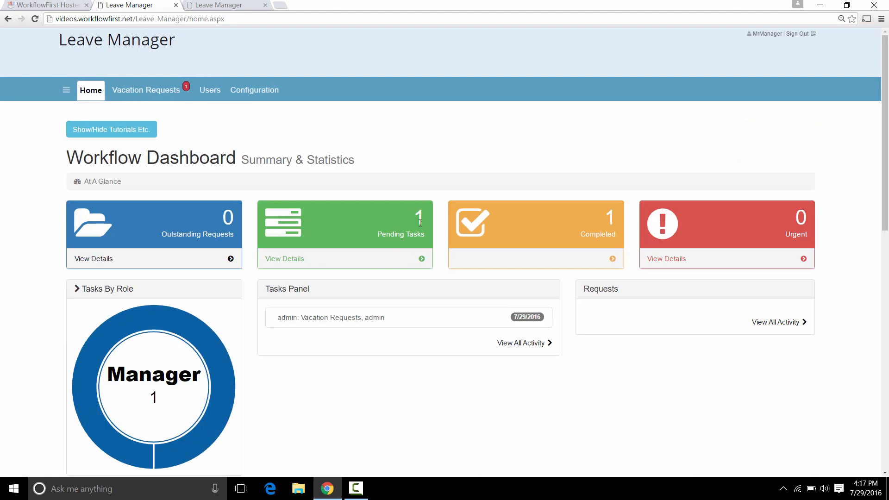
pyautogui.scroll(-3)
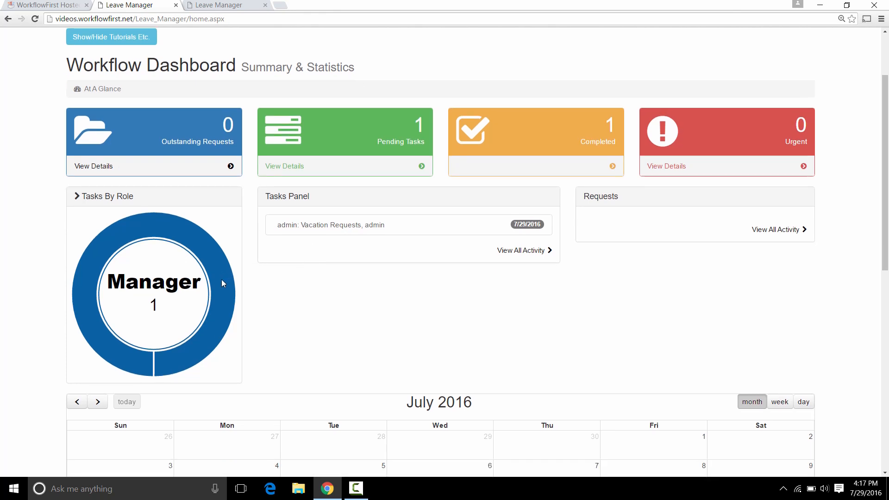
pyautogui.moveTo(187, 259)
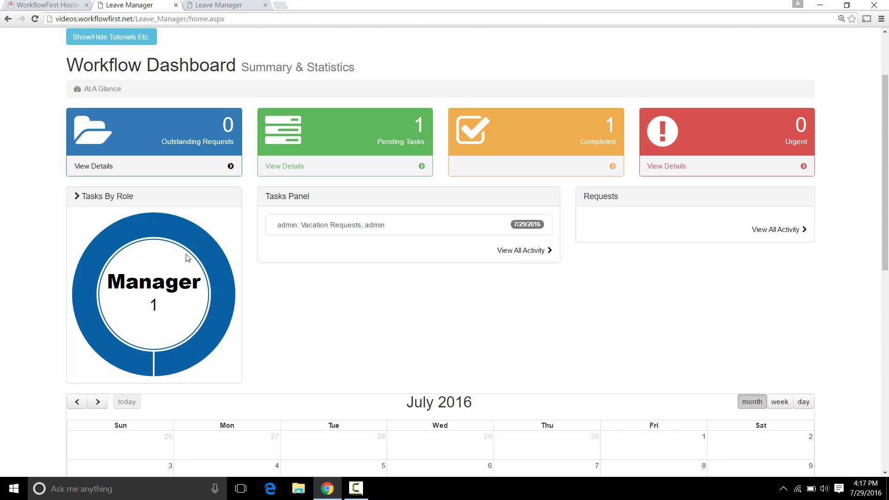
pyautogui.scroll(-3)
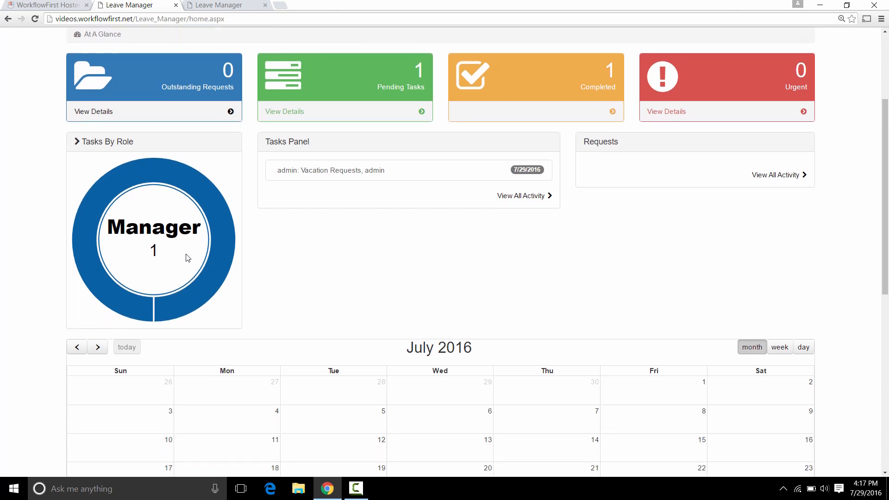
pyautogui.scroll(-3)
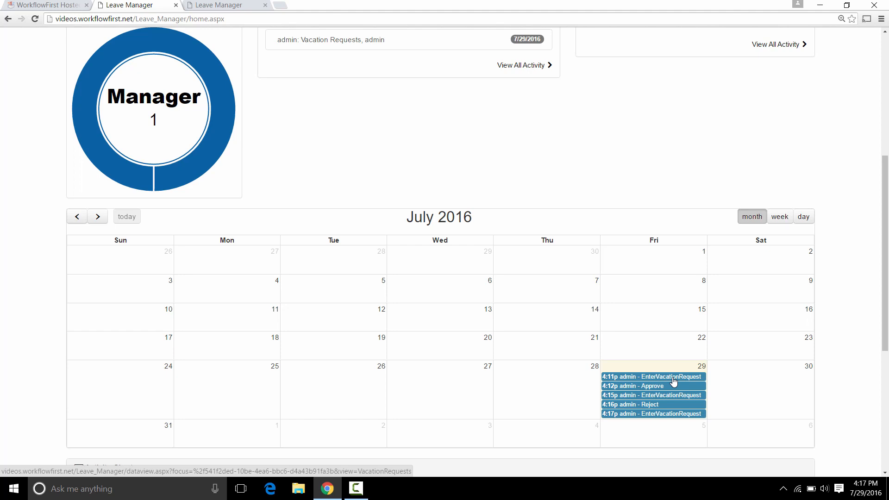
pyautogui.scroll(-3)
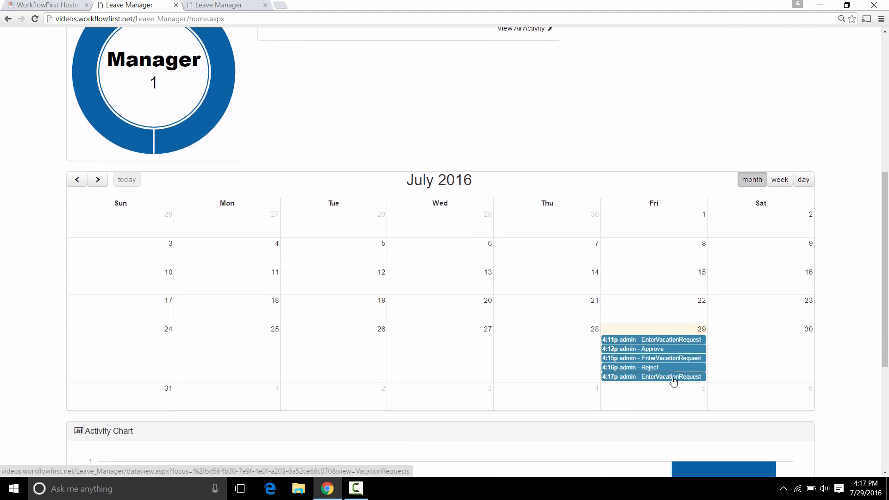
pyautogui.scroll(-3)
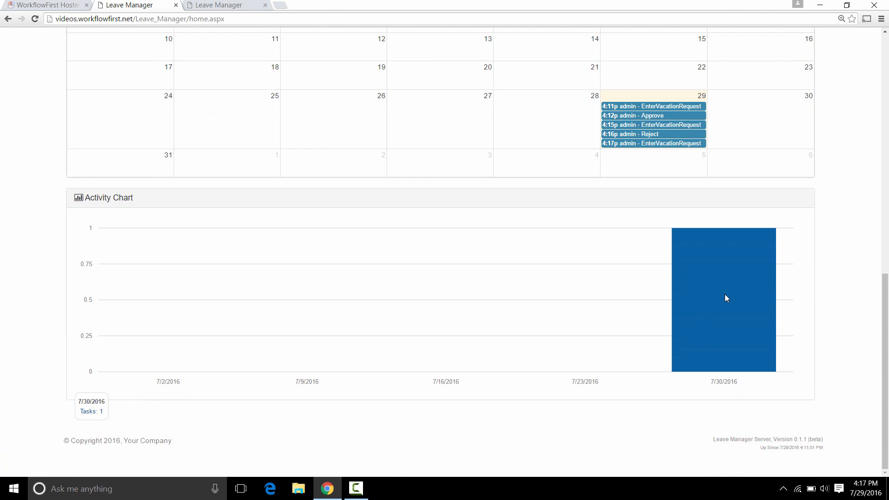
pyautogui.moveTo(539, 315)
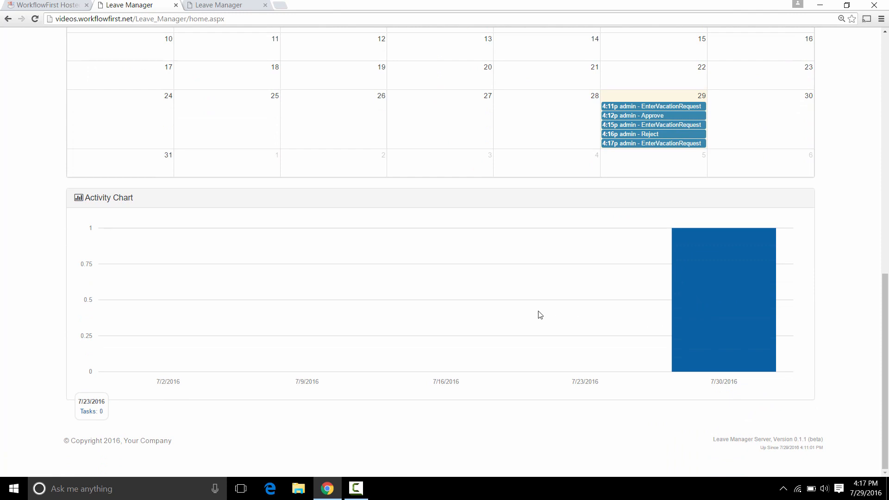
pyautogui.moveTo(395, 323)
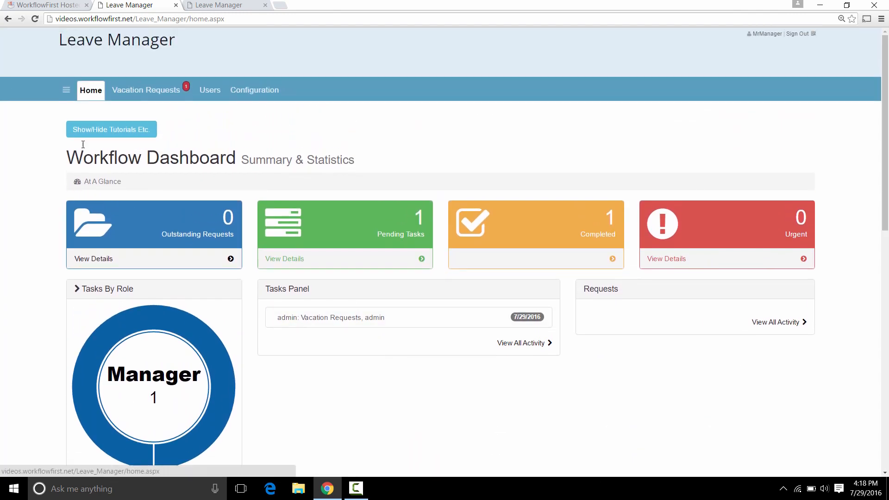
# - View admin's pending 23–24 Aug 2016 request from the Tasks Panel with its approval choices
pyautogui.click(146, 90)
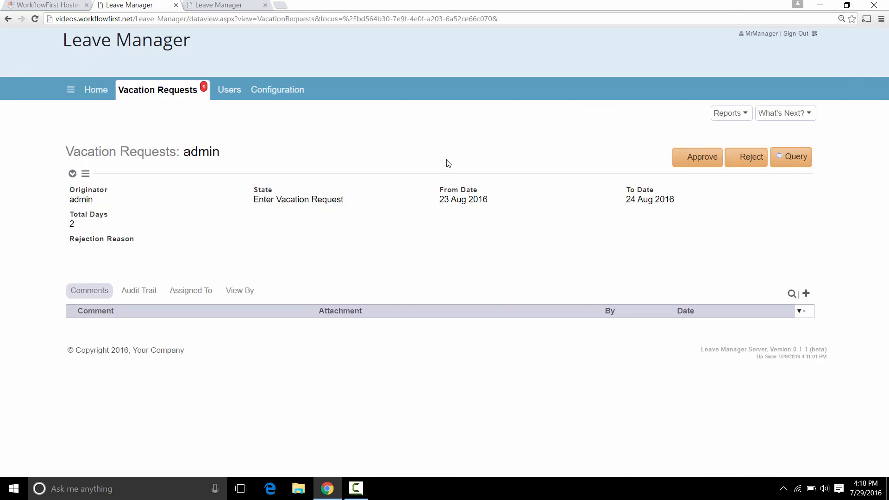
pyautogui.moveTo(707, 163)
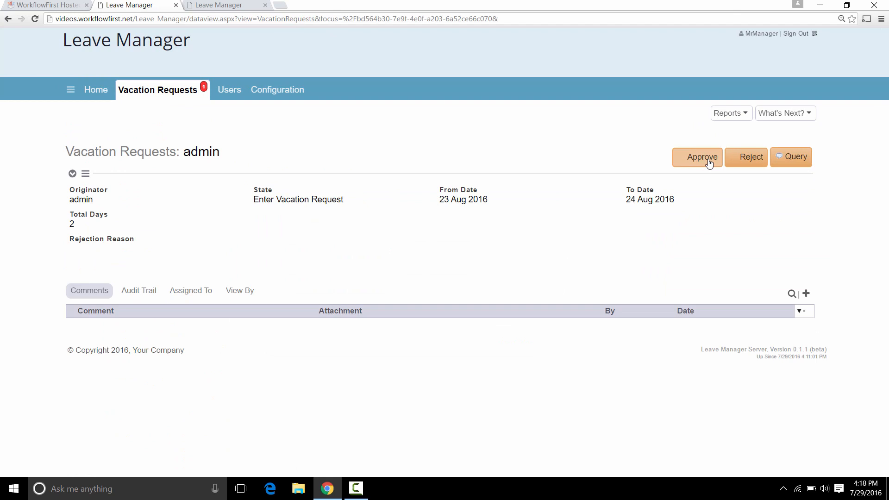
pyautogui.moveTo(792, 165)
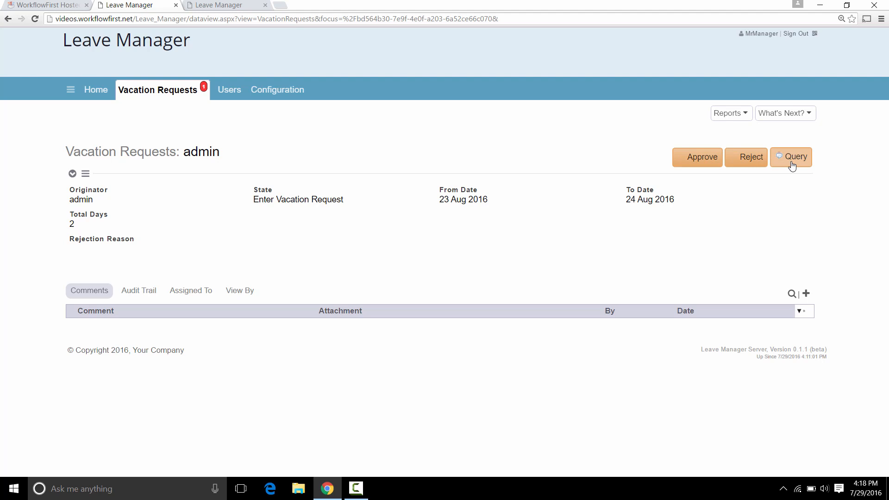
pyautogui.moveTo(88, 290)
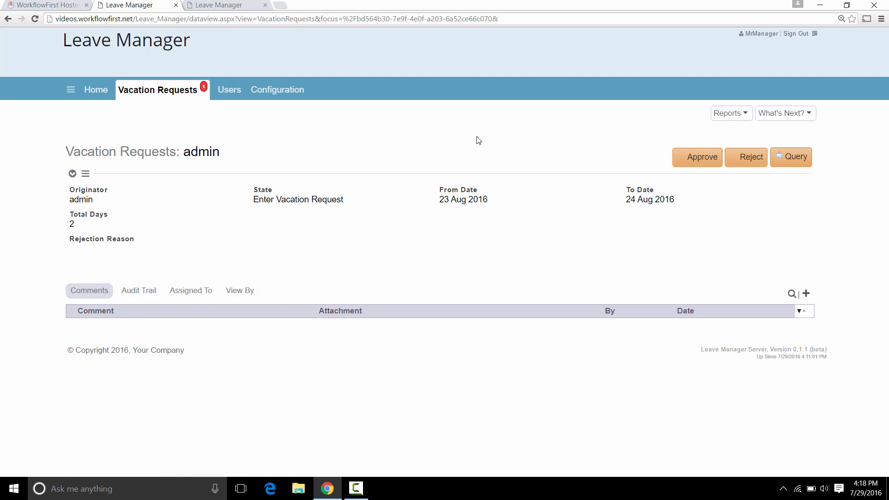
# - Choose Assign from What's Next?, view the assign form without submitting, and return to the request
pyautogui.click(784, 113)
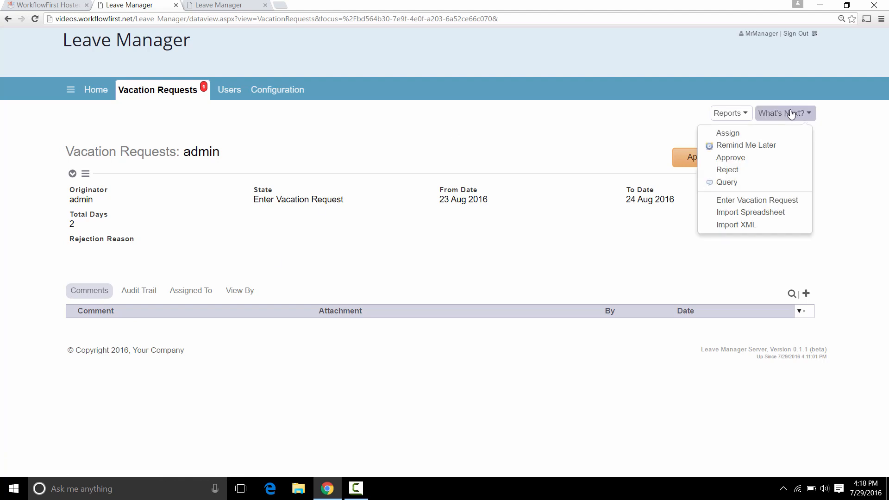
pyautogui.moveTo(728, 132)
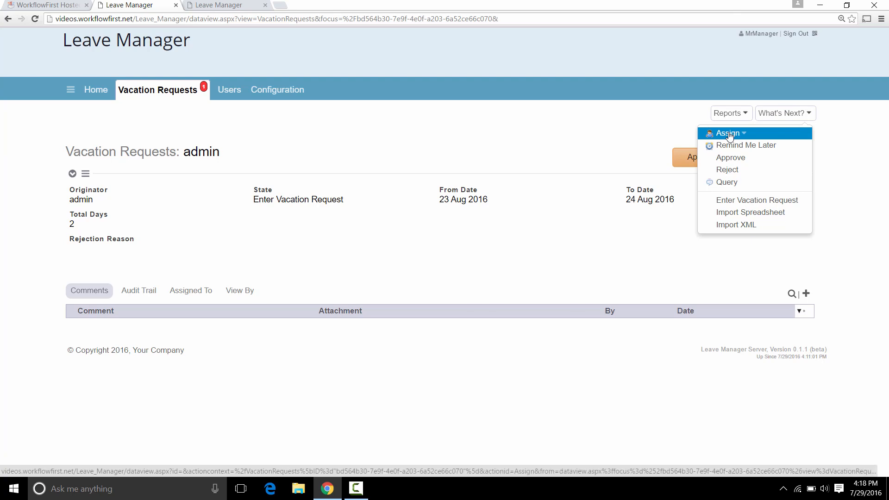
pyautogui.click(728, 132)
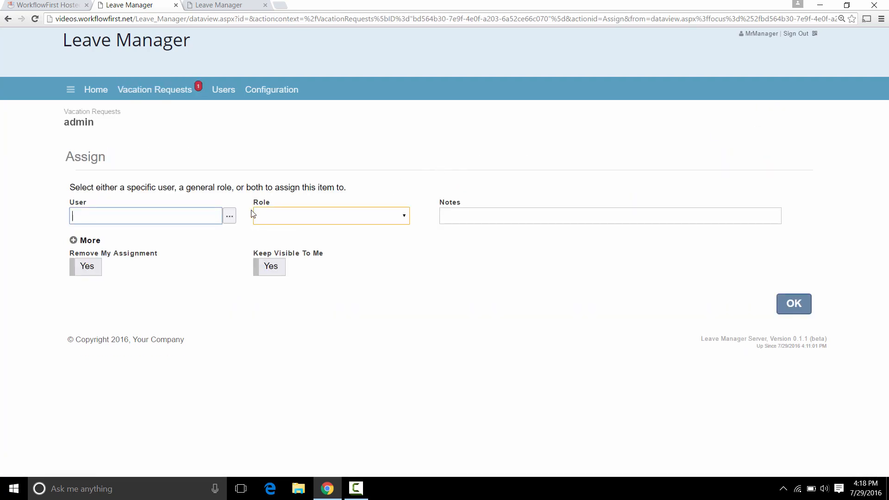
pyautogui.click(331, 216)
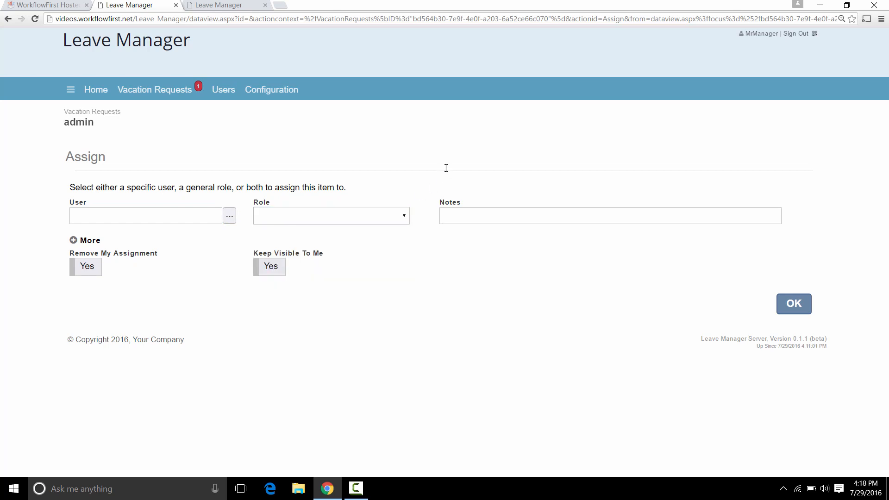
pyautogui.click(610, 216)
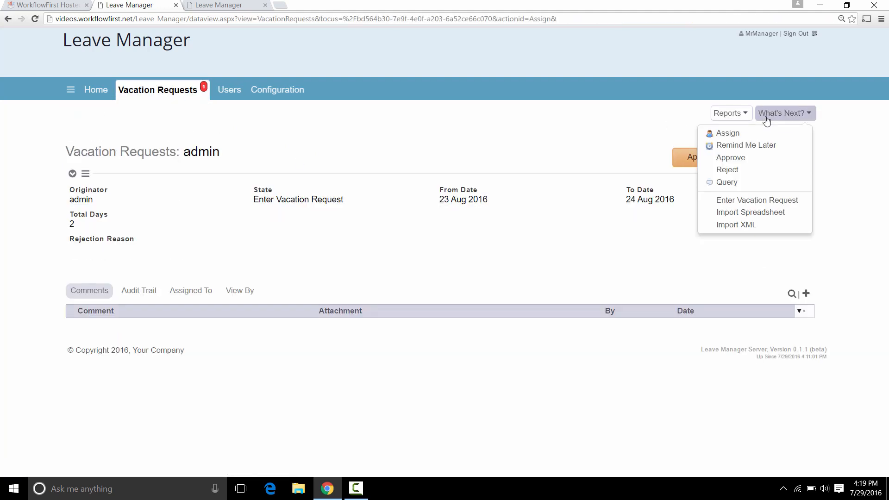
# - Choose Remind Me Later for admin's request, prefilled with MrManager and 30 Jul 2016 16:19
pyautogui.click(746, 145)
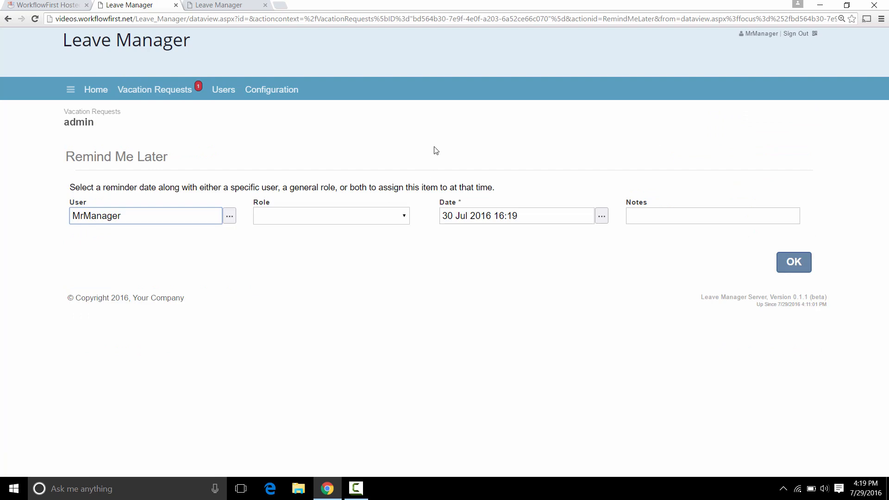
pyautogui.moveTo(238, 163)
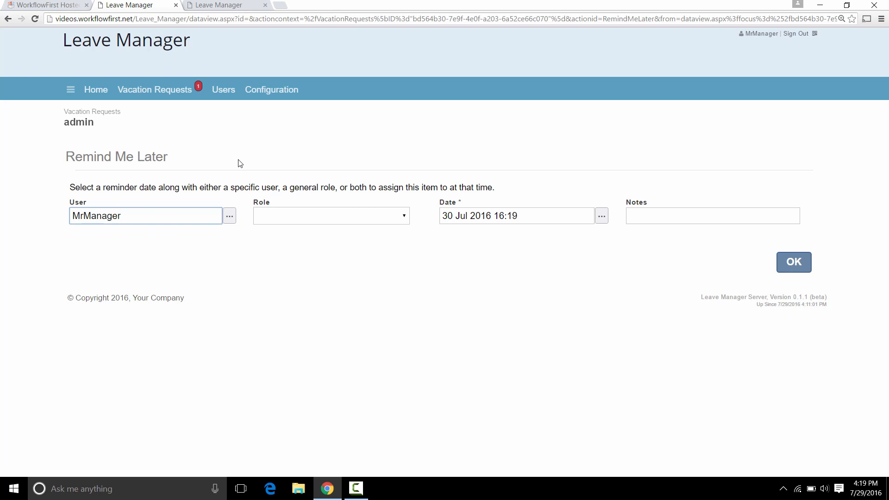
pyautogui.moveTo(441, 192)
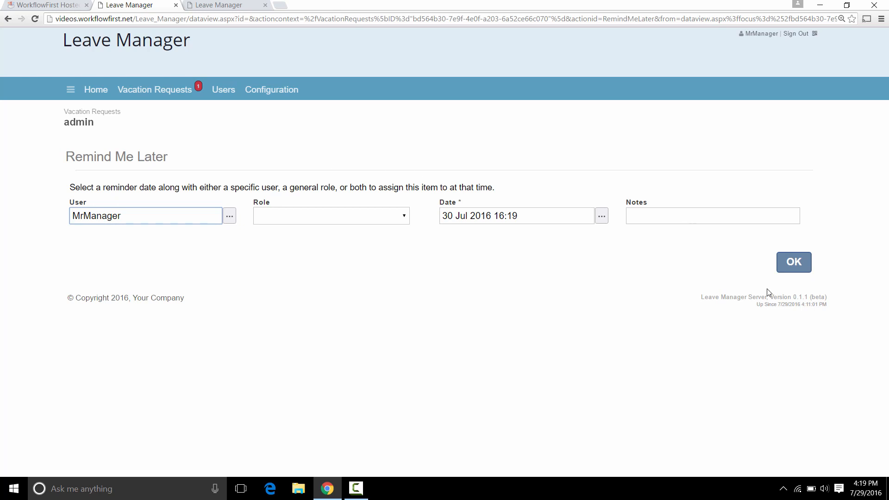
pyautogui.click(712, 215)
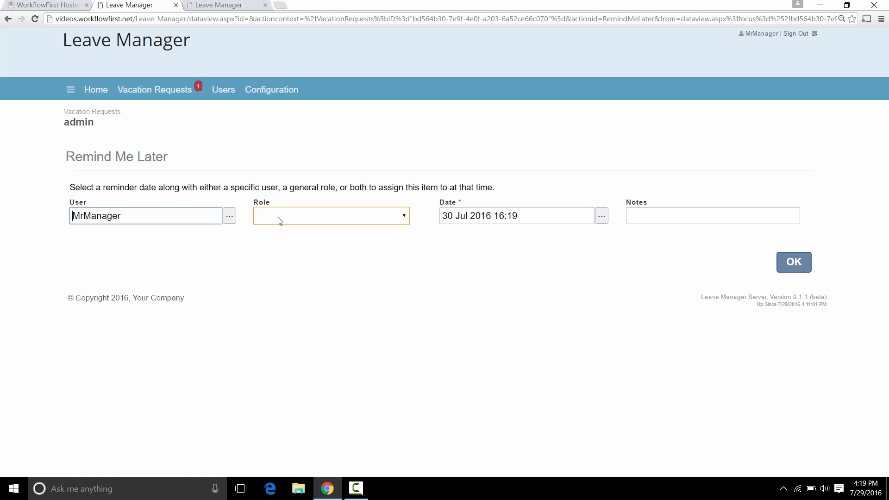
pyautogui.moveTo(161, 90)
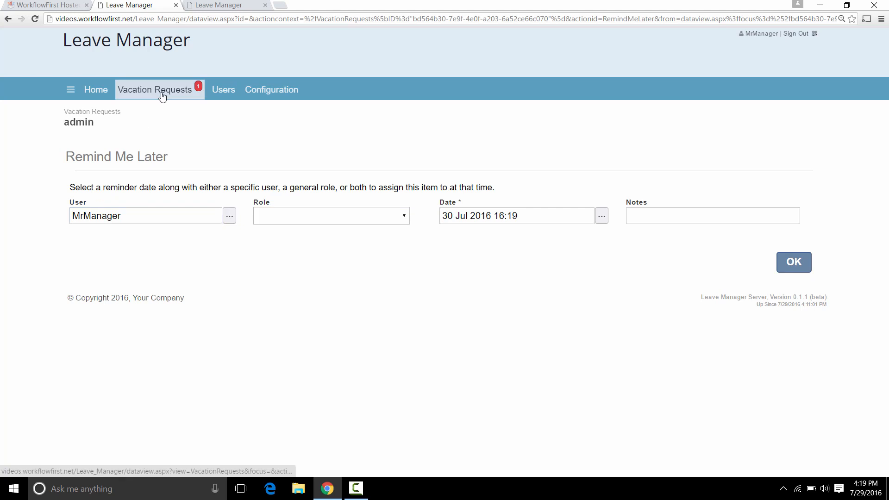